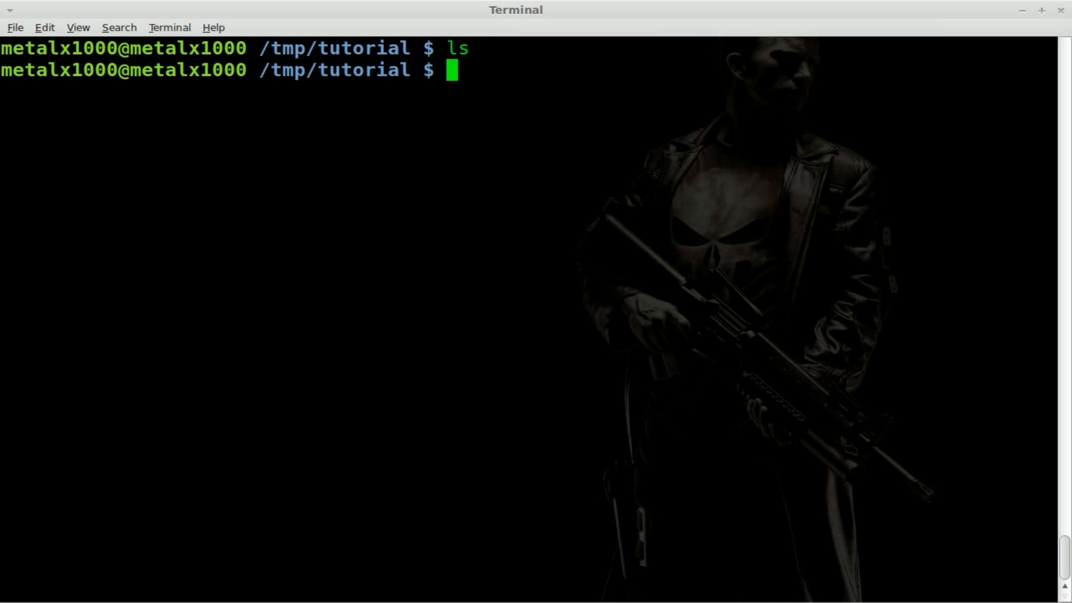
type("wget")
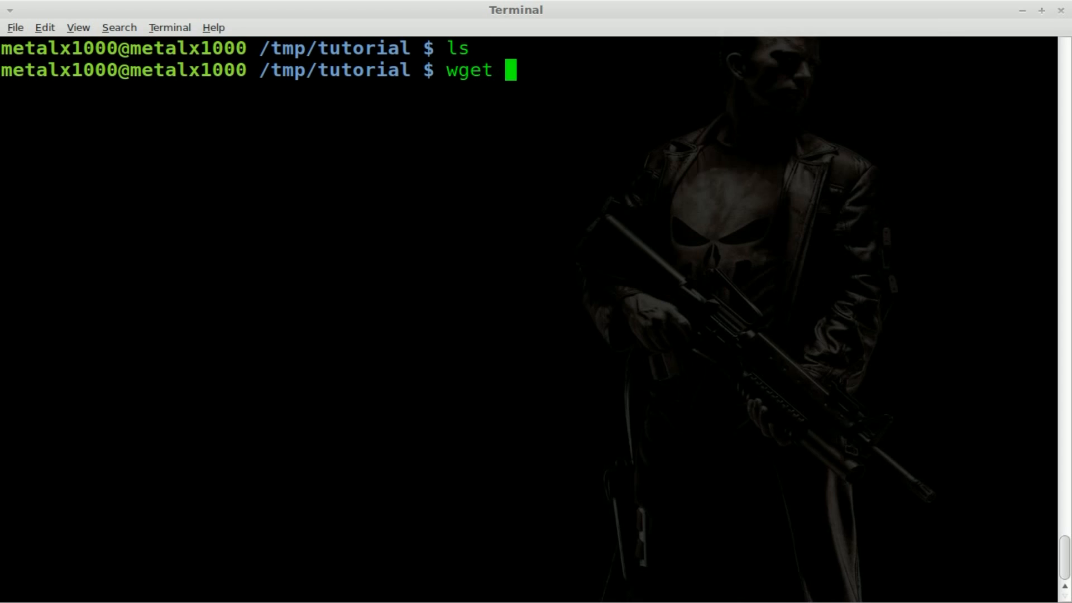
type("-m")
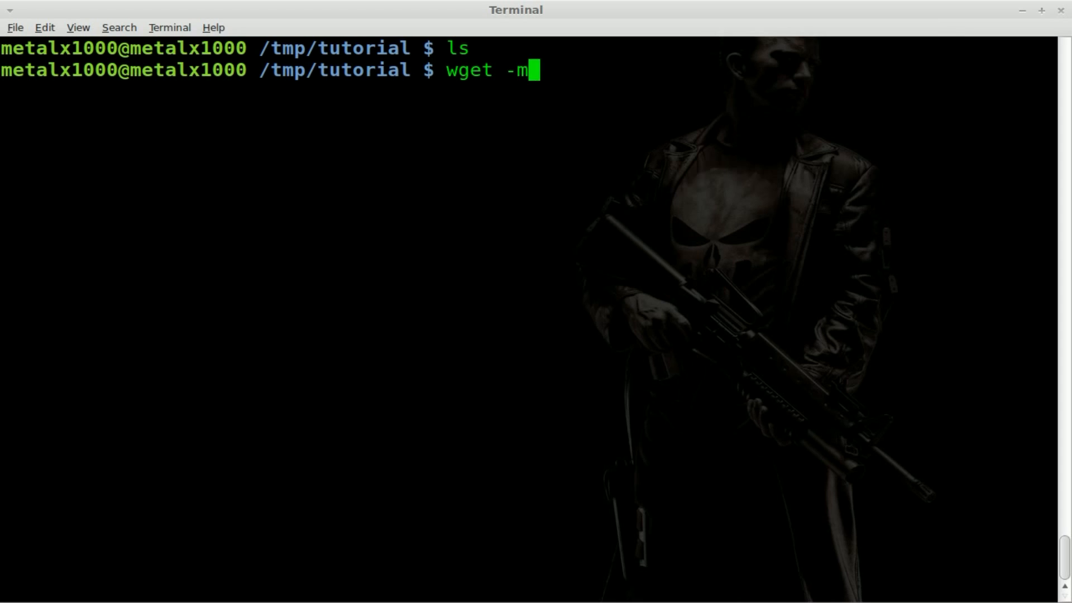
type("ht")
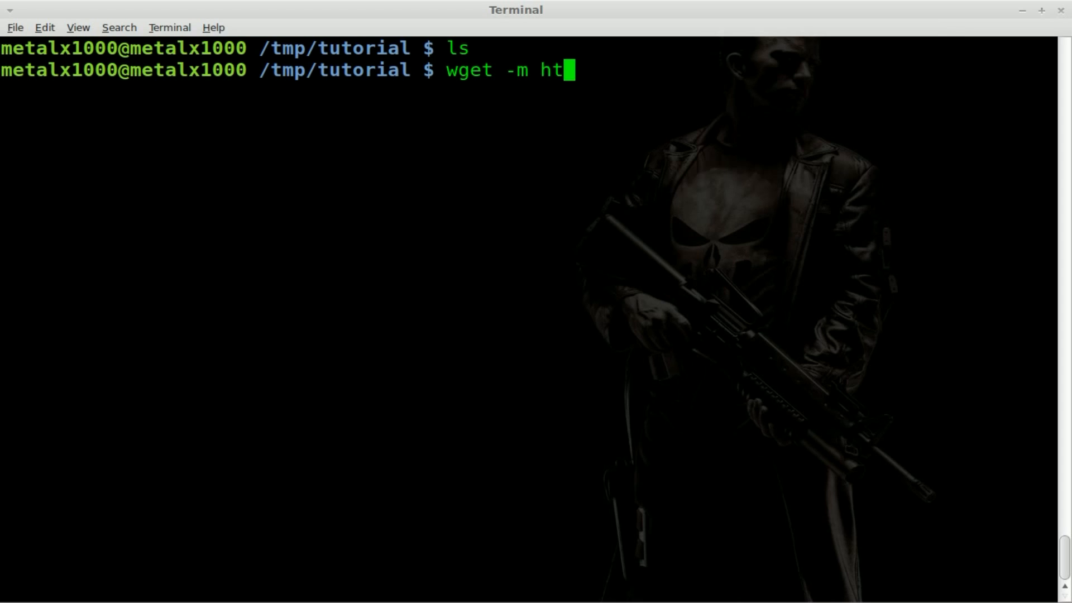
type("tp:/")
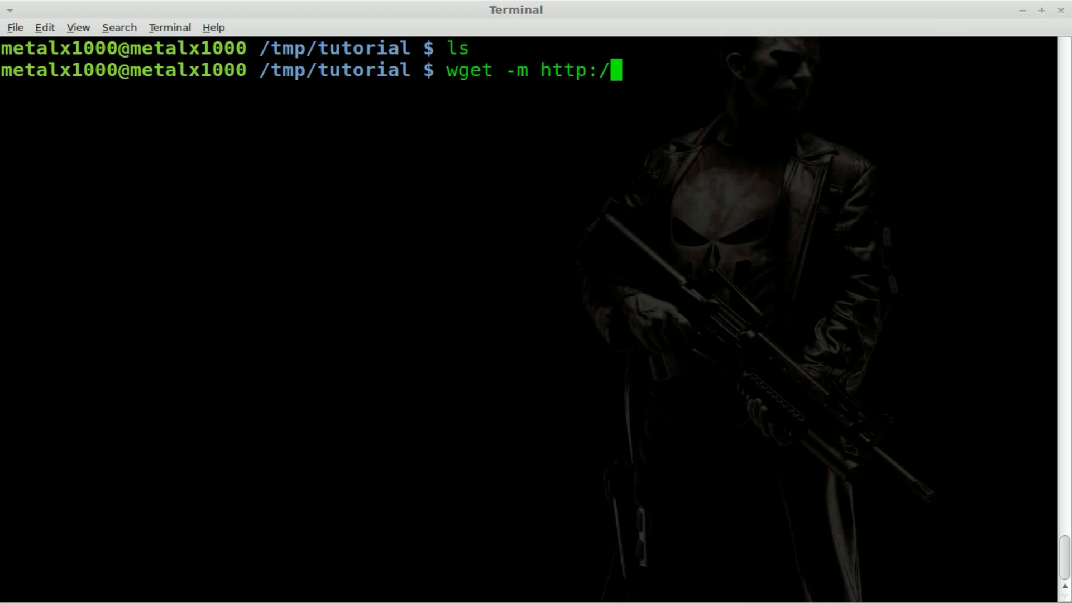
type("/filmsbykri")
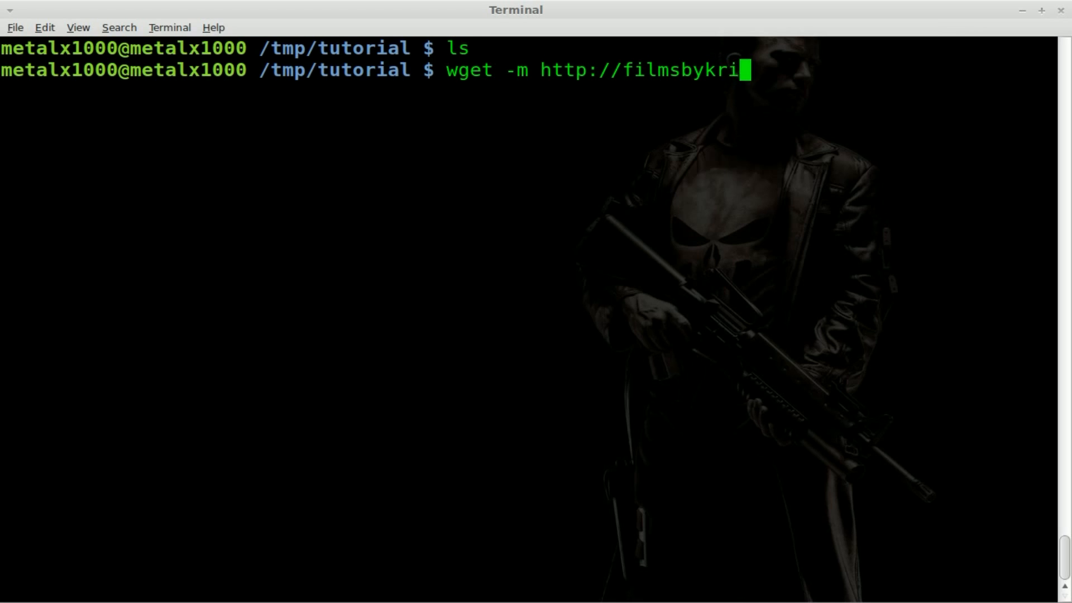
key("Return")
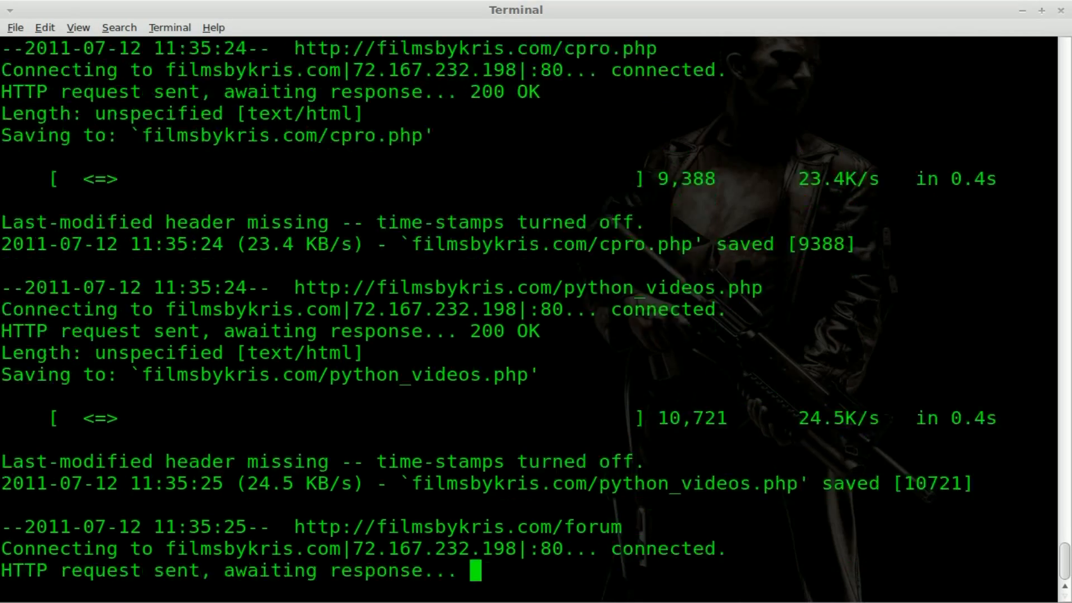
scroll("down", 3)
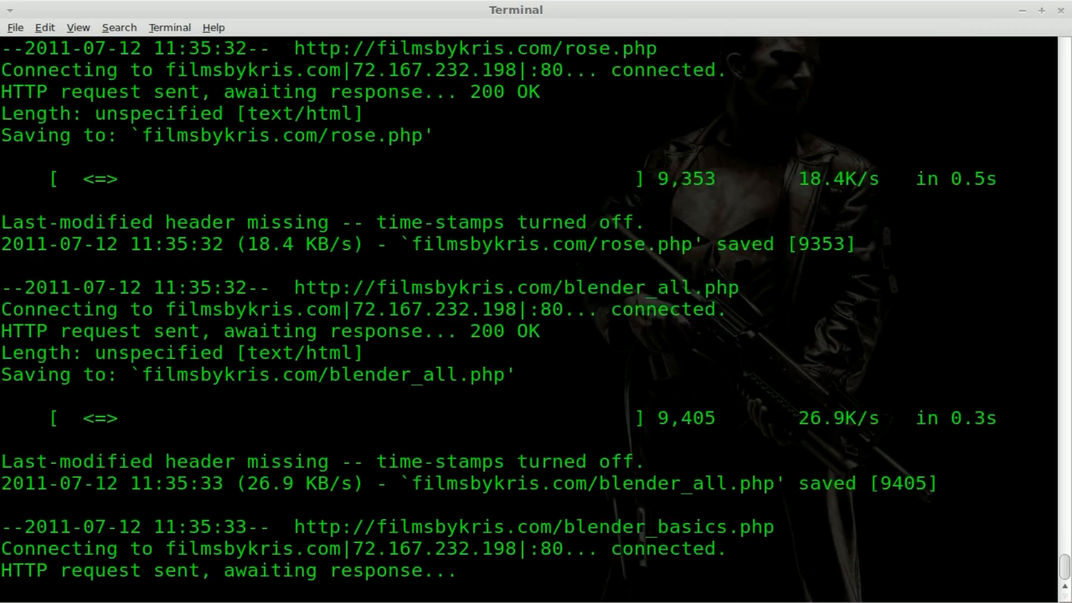
scroll("down", 3)
type("ls")
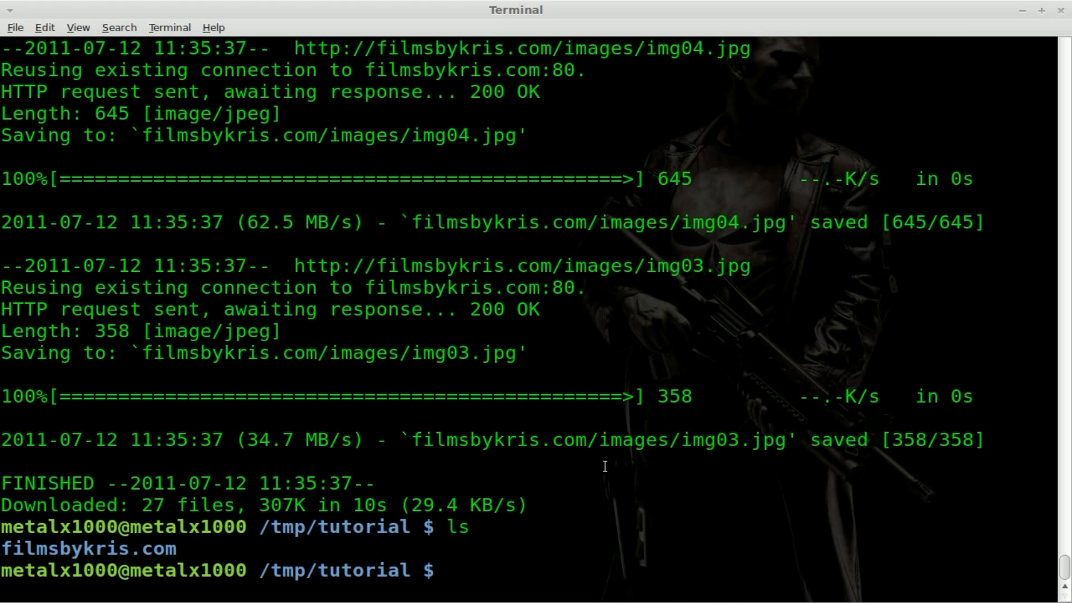
mouse_move(589, 470)
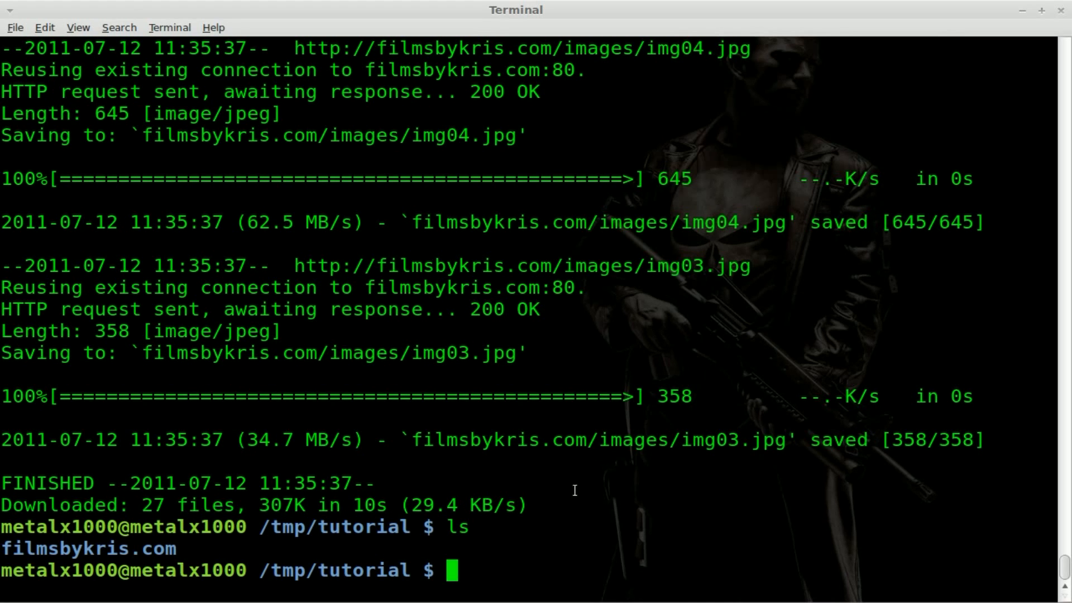
Enter the filmsbykris.com folder and list its mirrored PHP pages, stylesheet and subfolders.
type("wget -m http://filmsbykris.com")
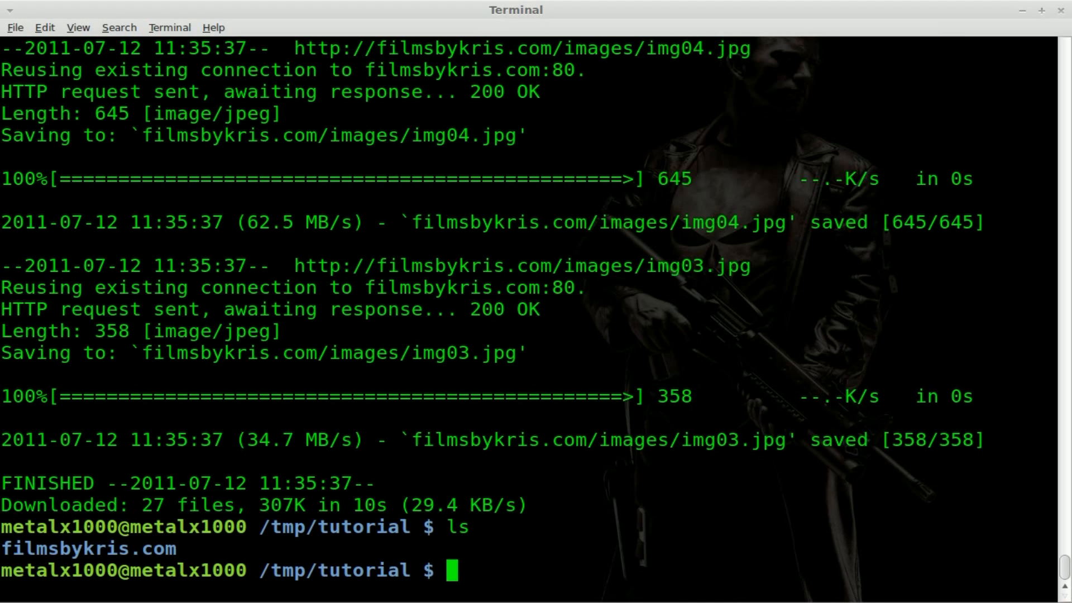
mouse_move(490, 488)
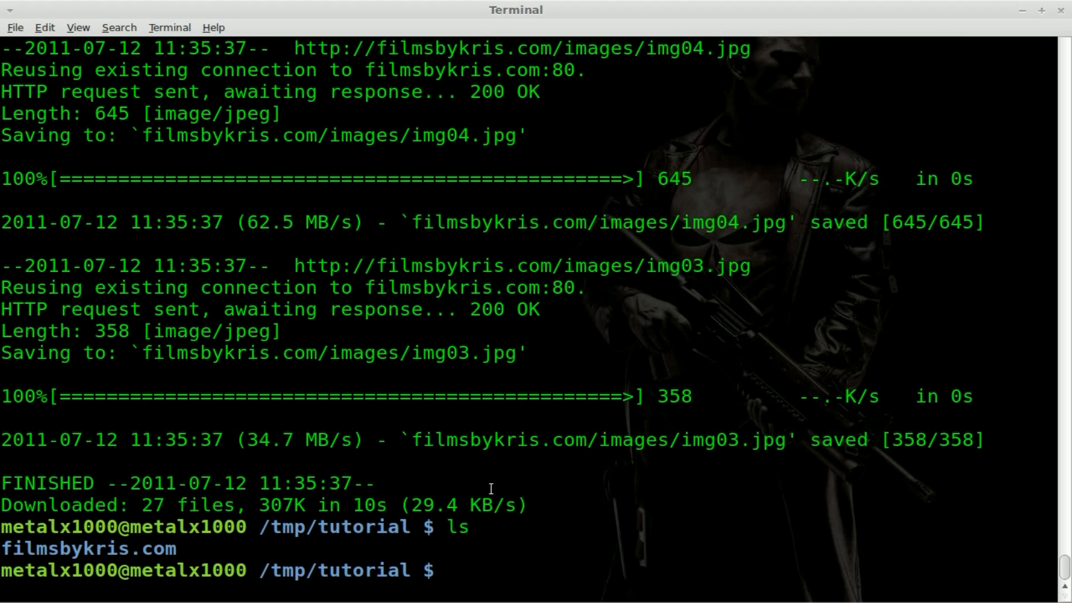
type("cd filmsbykris.com/")
type("ls")
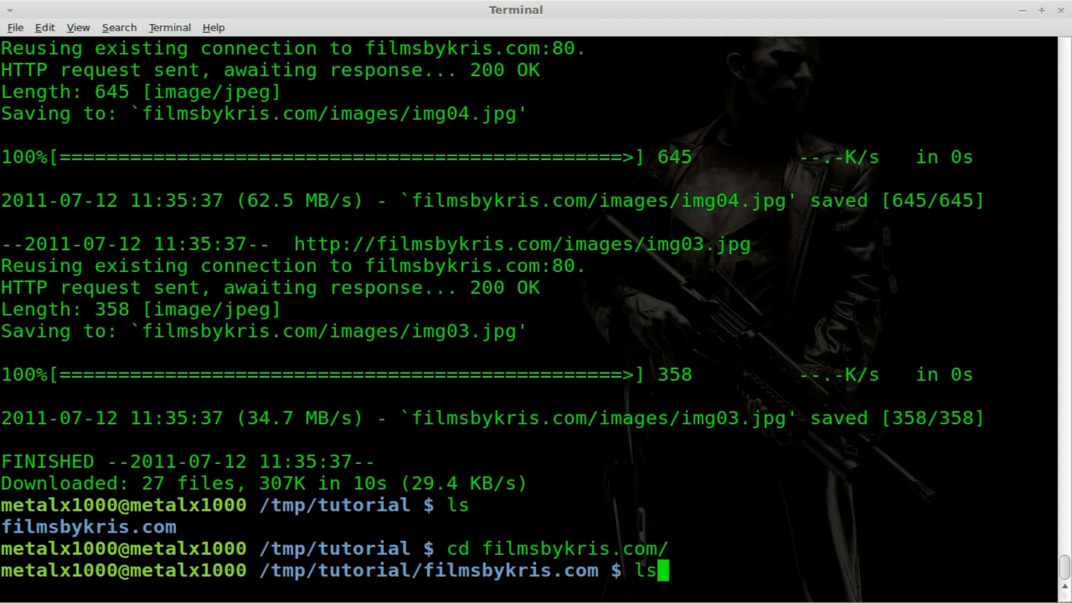
key("Return")
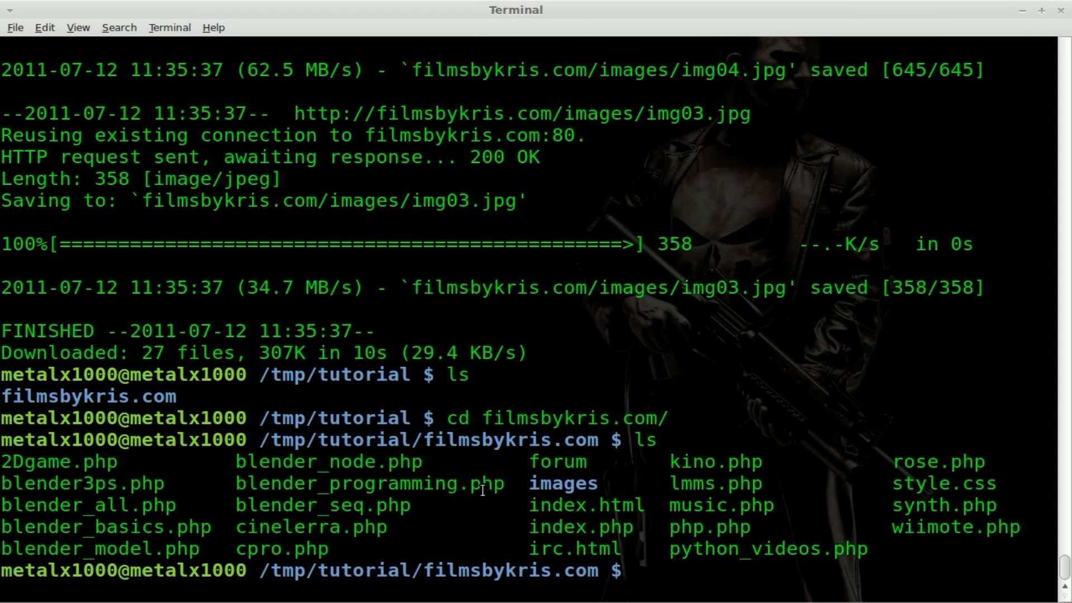
Browse tmp/tutorial/filmsbykris.com in the file manager and open music.php.
double_click(562, 484)
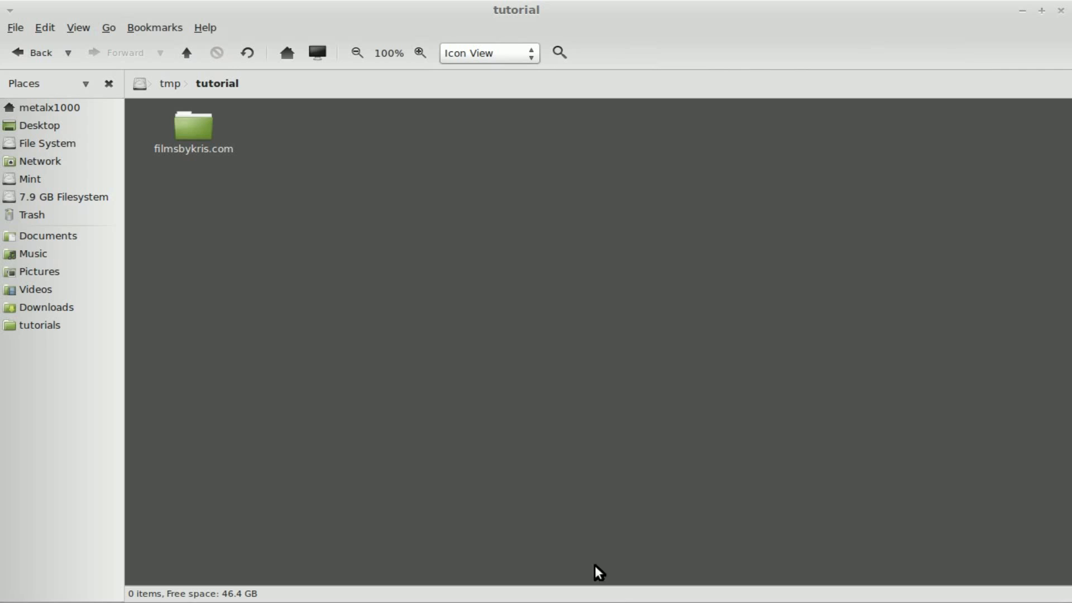
mouse_move(243, 198)
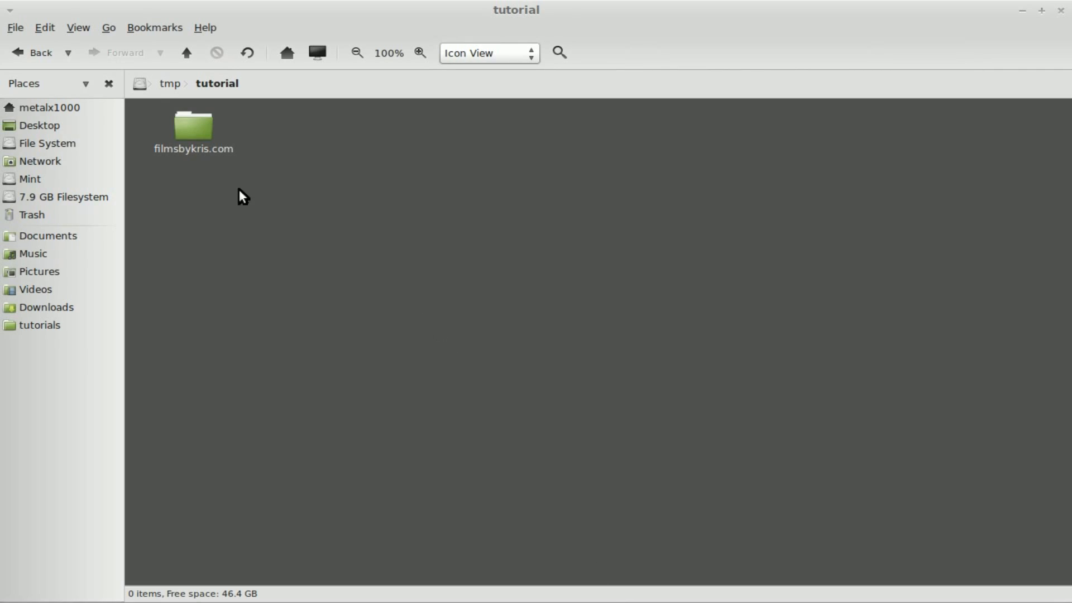
double_click(194, 130)
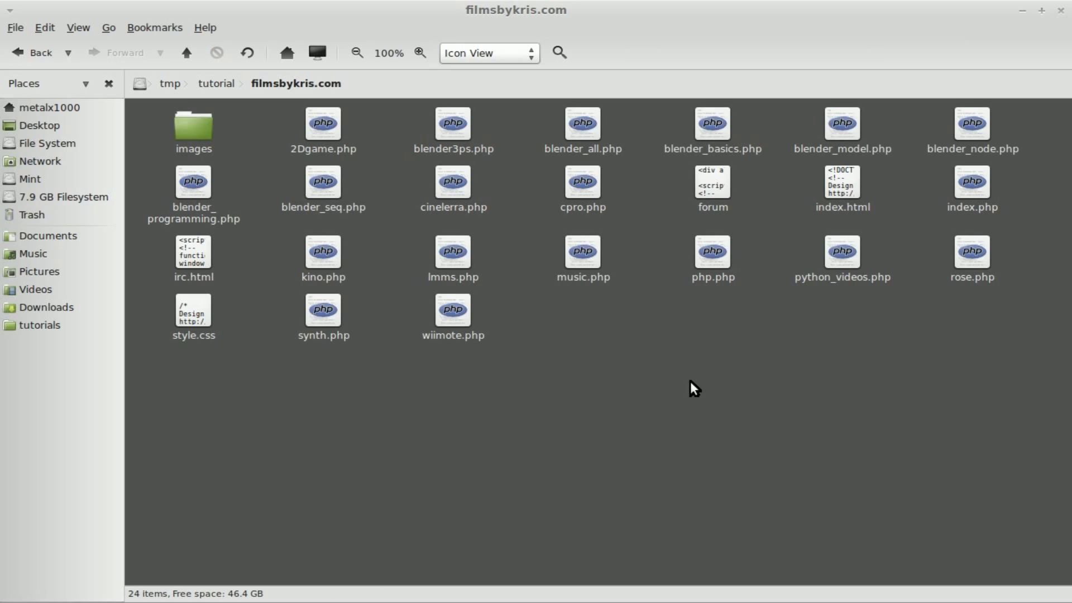
mouse_move(632, 358)
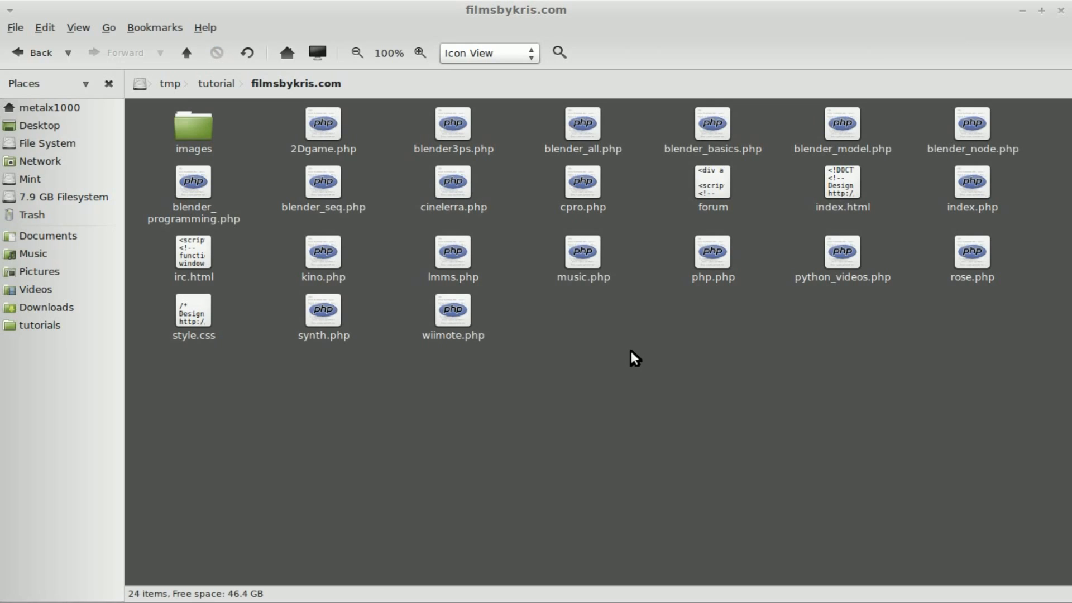
mouse_move(598, 332)
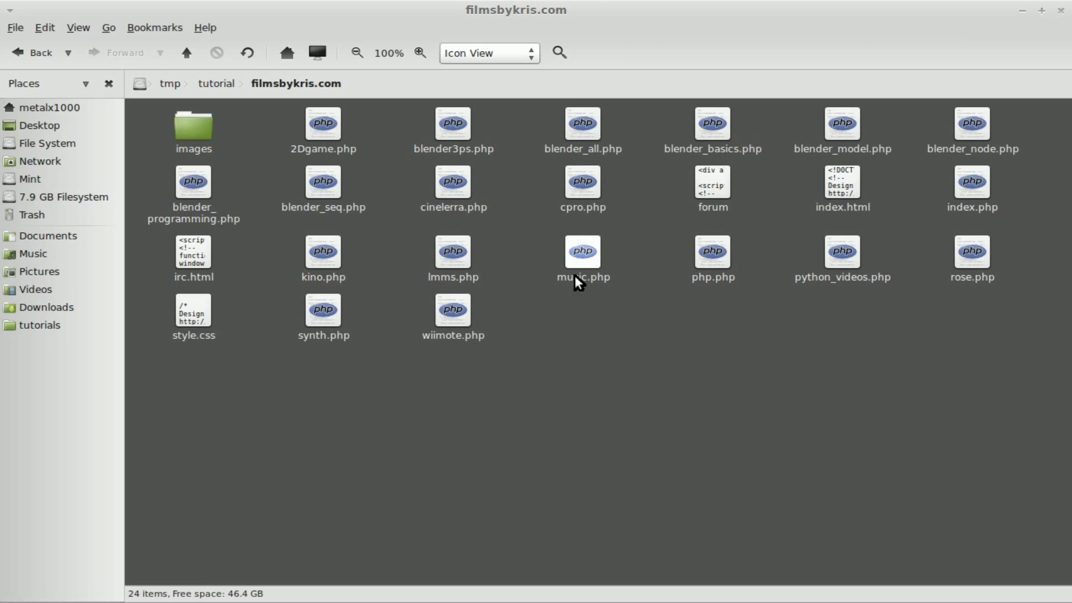
mouse_move(679, 460)
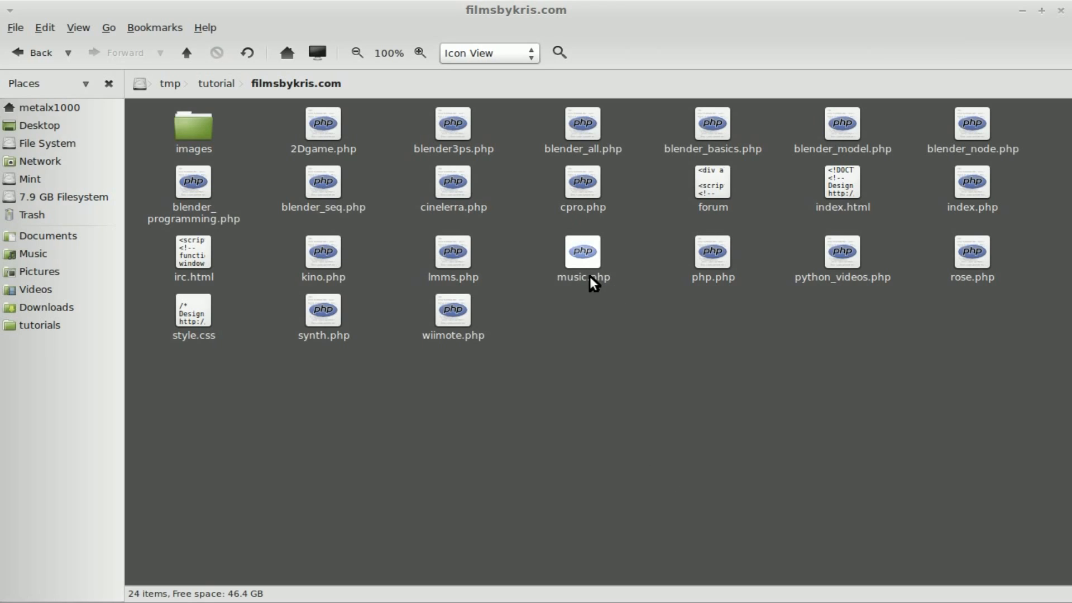
double_click(582, 251)
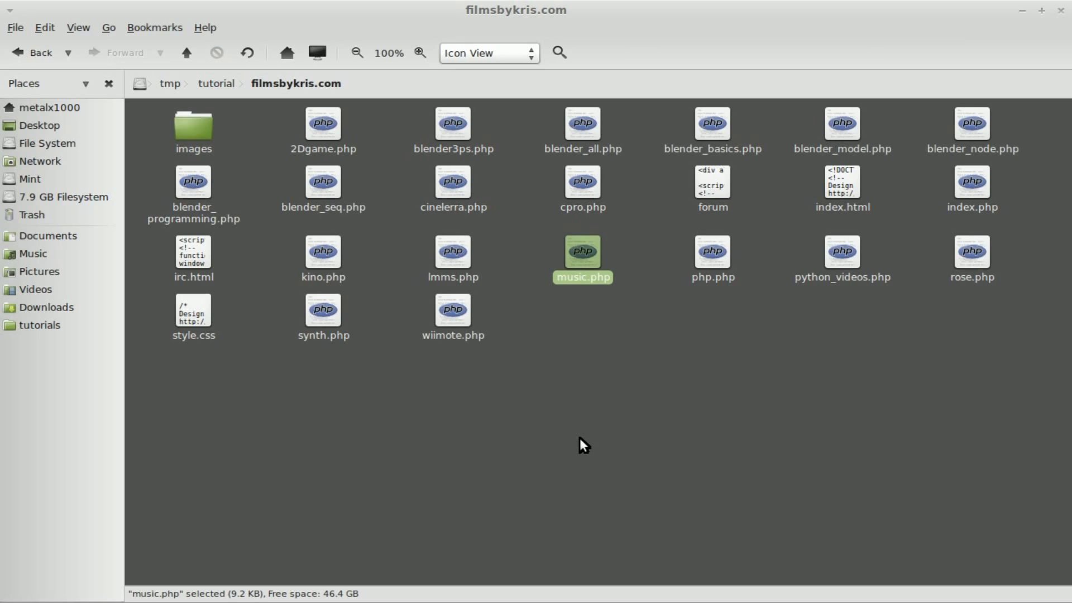
mouse_move(608, 341)
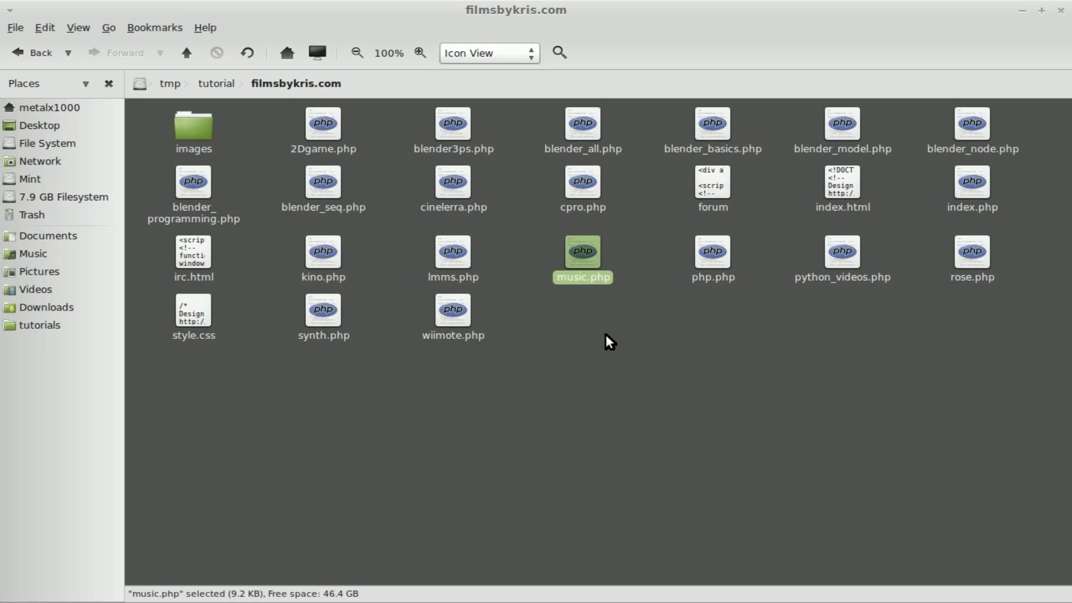
mouse_move(600, 332)
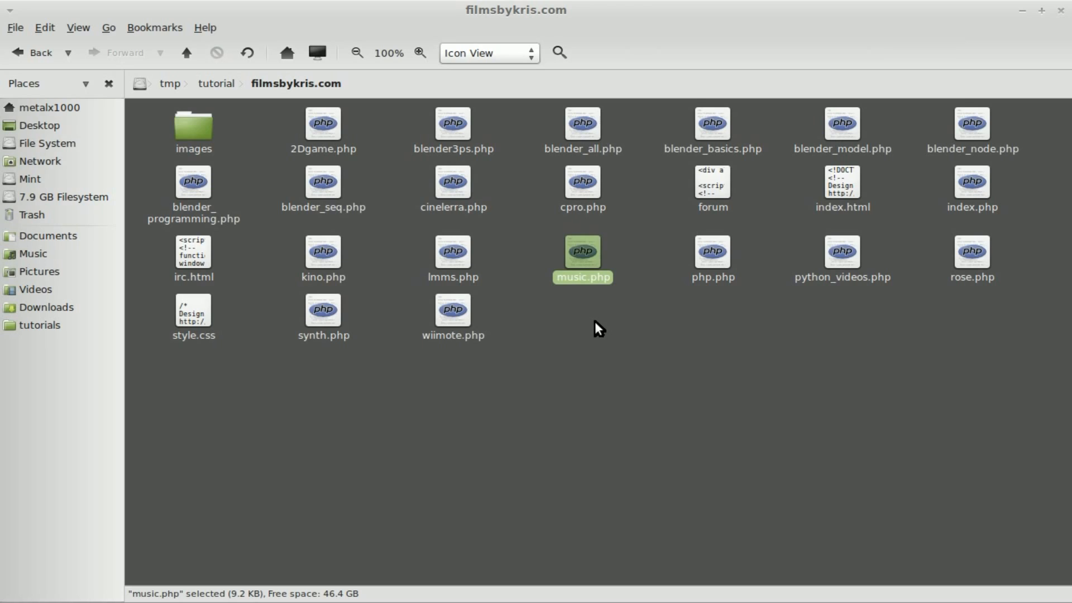
mouse_move(705, 372)
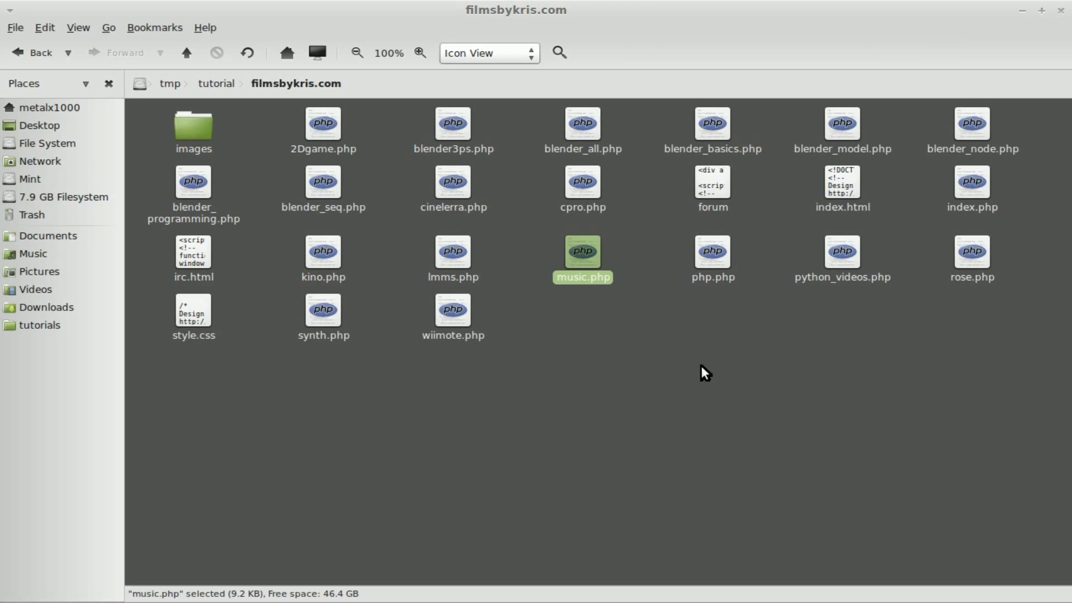
mouse_move(700, 375)
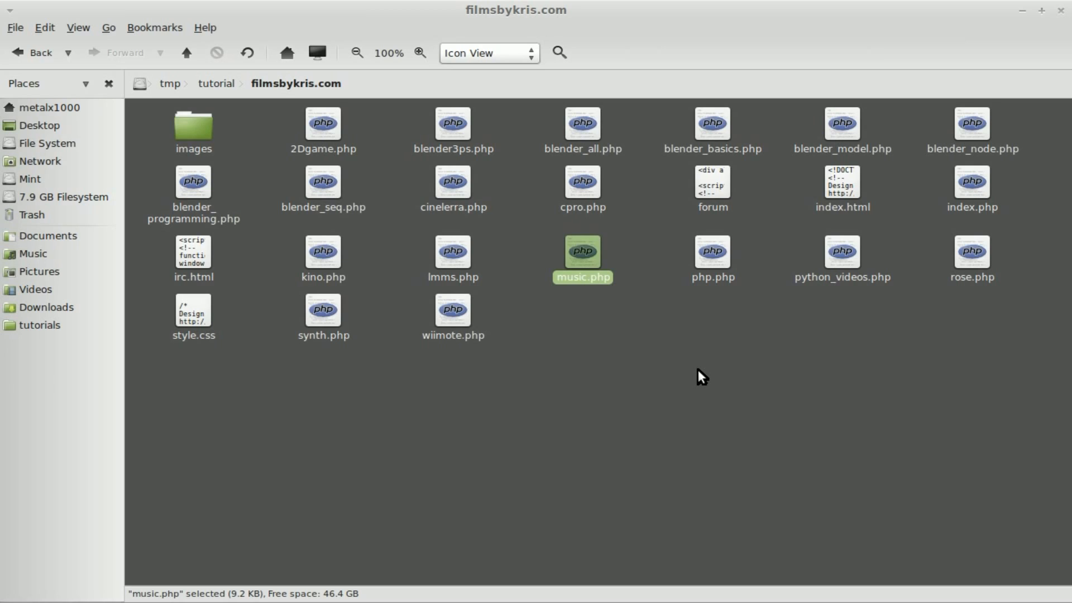
mouse_move(668, 357)
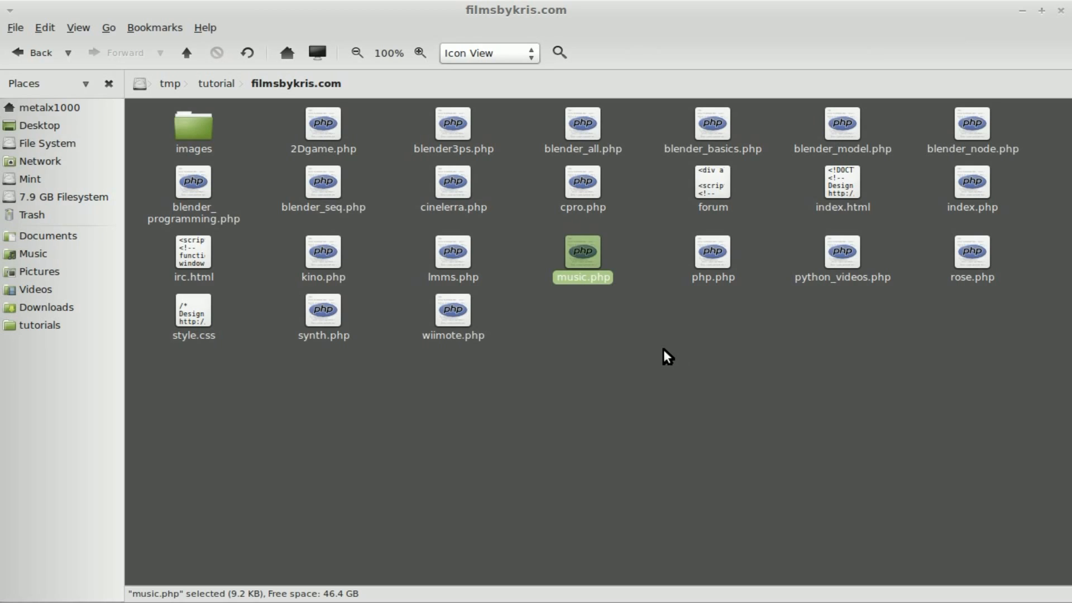
mouse_move(645, 342)
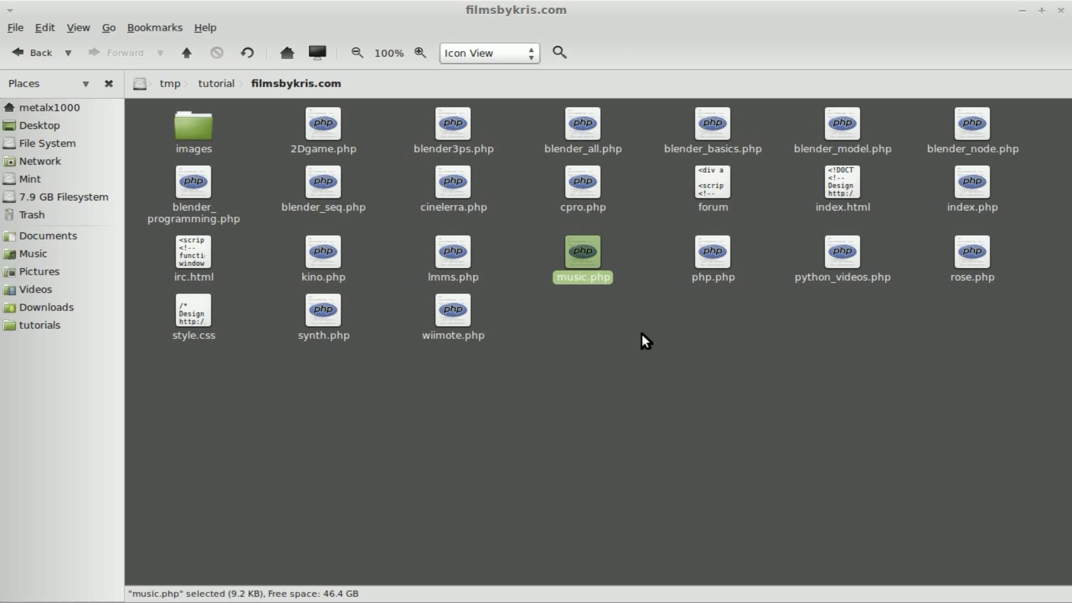
mouse_move(637, 340)
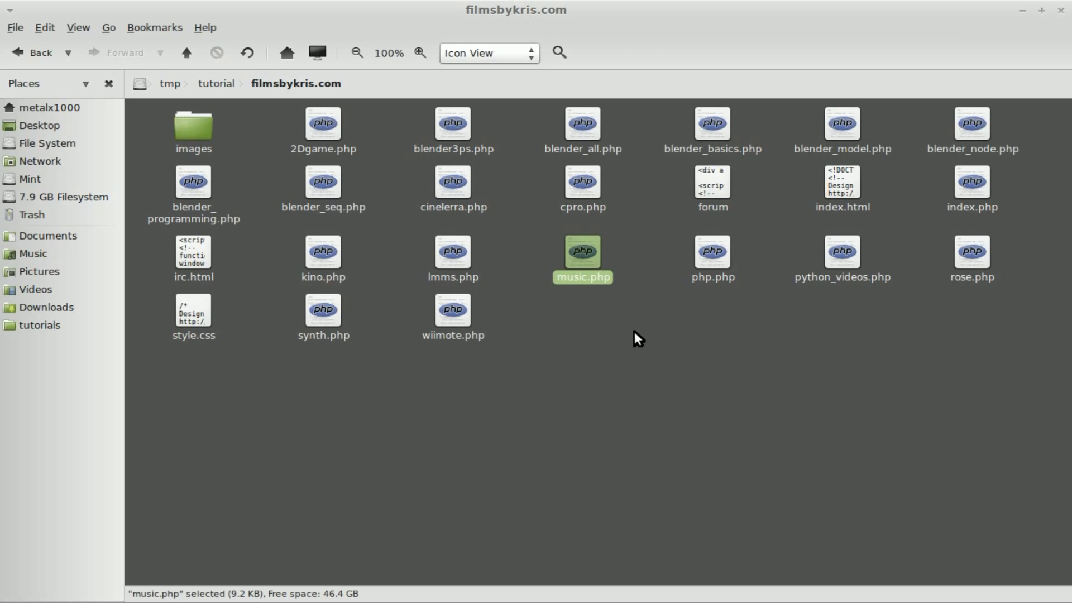
mouse_move(615, 330)
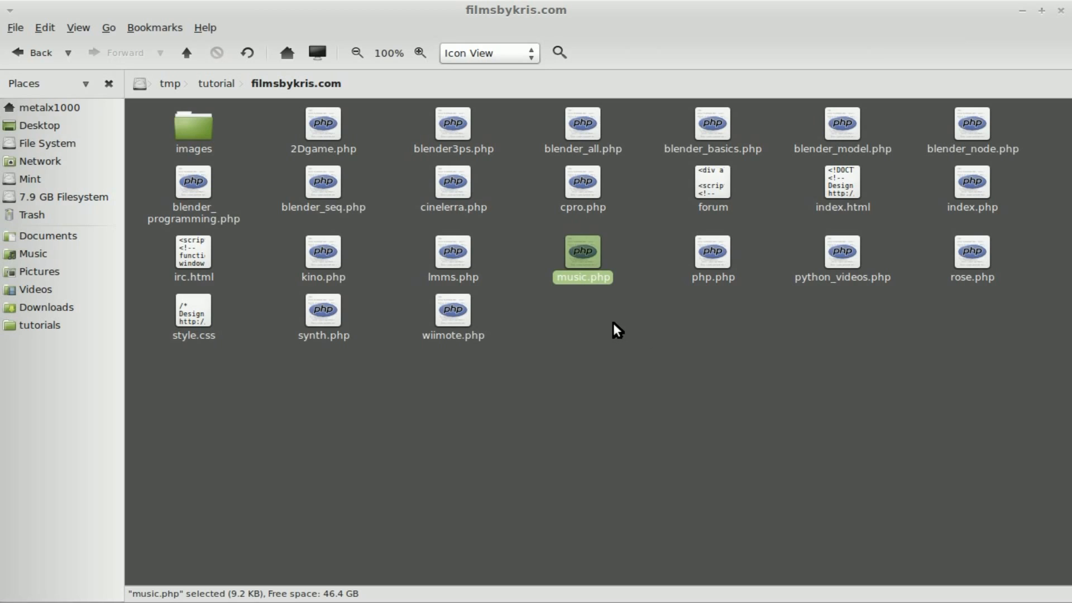
mouse_move(599, 322)
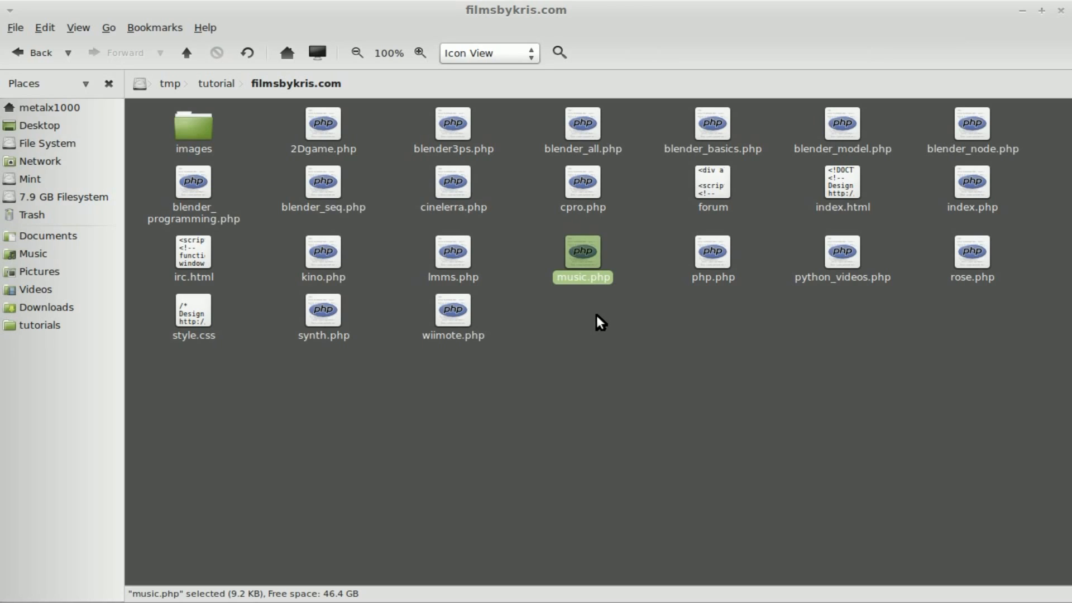
mouse_move(597, 322)
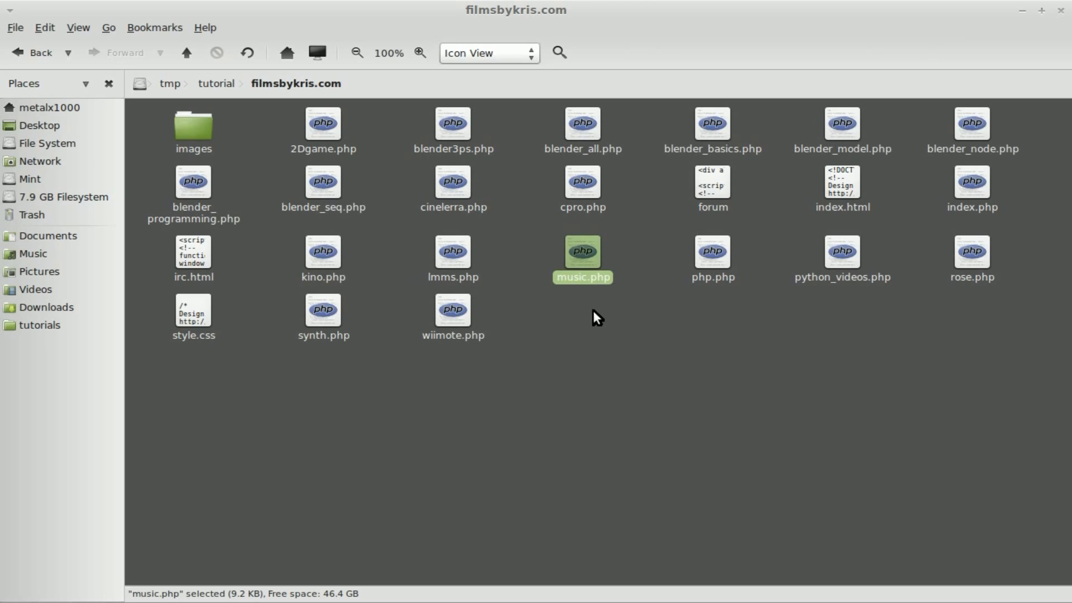
mouse_move(592, 288)
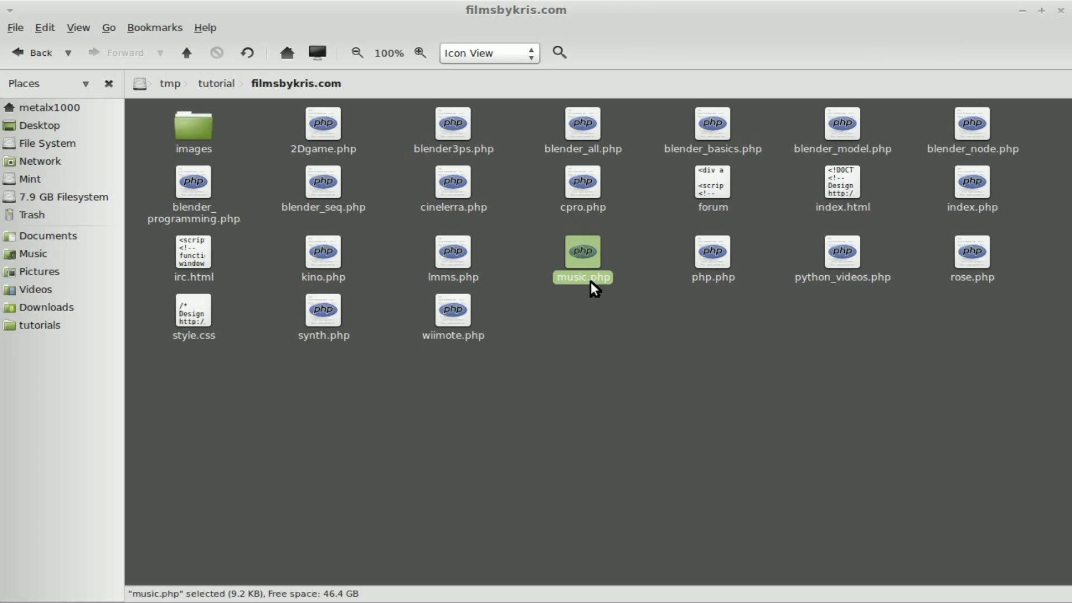
mouse_move(597, 305)
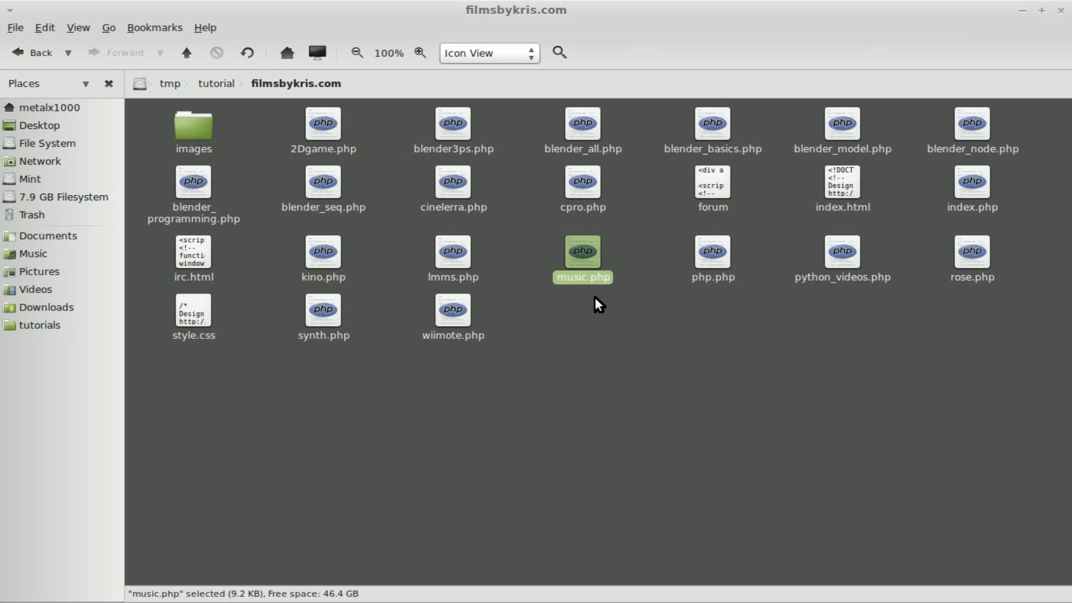
mouse_move(596, 302)
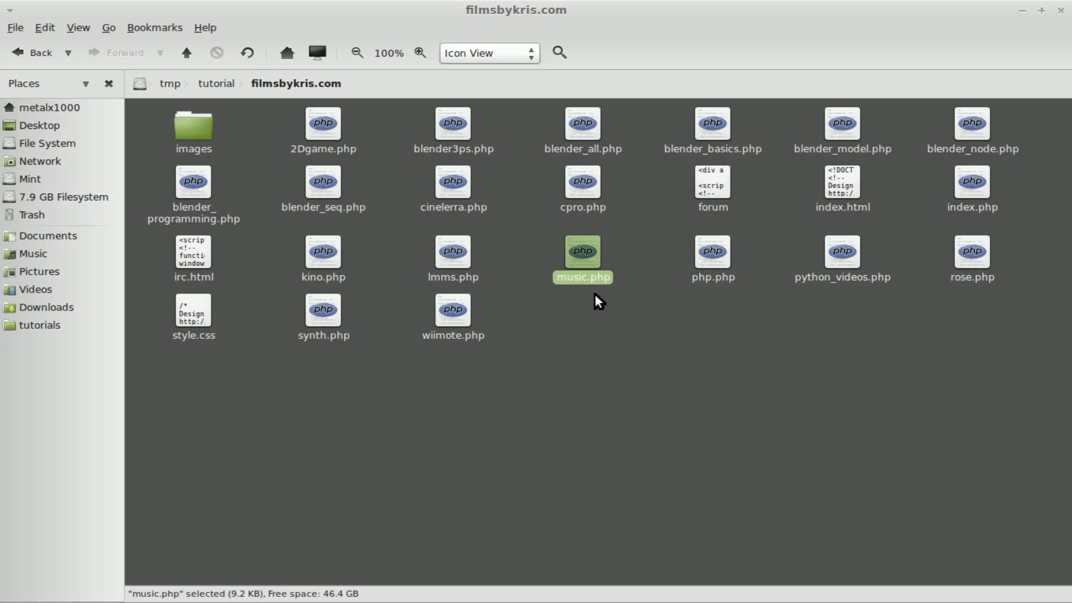
mouse_move(606, 304)
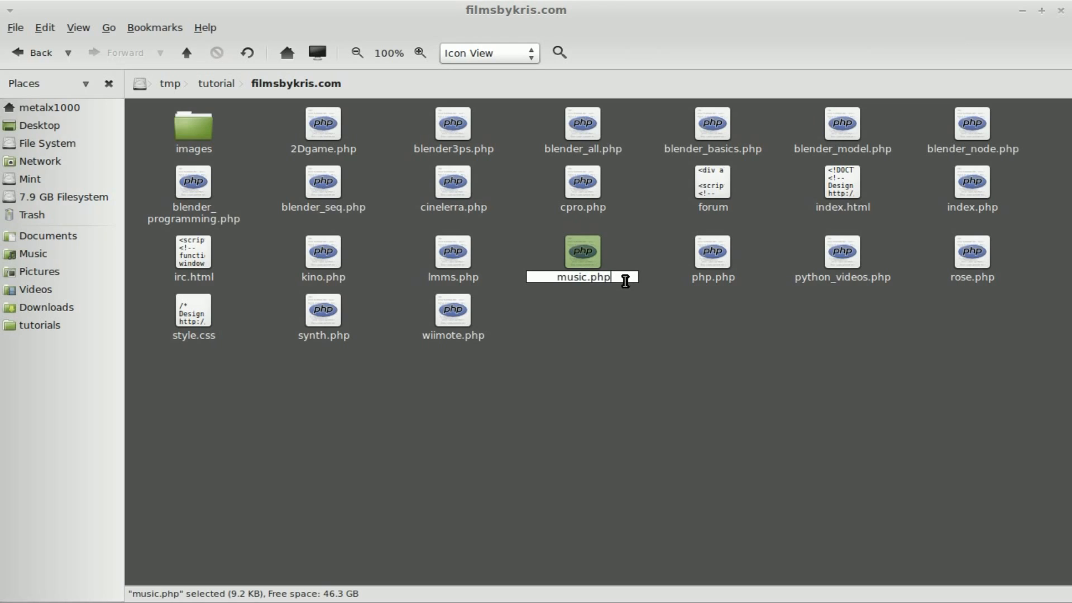
Confirm renaming music.php to music.html.
key("Return")
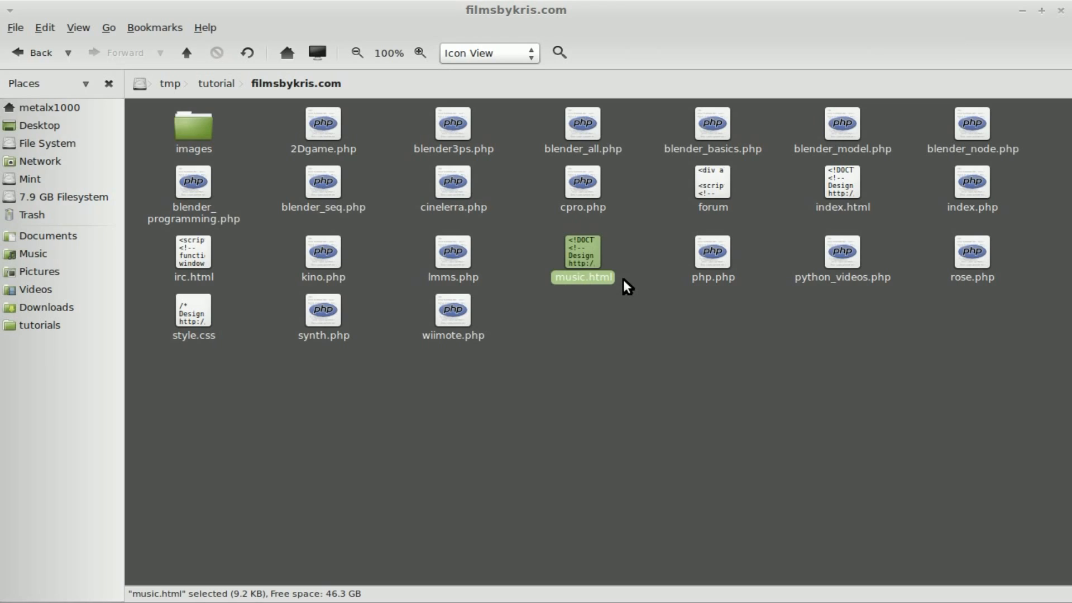
mouse_move(629, 302)
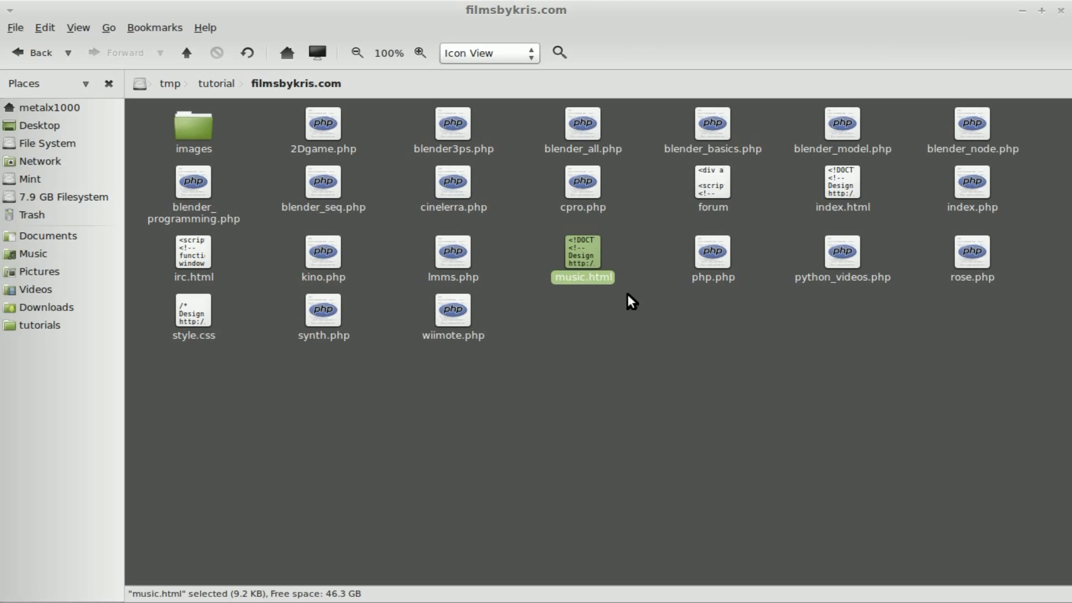
mouse_move(618, 369)
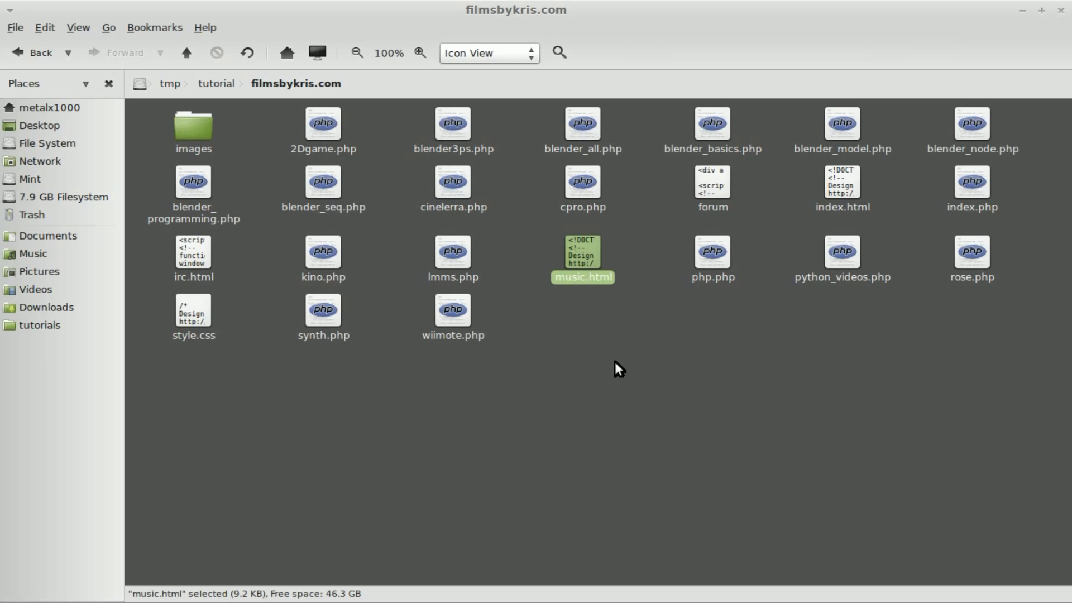
mouse_move(1063, 17)
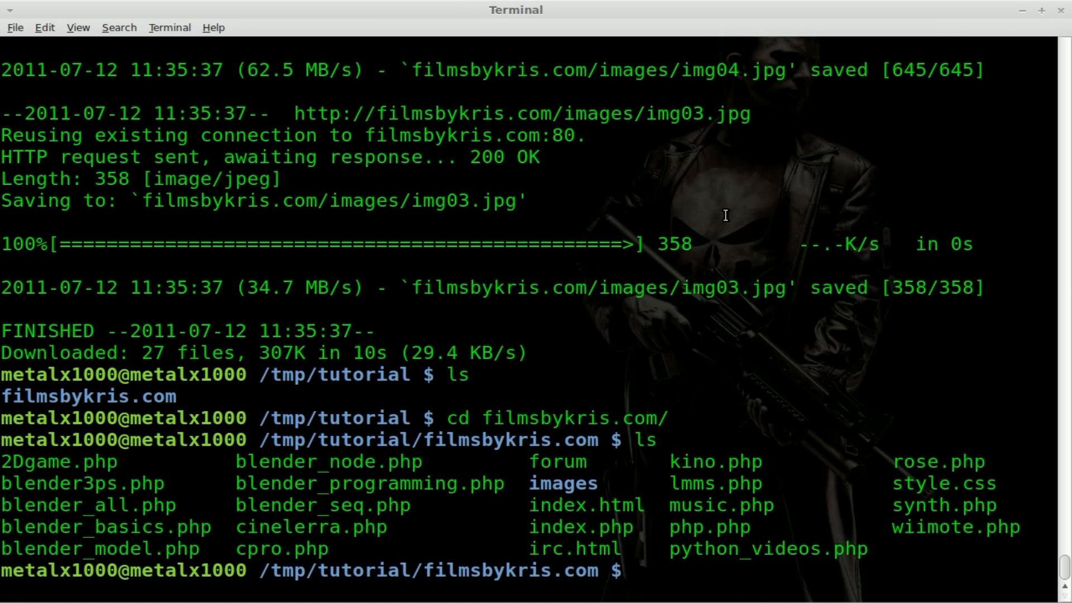
mouse_move(416, 461)
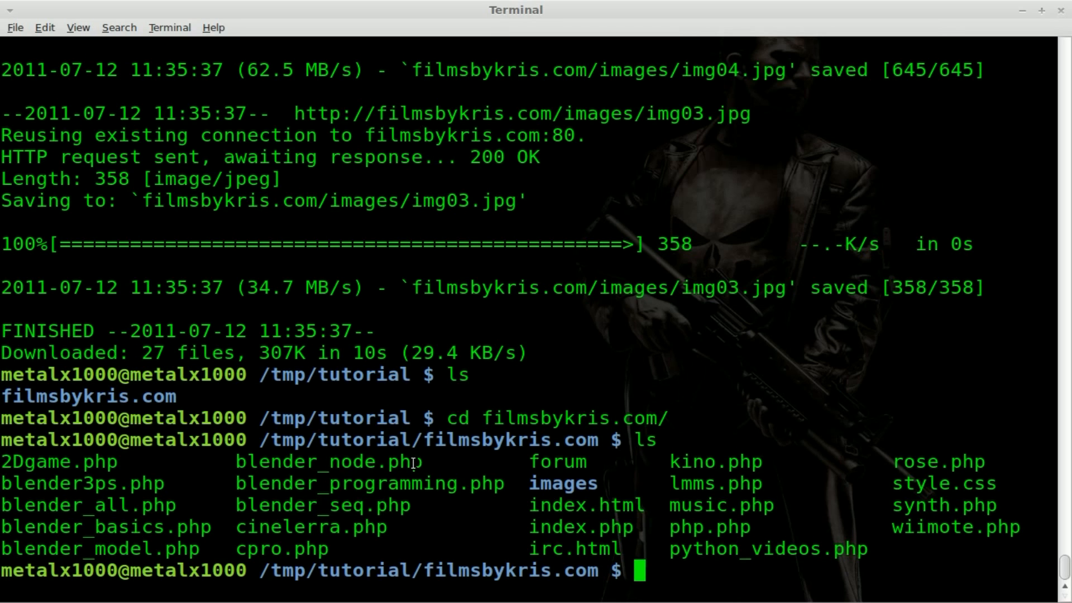
mouse_move(538, 380)
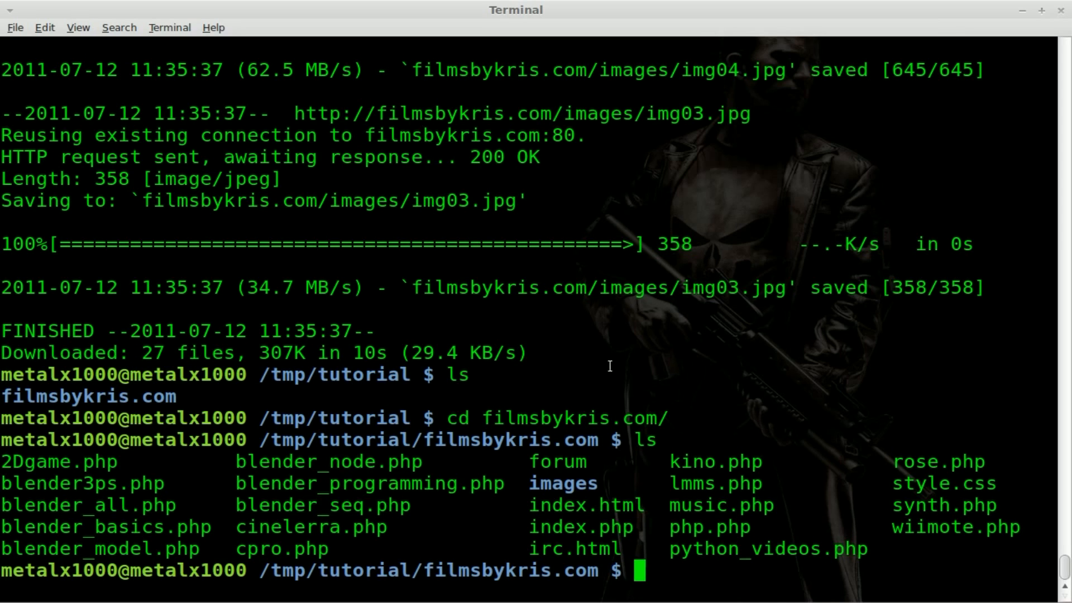
Go up to tmp/tutorial and delete the filmsbykris.com folder with rm -fr.
type("cd ..")
type("ls")
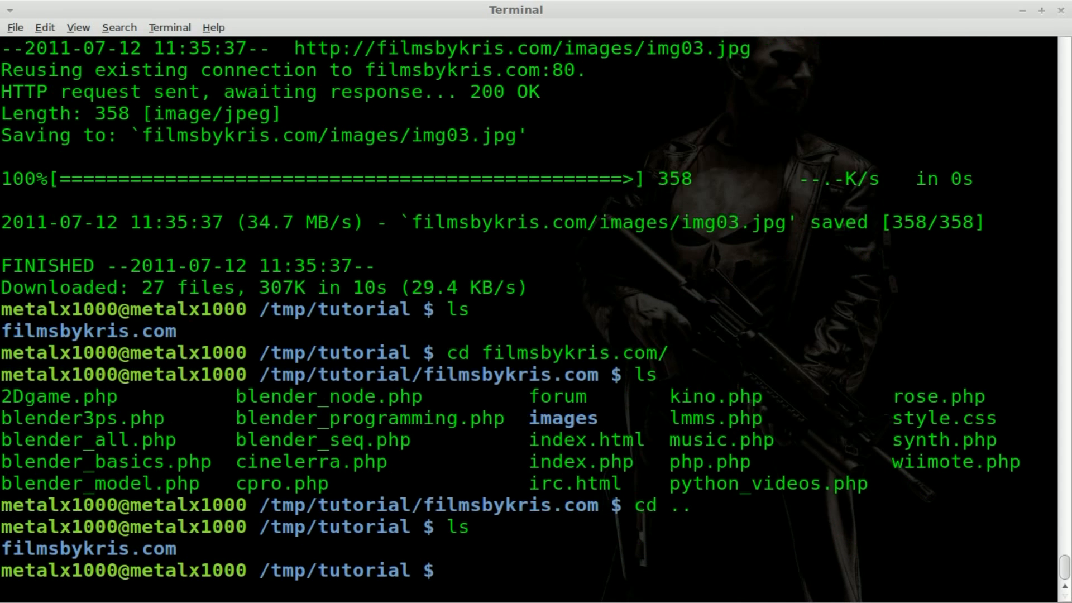
type("rm -f")
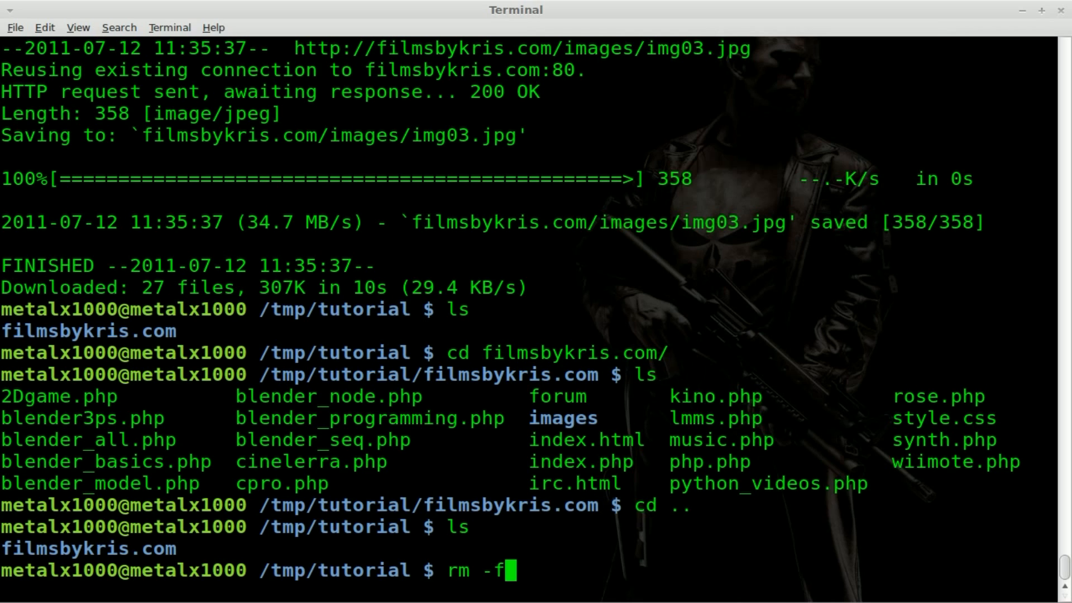
type("r filmsbykris.com/")
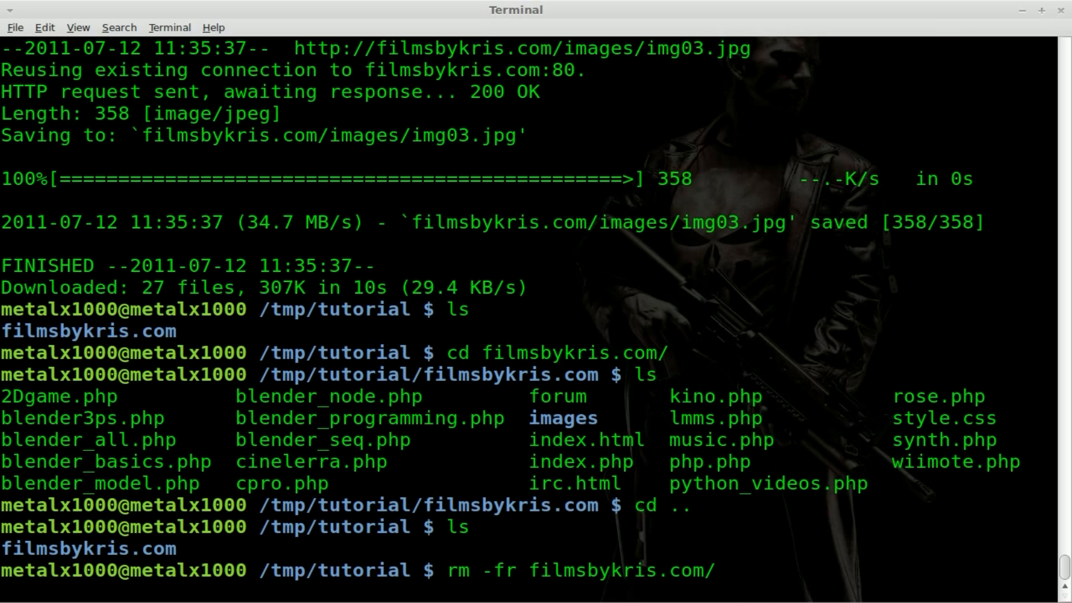
key("Return")
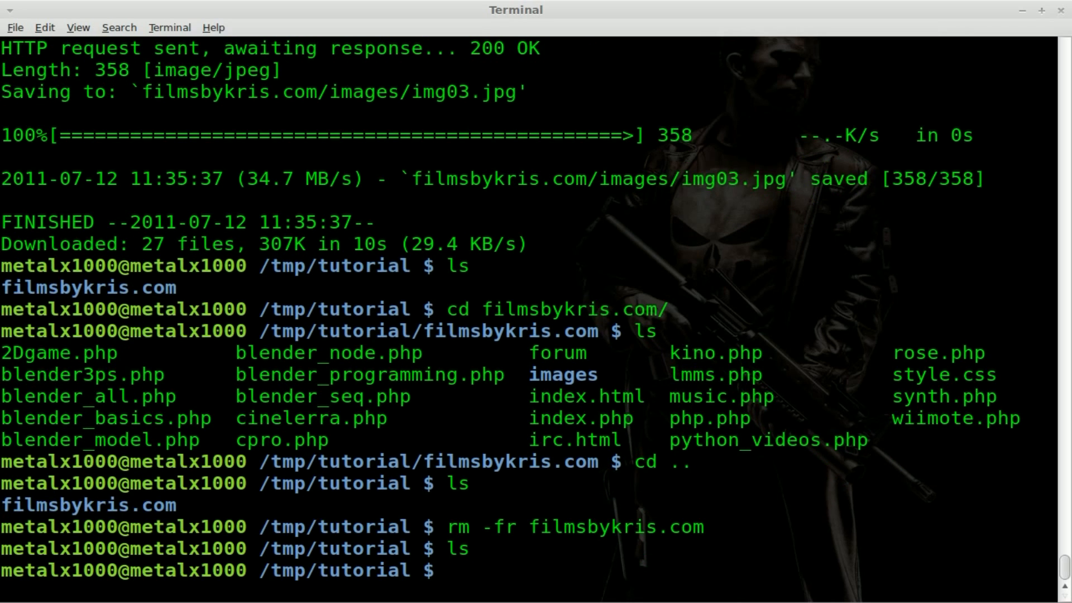
type("ls")
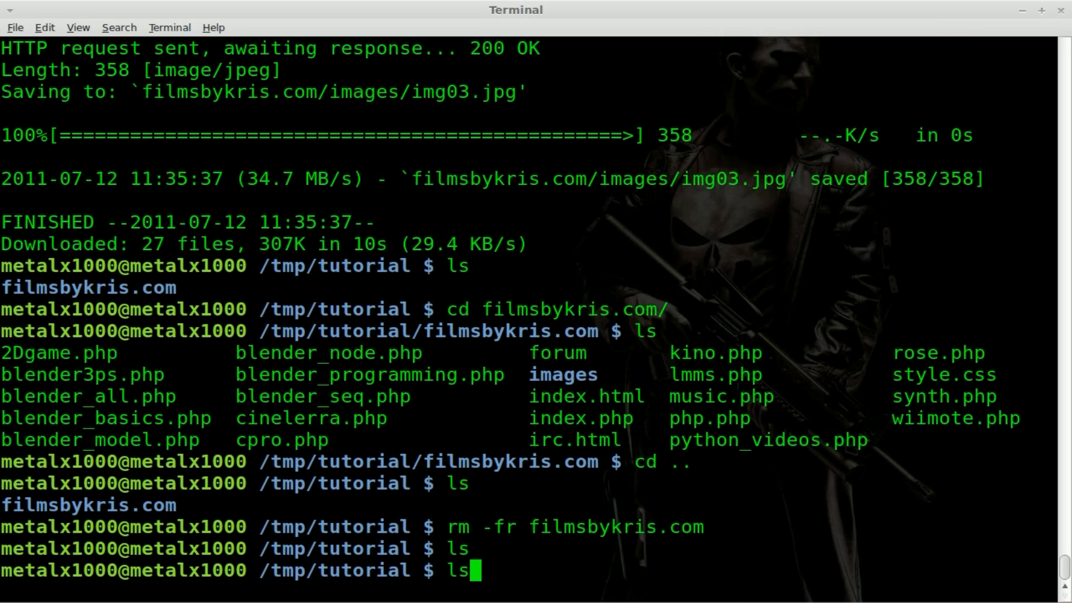
type("wget -m http://filmsbykris.com")
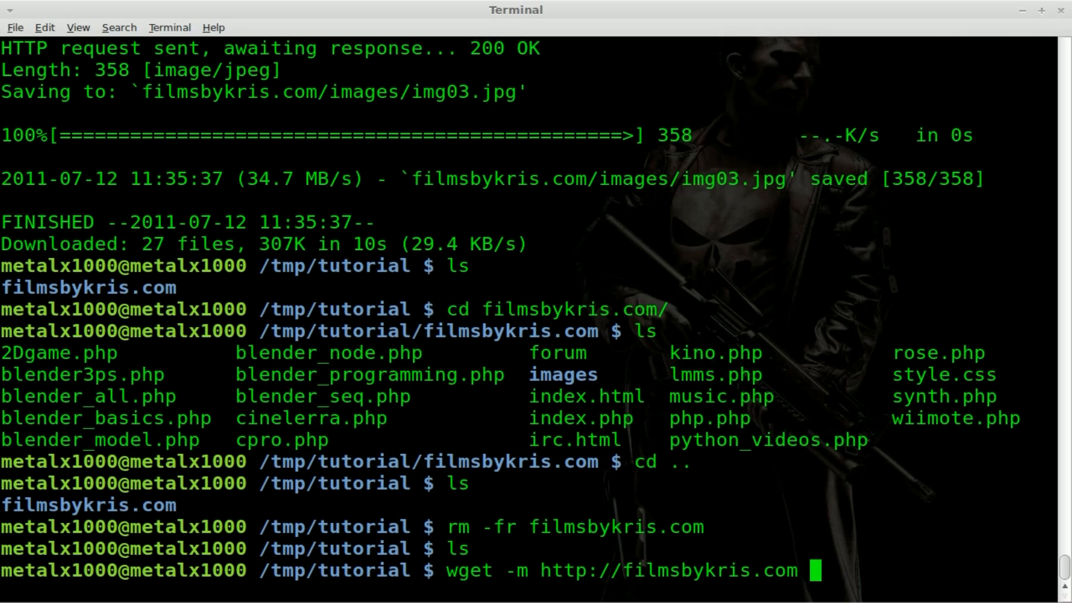
type("-E")
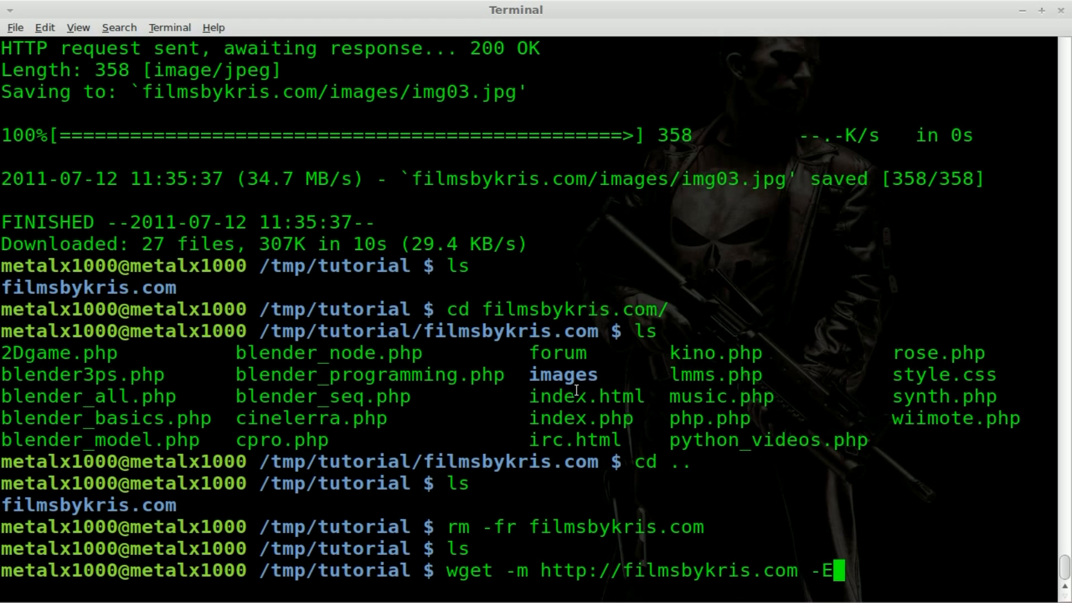
key("Return")
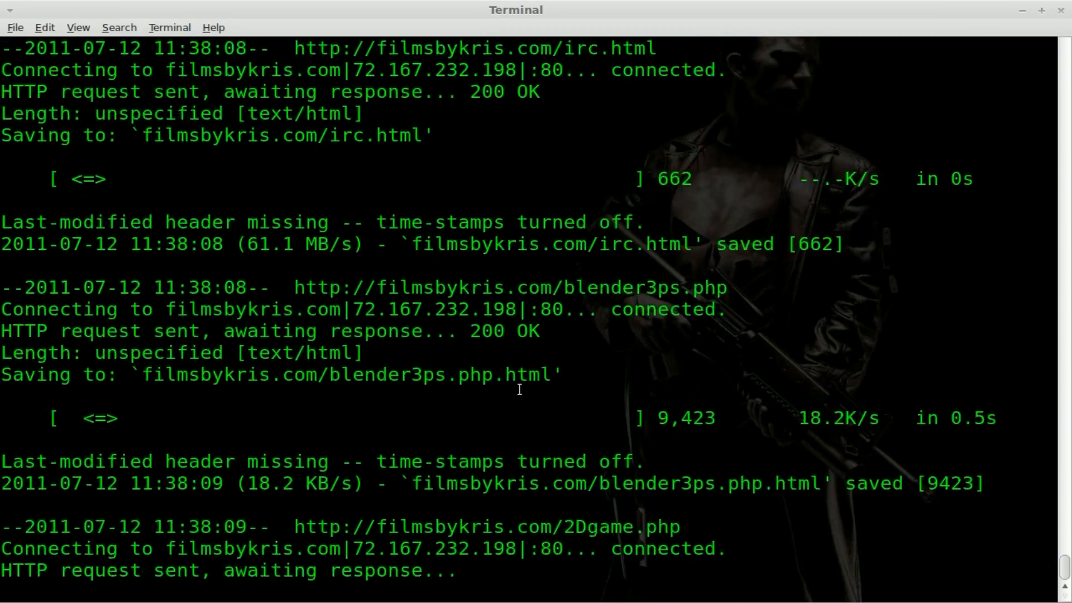
scroll("down", 3)
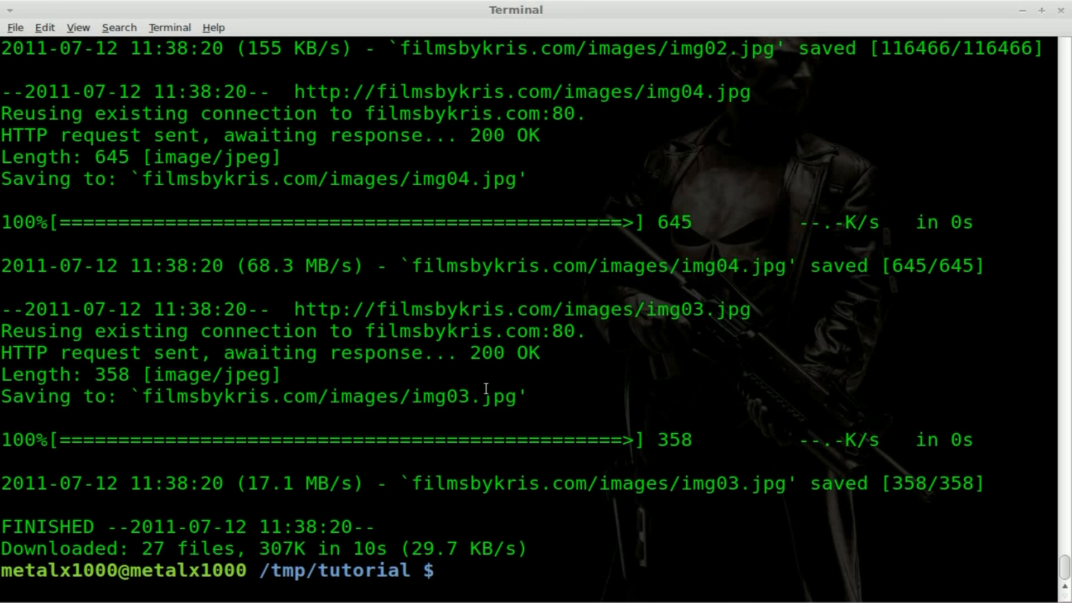
Enter the new filmsbykris.com mirror to view its .html pages, then return to tutorial.
type("cd")
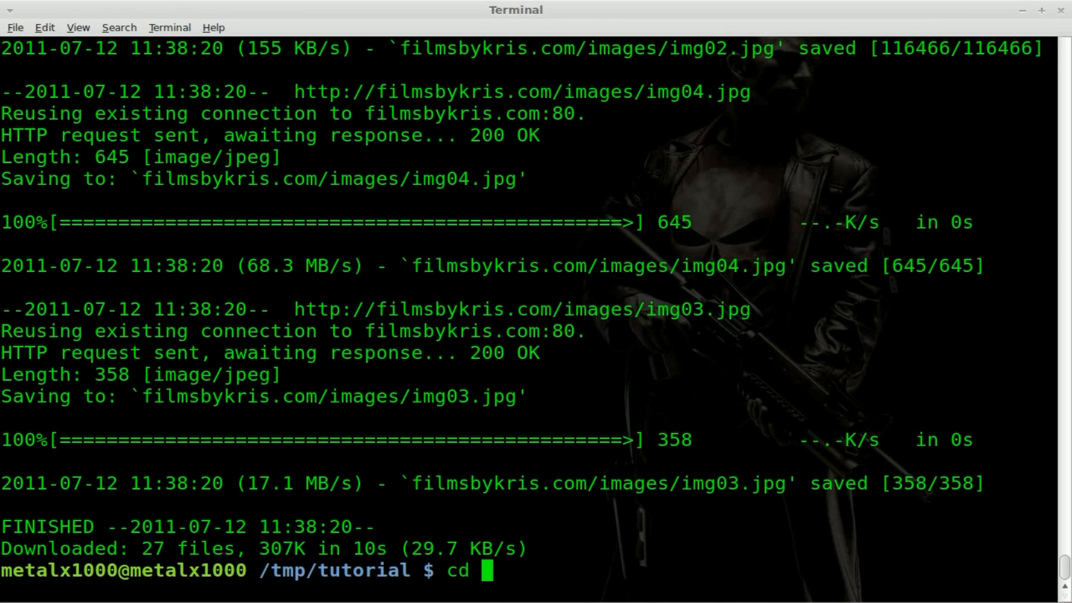
key("Return")
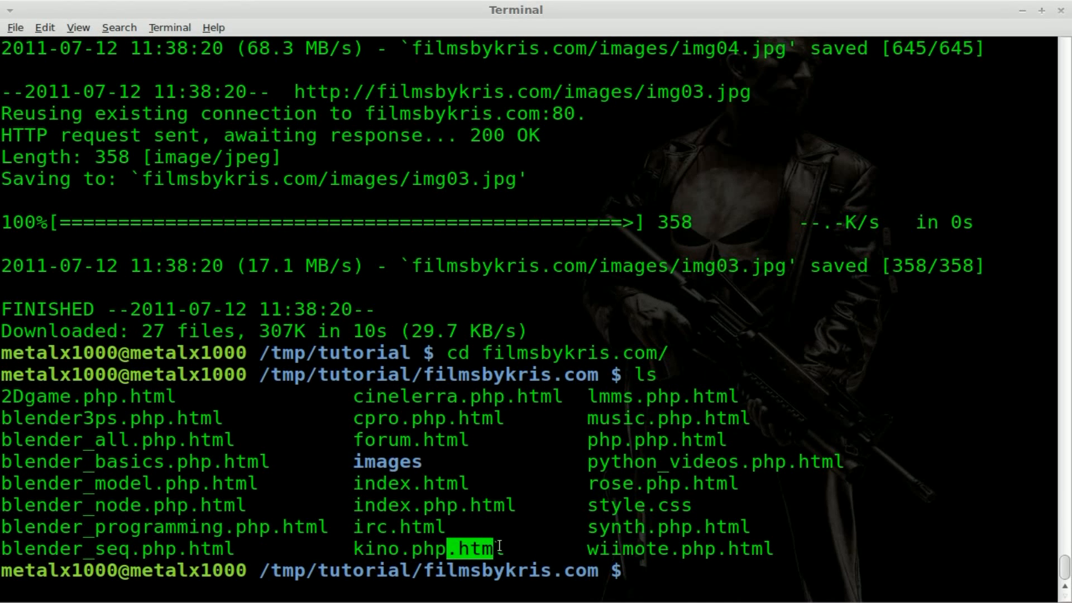
type("cd .")
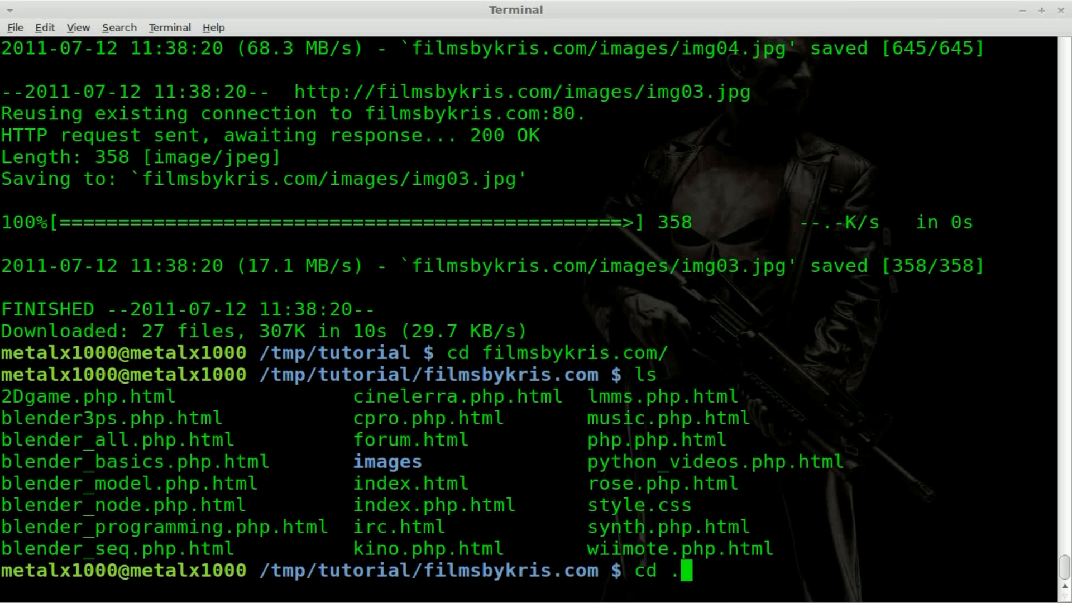
key("Return")
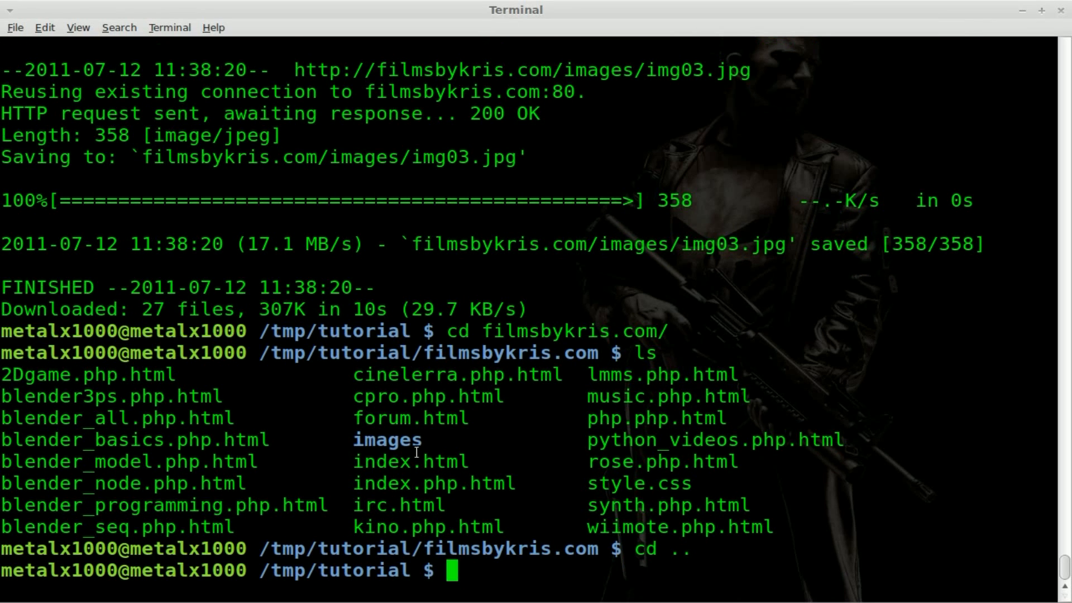
mouse_move(481, 484)
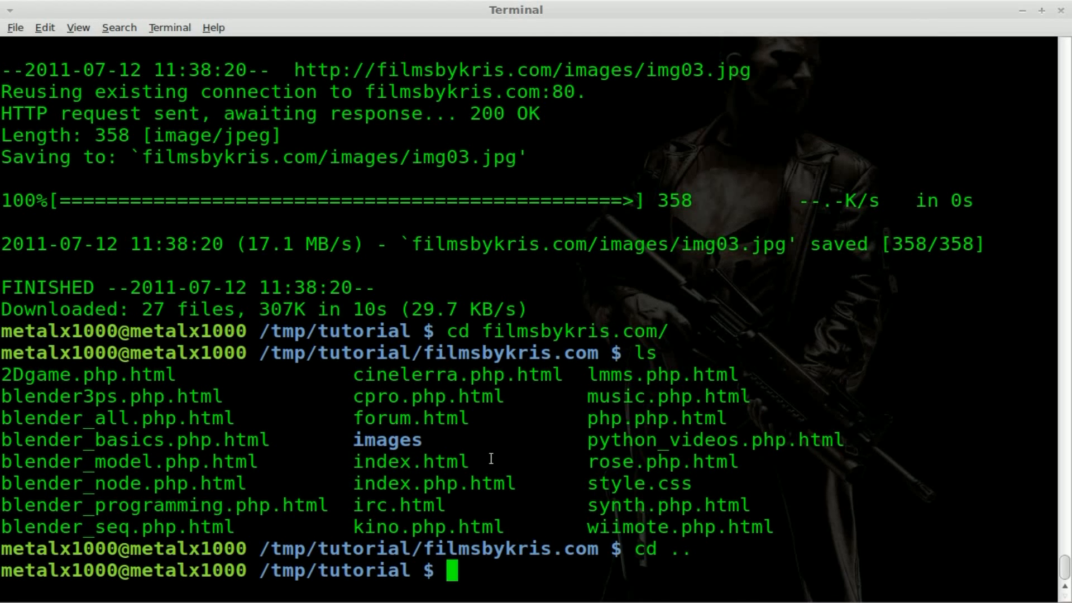
Delete the second filmsbykris.com mirror with rm -rf and list the empty tutorial folder.
type("rm")
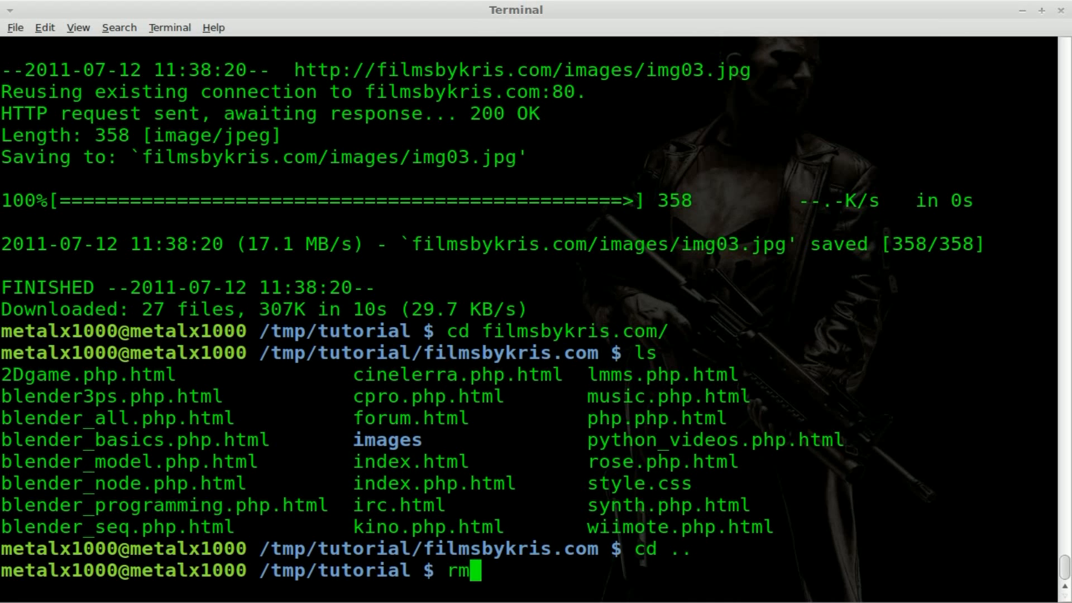
type("-rf")
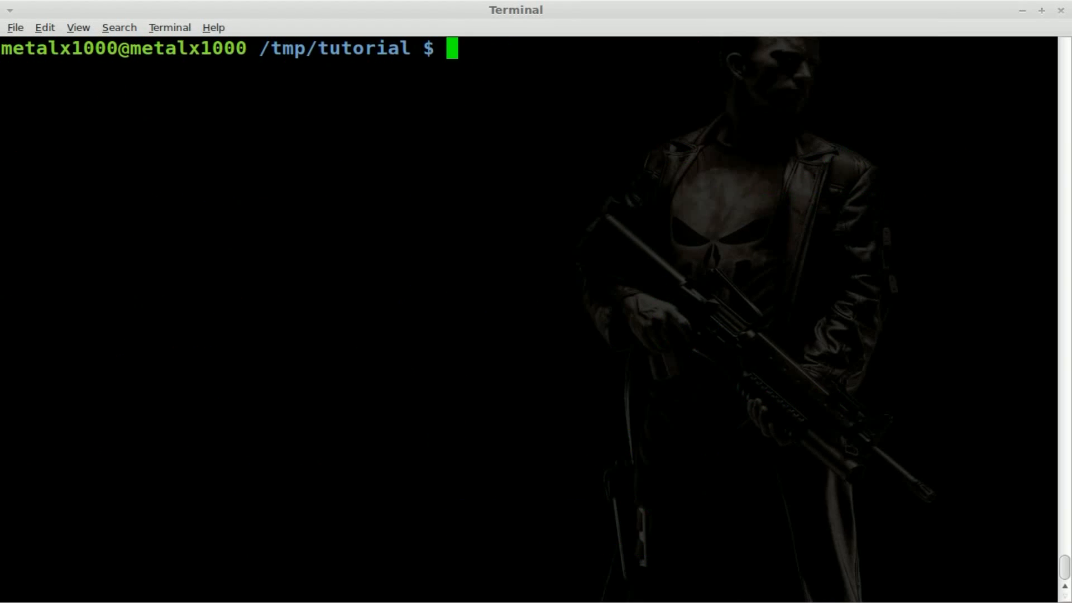
key("Return")
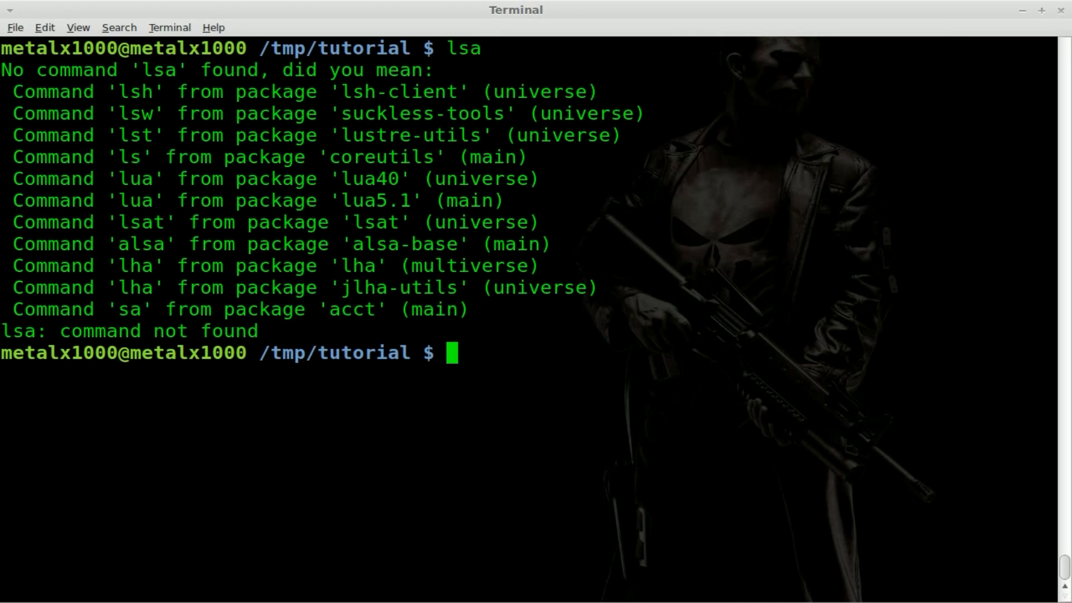
key("Return")
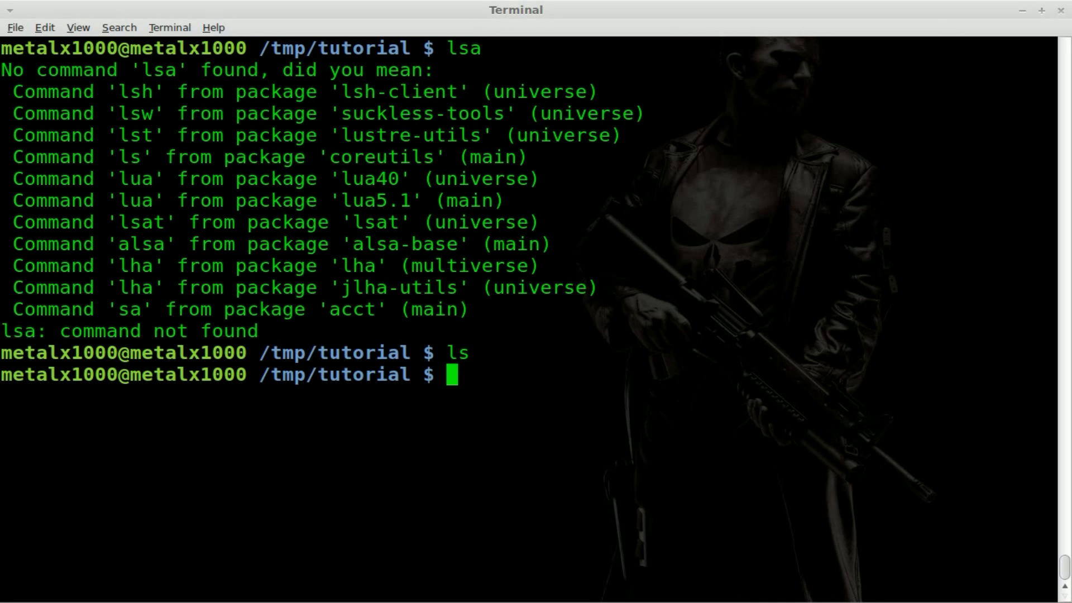
mouse_move(542, 442)
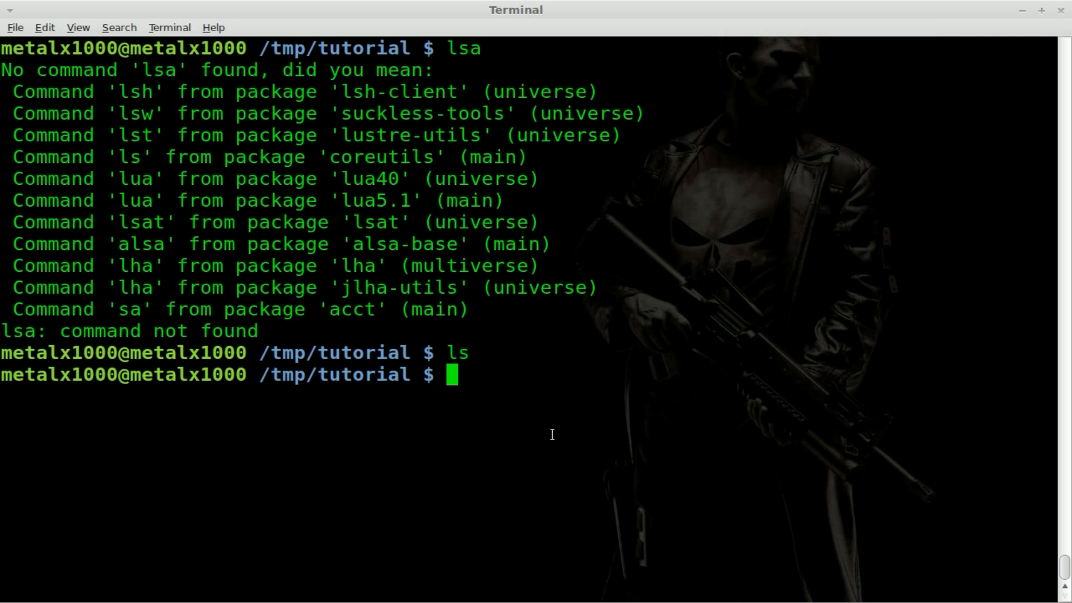
type("wget -m h")
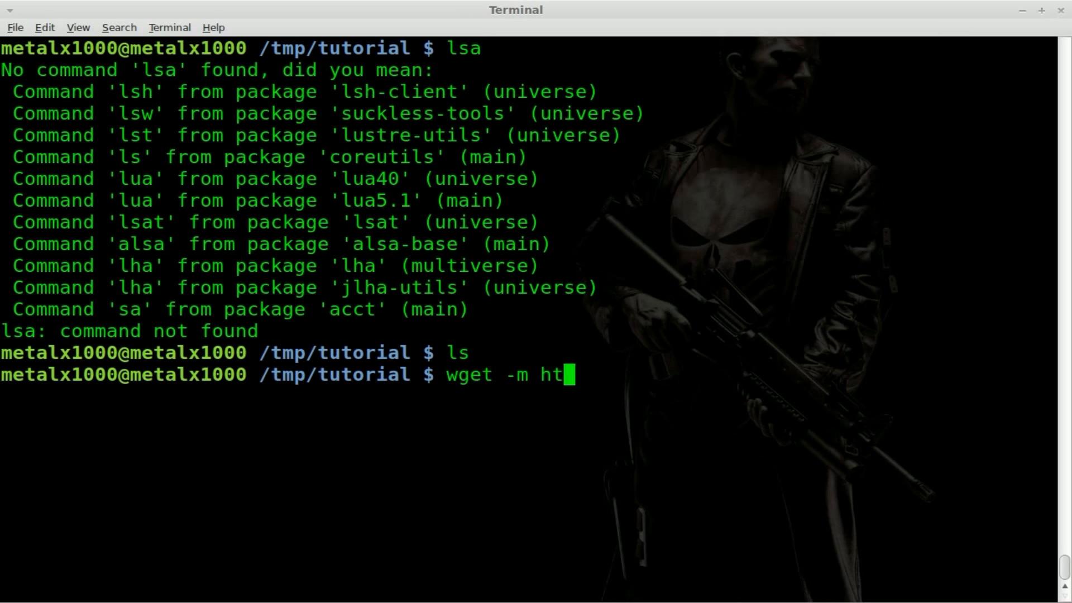
type("tp://fi")
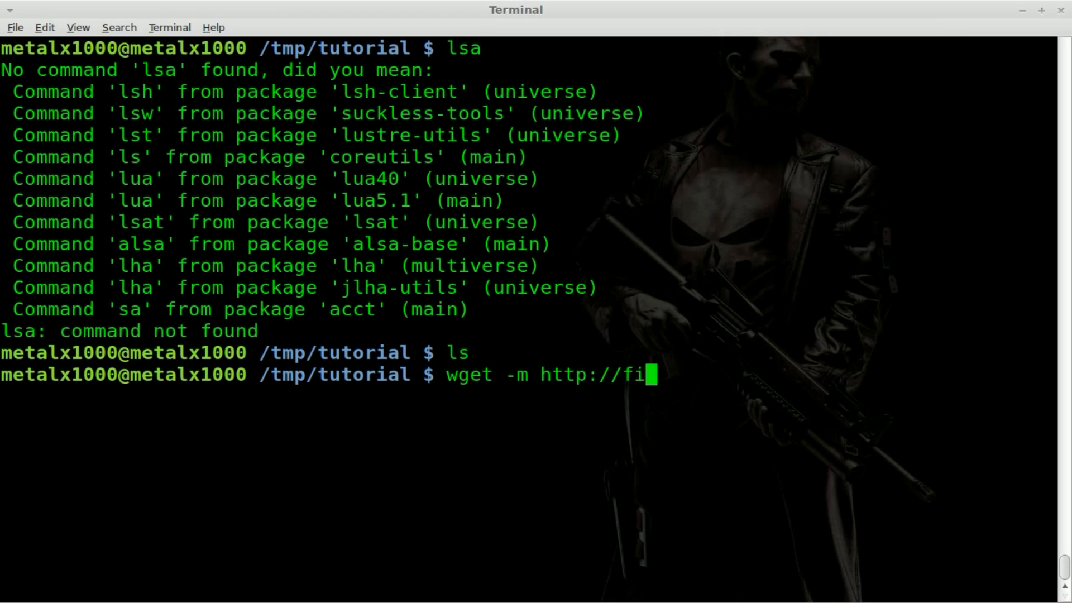
type("lmsbykris.com -")
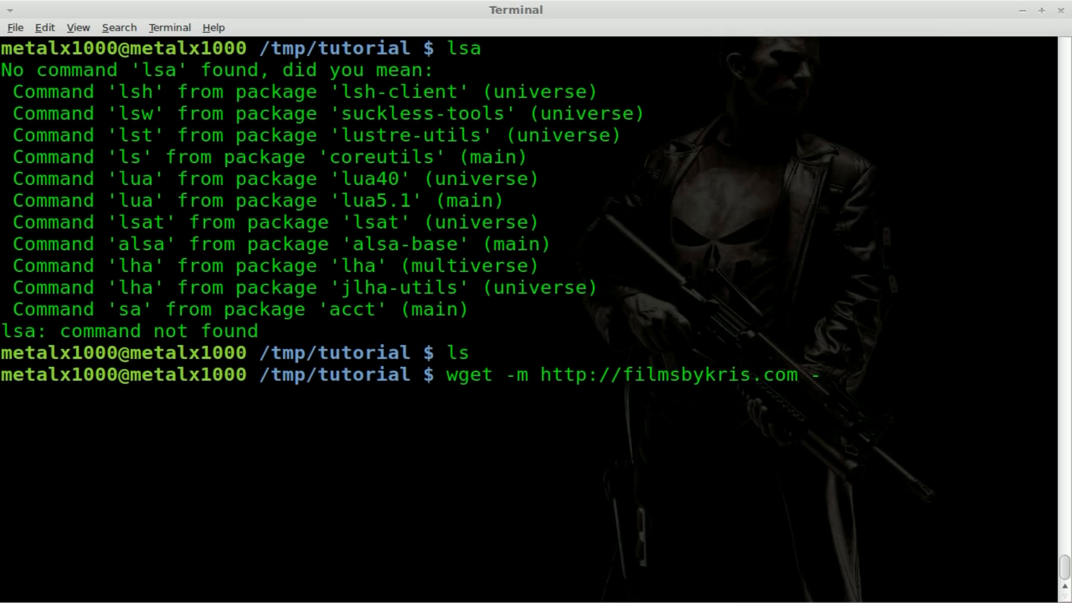
type("E")
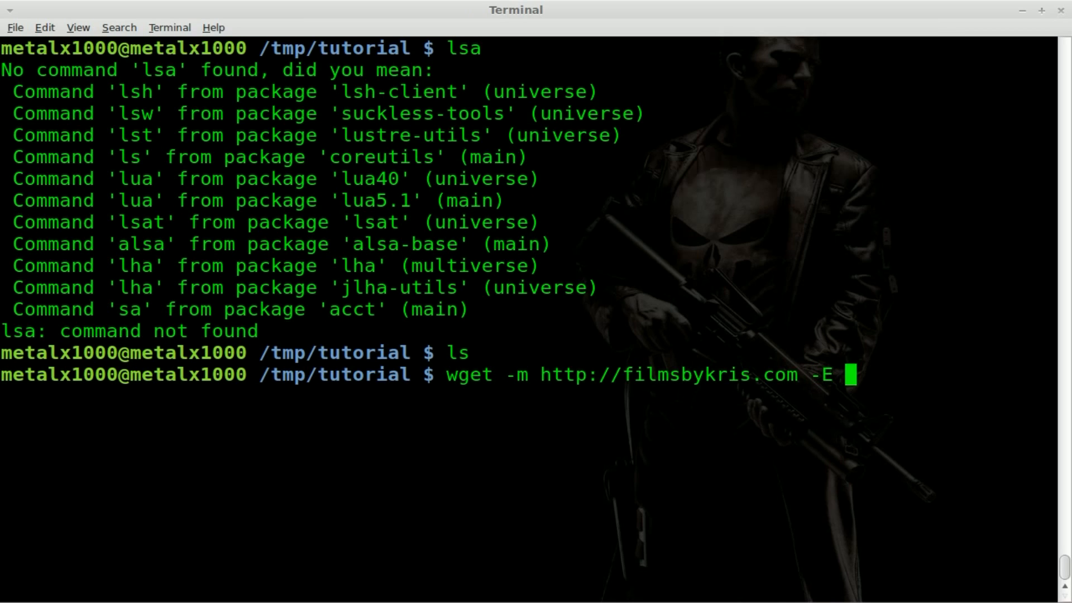
type("-P")
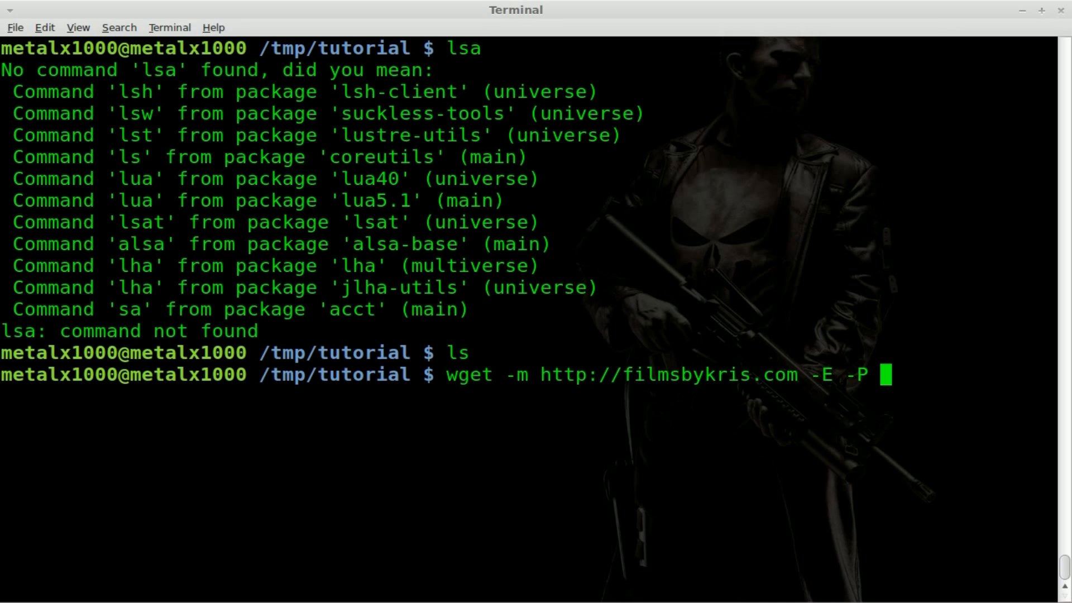
type("mirr")
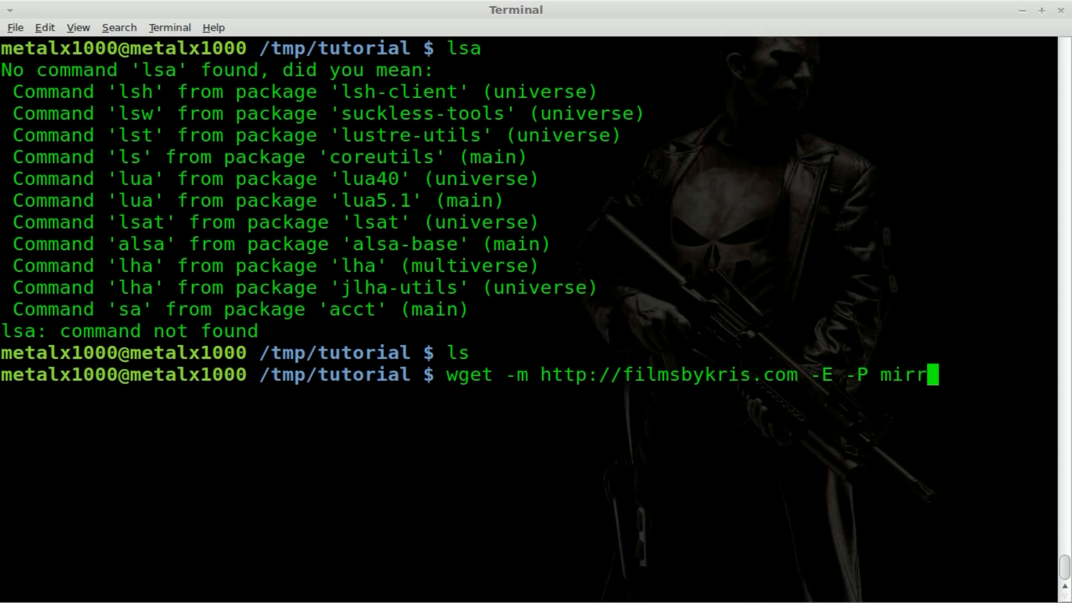
key("Return")
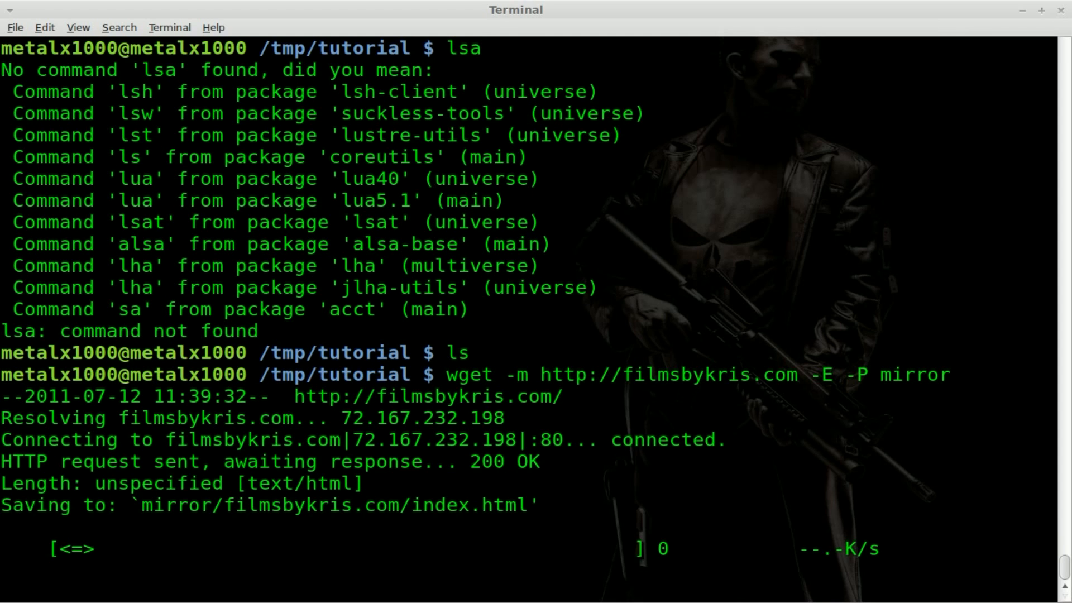
scroll("down", 3)
type("ls")
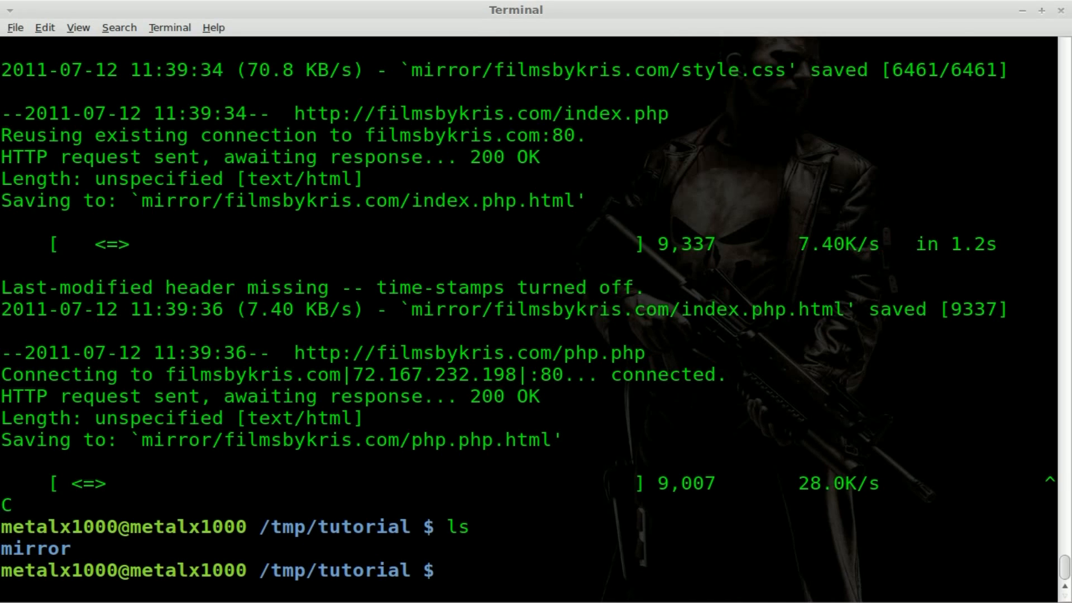
mouse_move(551, 436)
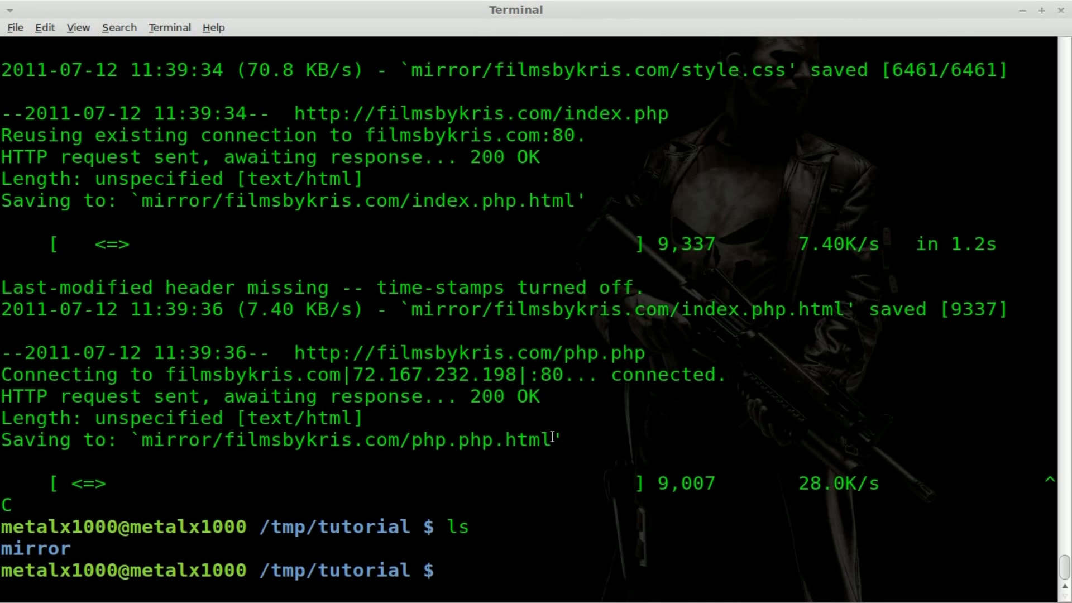
Enter the mirror folder and list its filmsbykris.com subfolder.
type("cd mirror/")
type("ls")
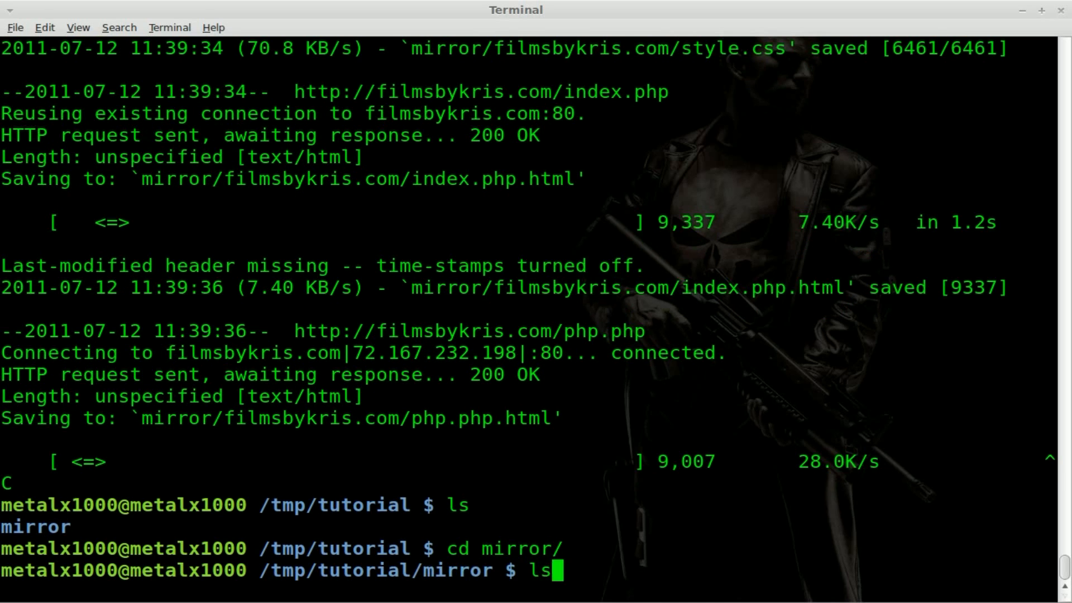
key("Return")
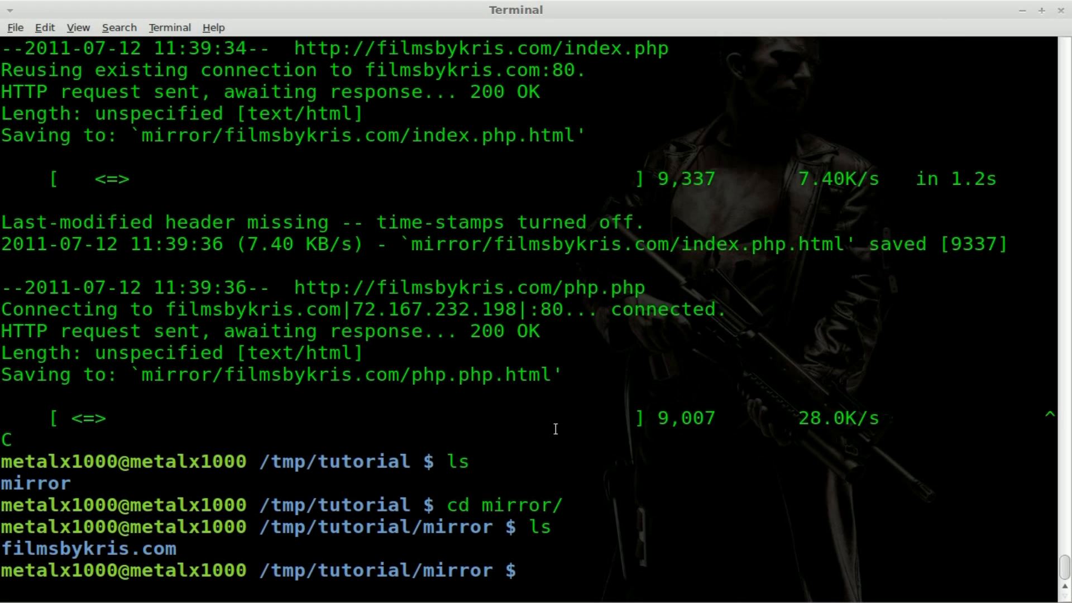
mouse_move(560, 430)
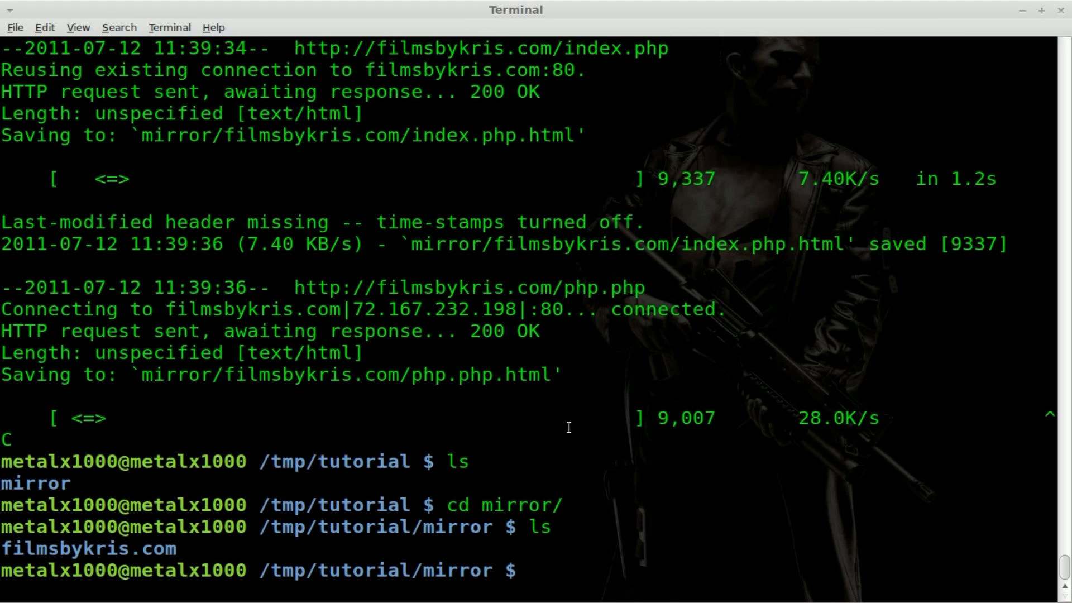
mouse_move(573, 432)
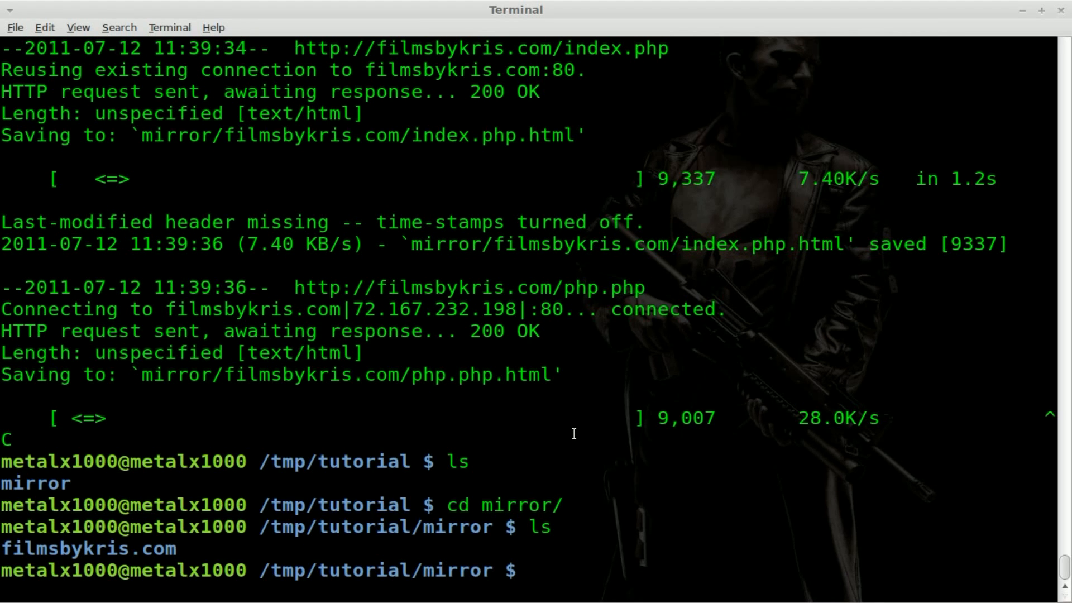
Go up one directory and delete the mirror folder with rm -fr mirror/.
type("cd ..")
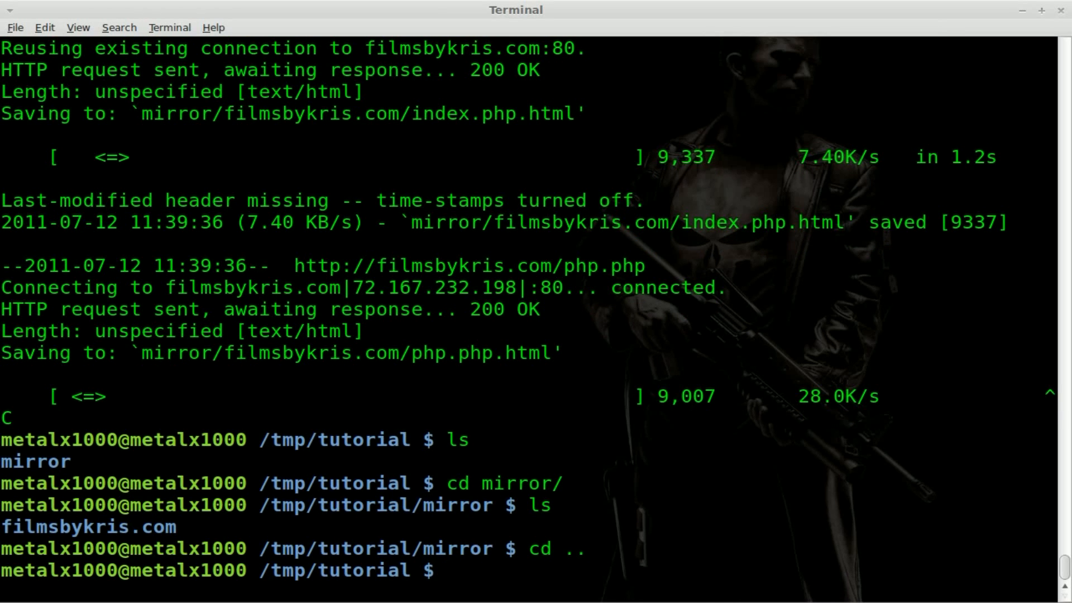
type("rm")
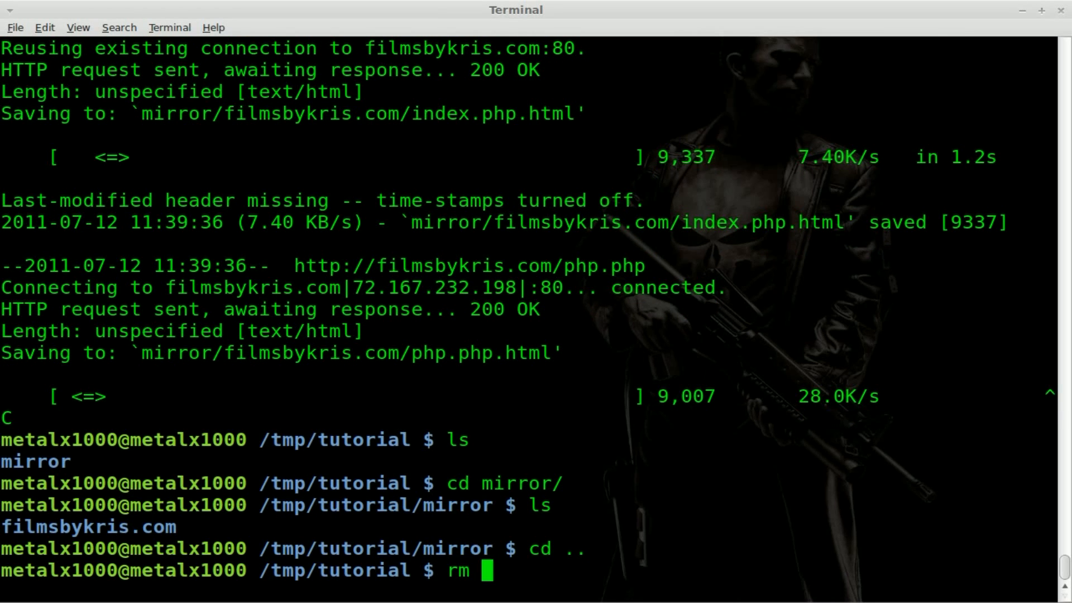
type("-fr mirror/")
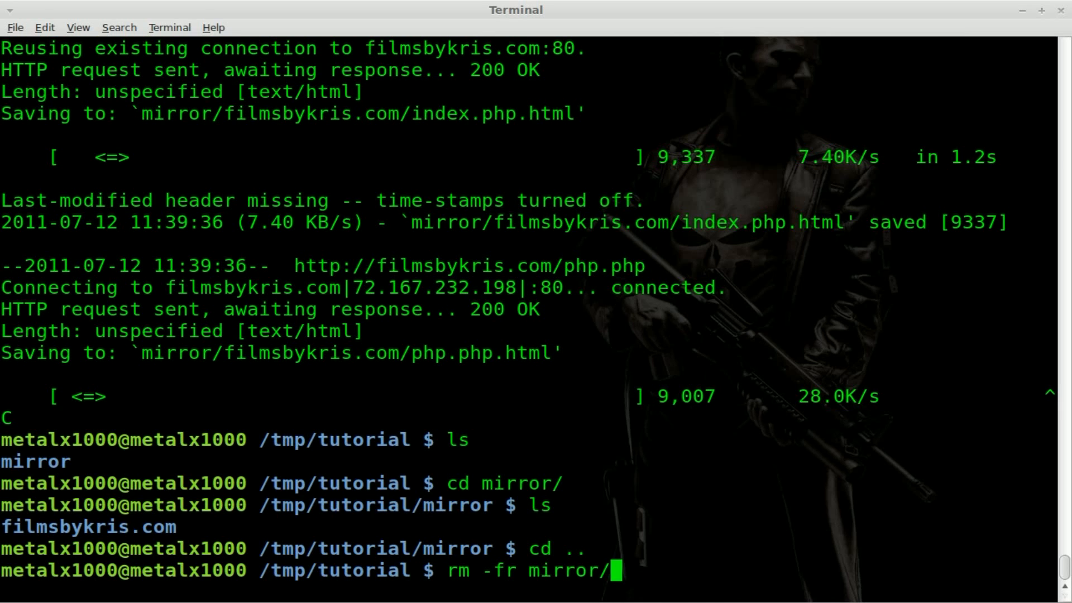
key("Return")
type("ls")
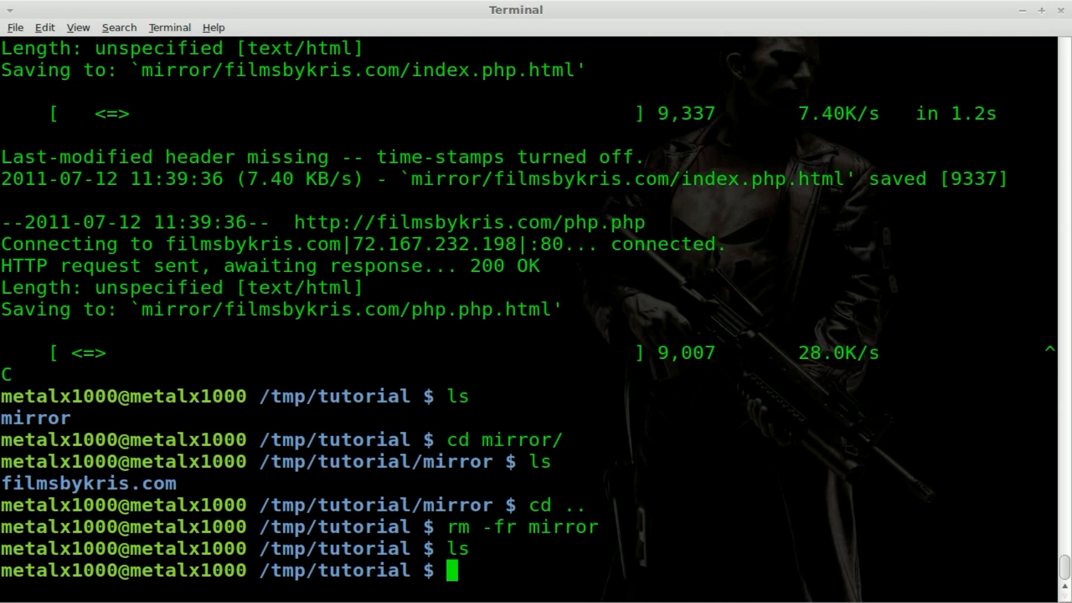
type("wget -")
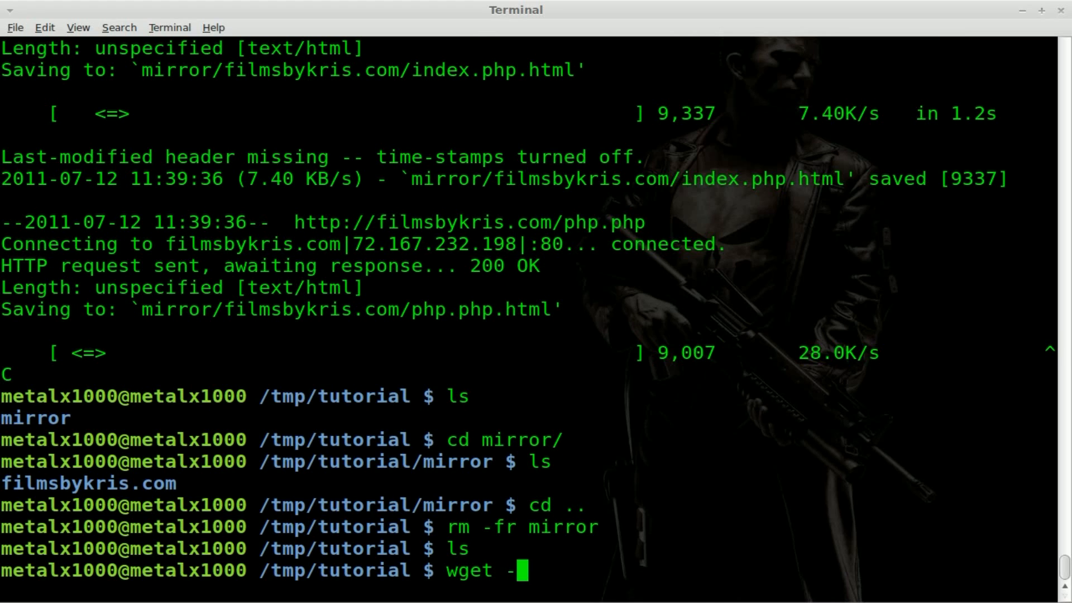
type("m http")
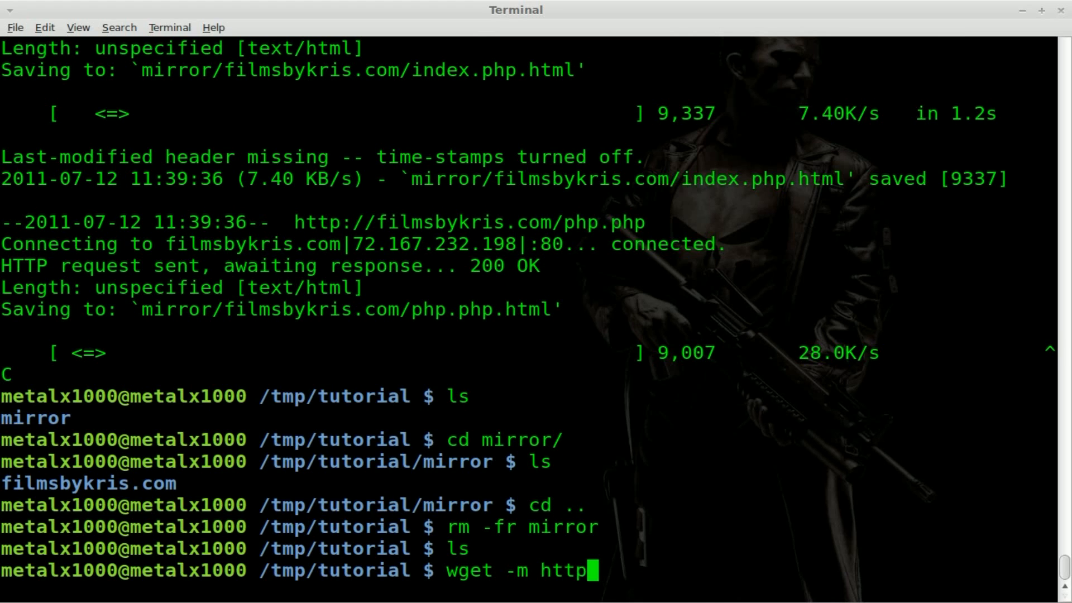
type("://film")
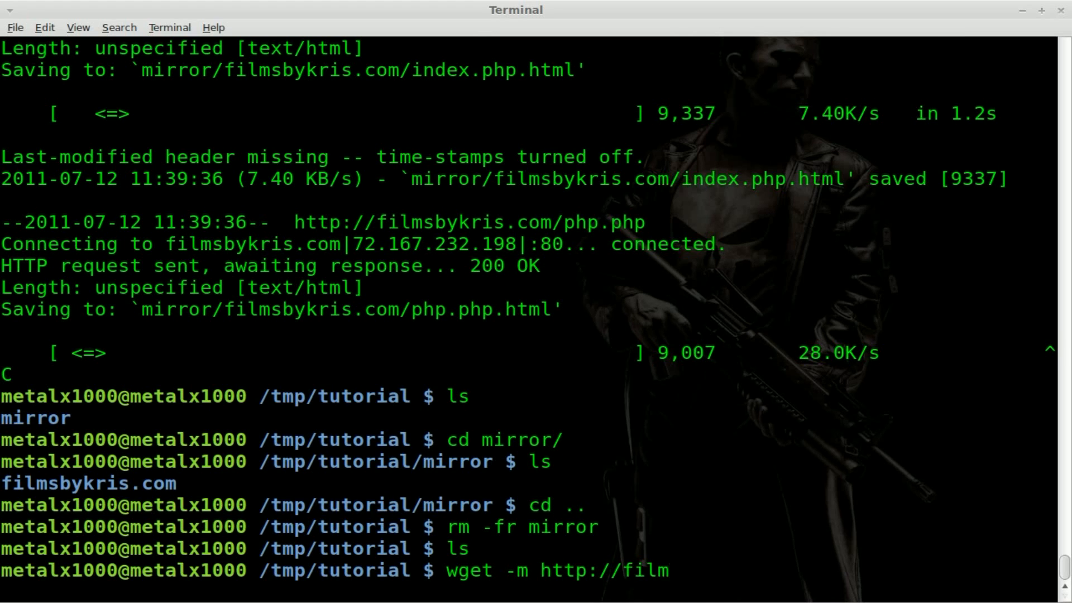
type("sbykris.com")
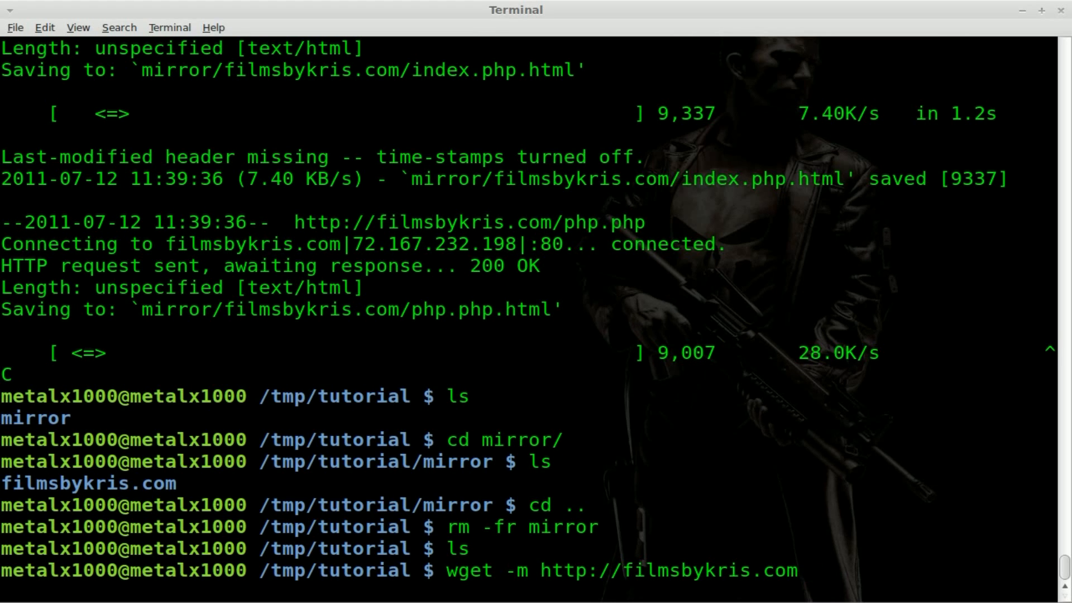
type("-")
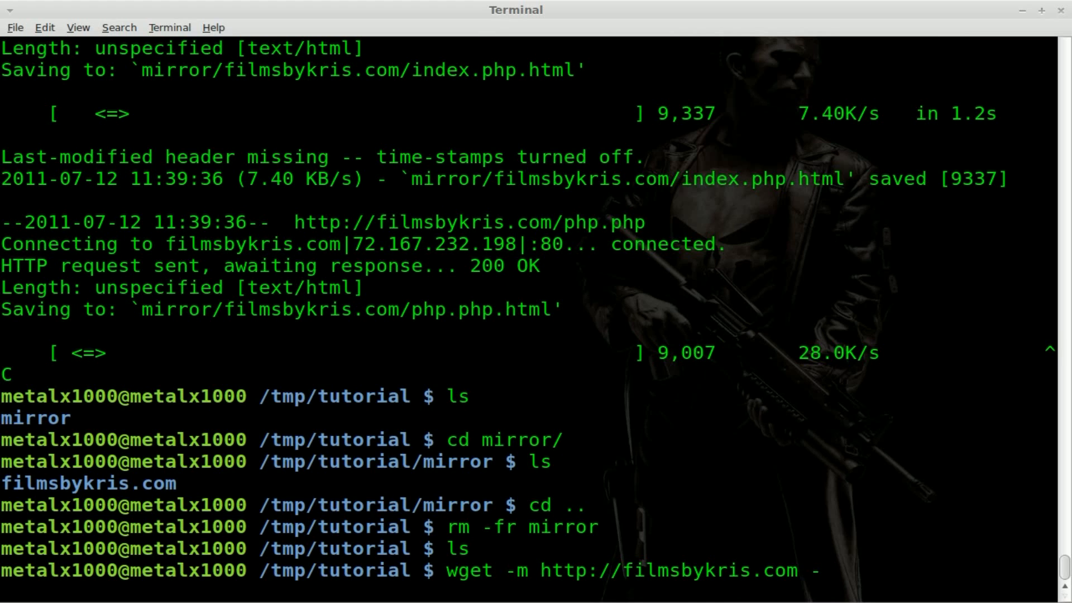
type("E")
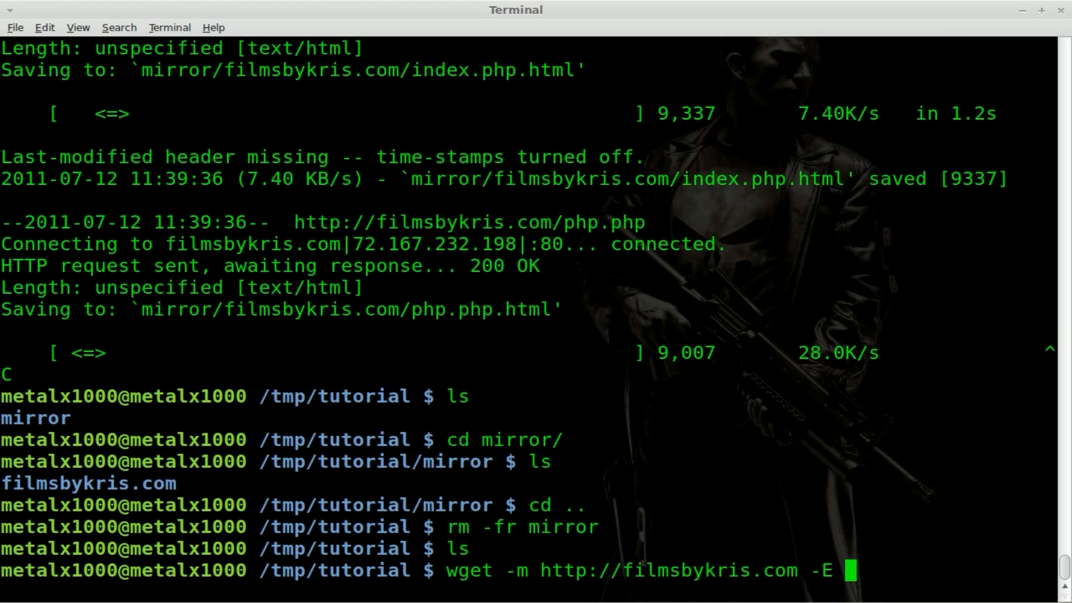
type("n")
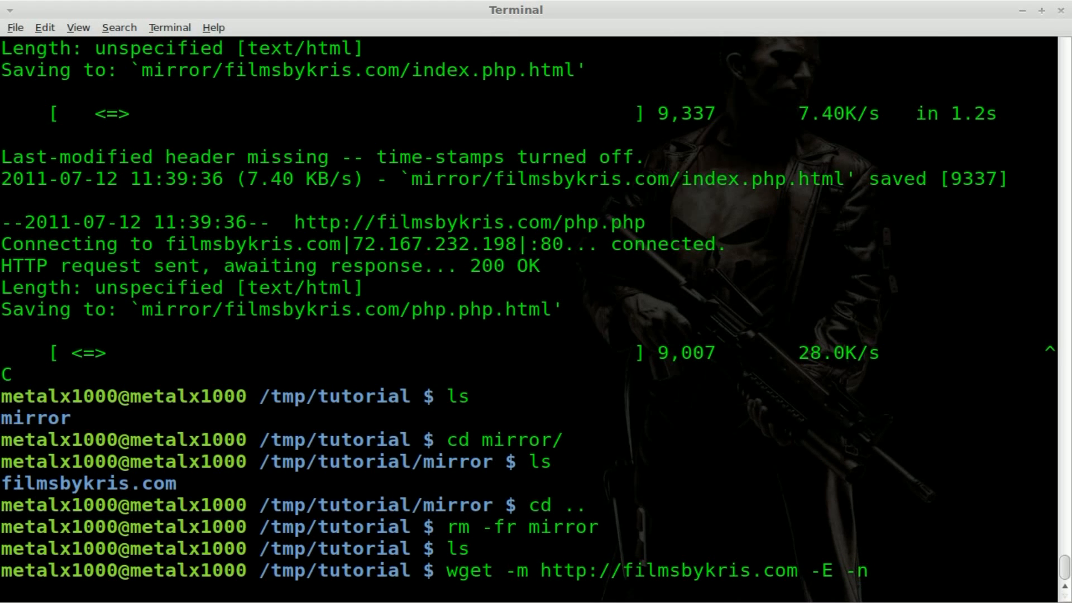
type("H")
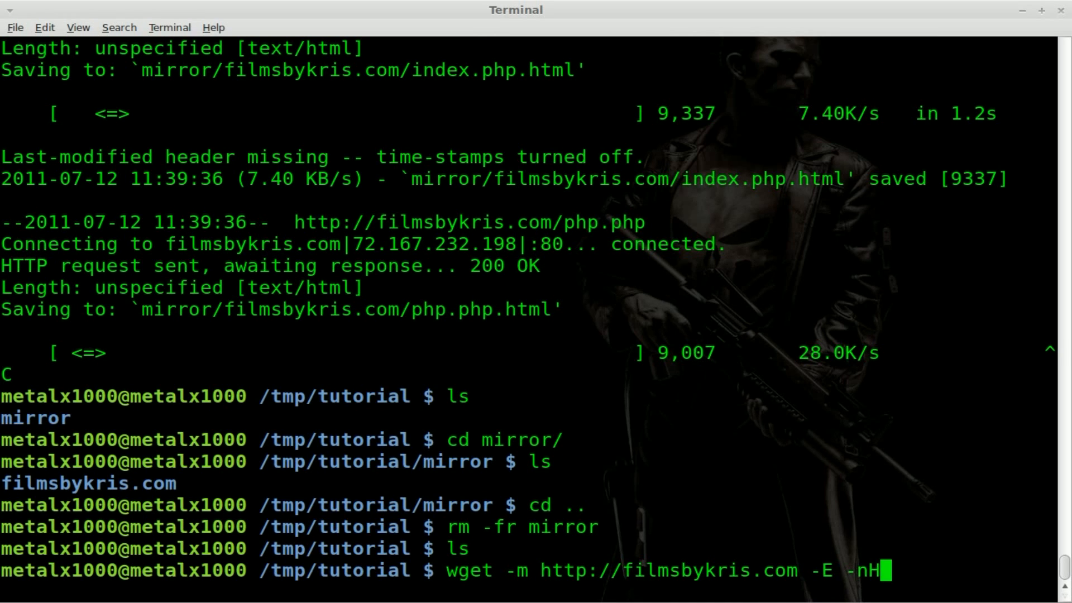
mouse_move(566, 423)
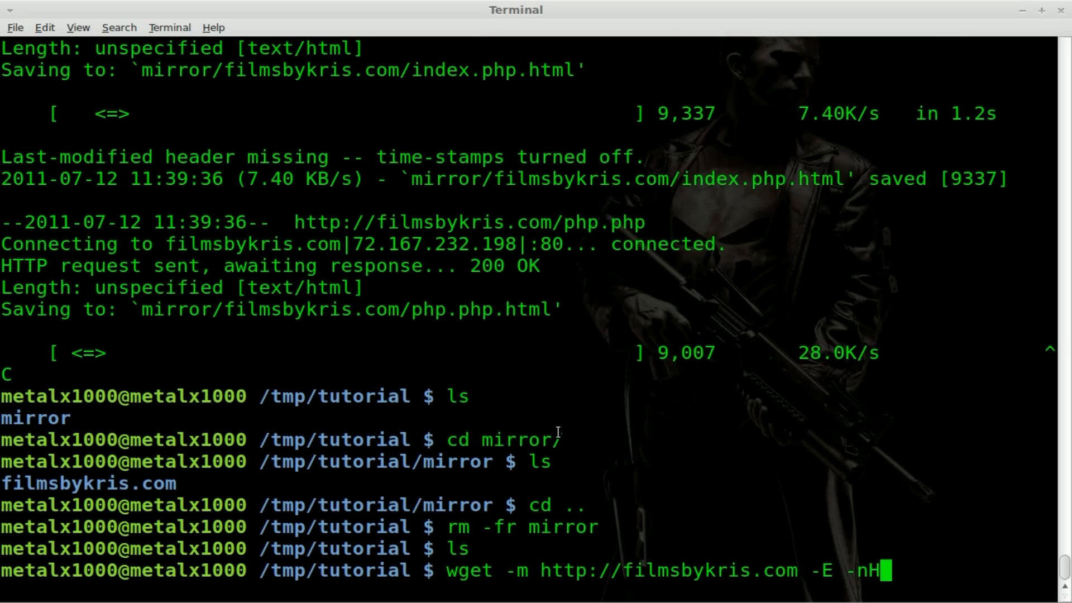
Run the host-less wget mirror, interrupt it with Ctrl+C, and list the saved .html pages.
key("Return")
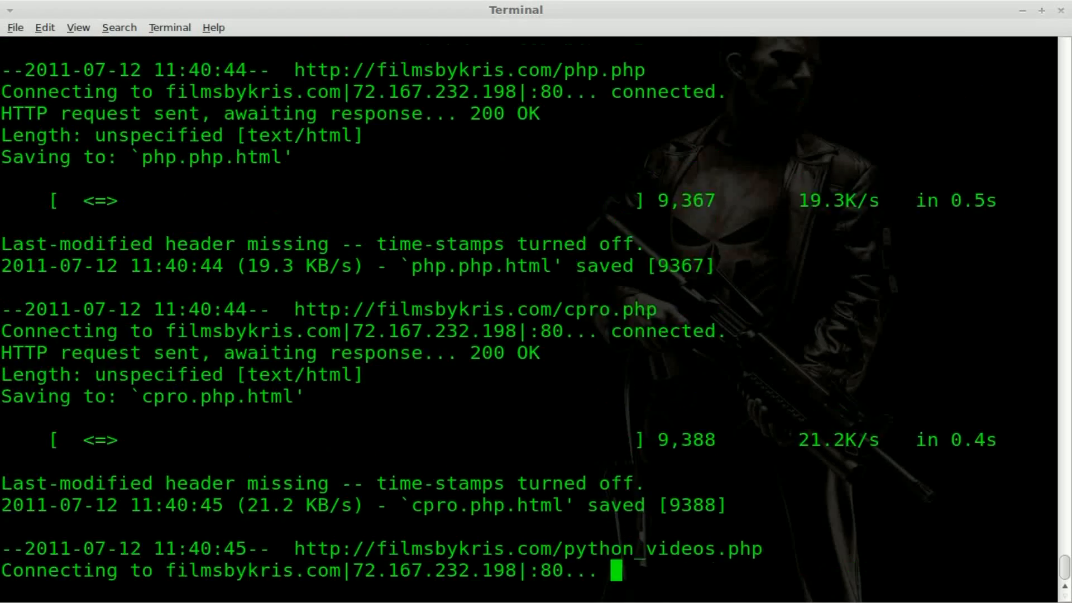
scroll("down", 3)
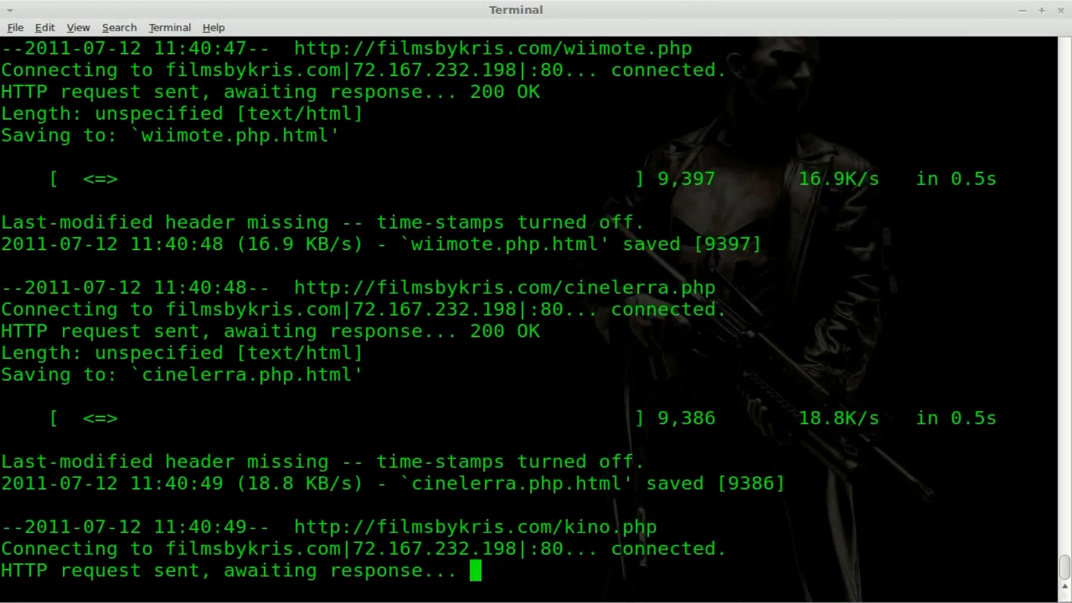
key("ctrl+c")
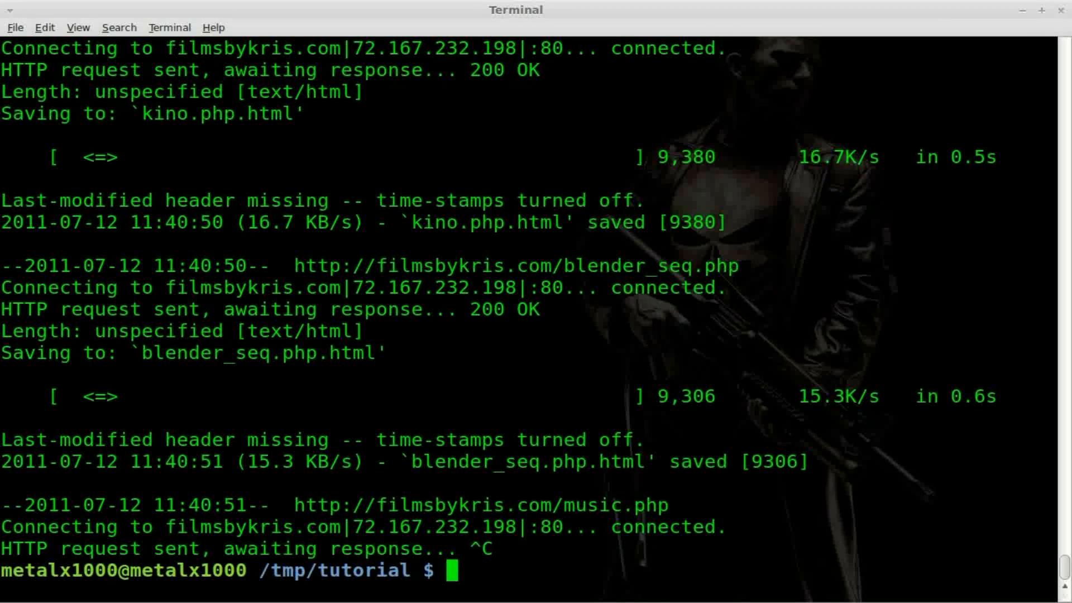
type("ls")
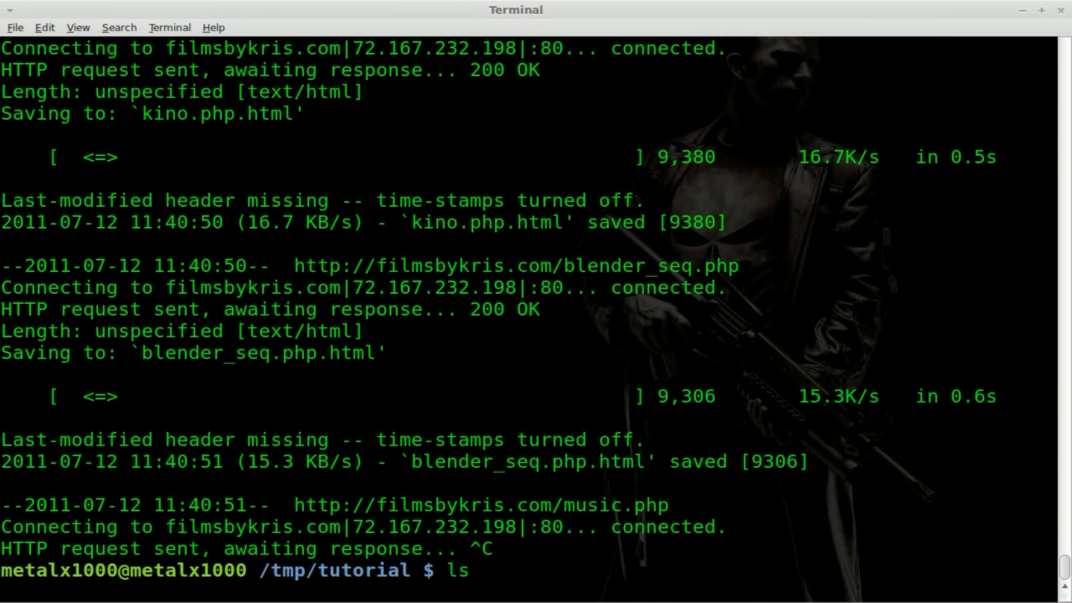
key("Return")
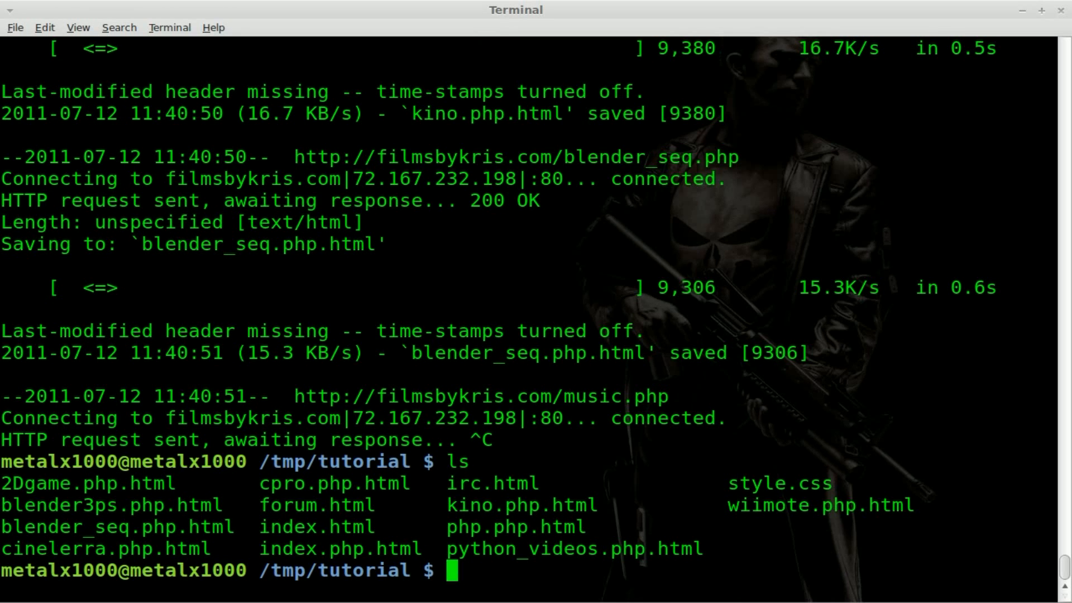
mouse_move(6, 489)
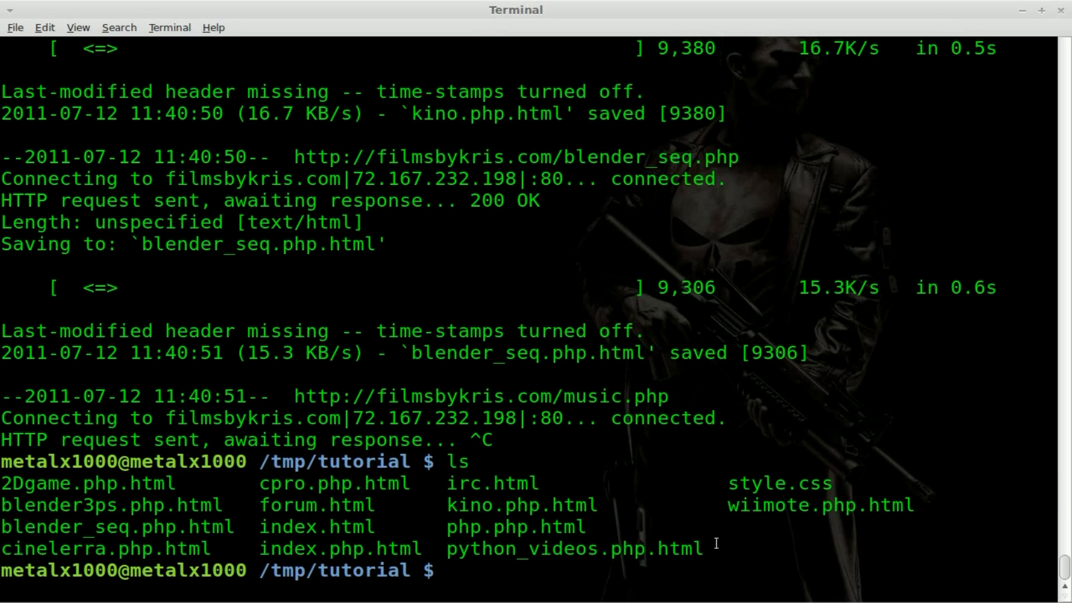
type("r")
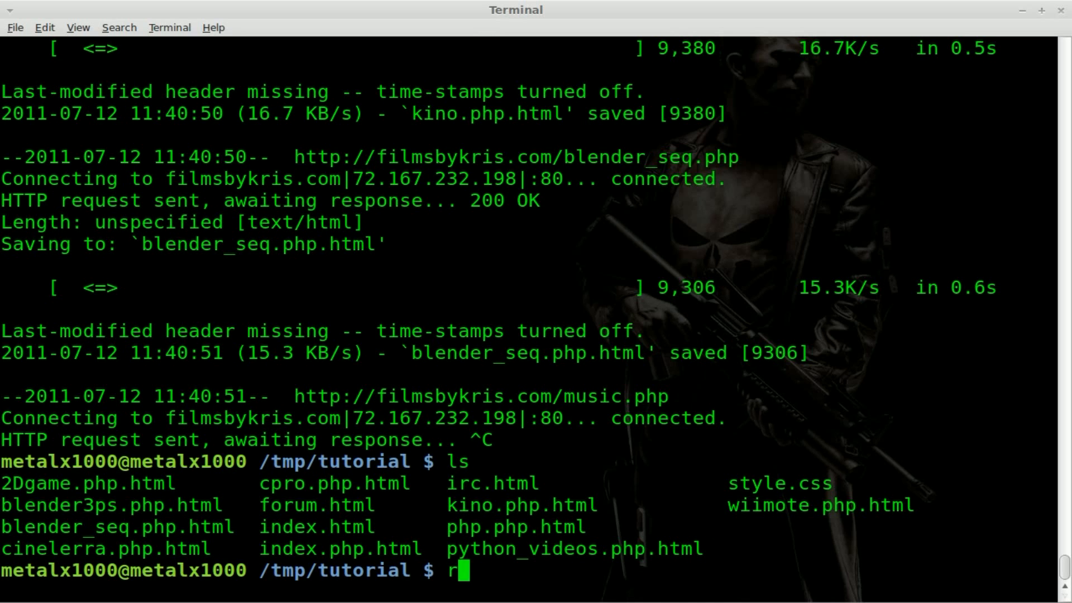
type("m *")
type("ls")
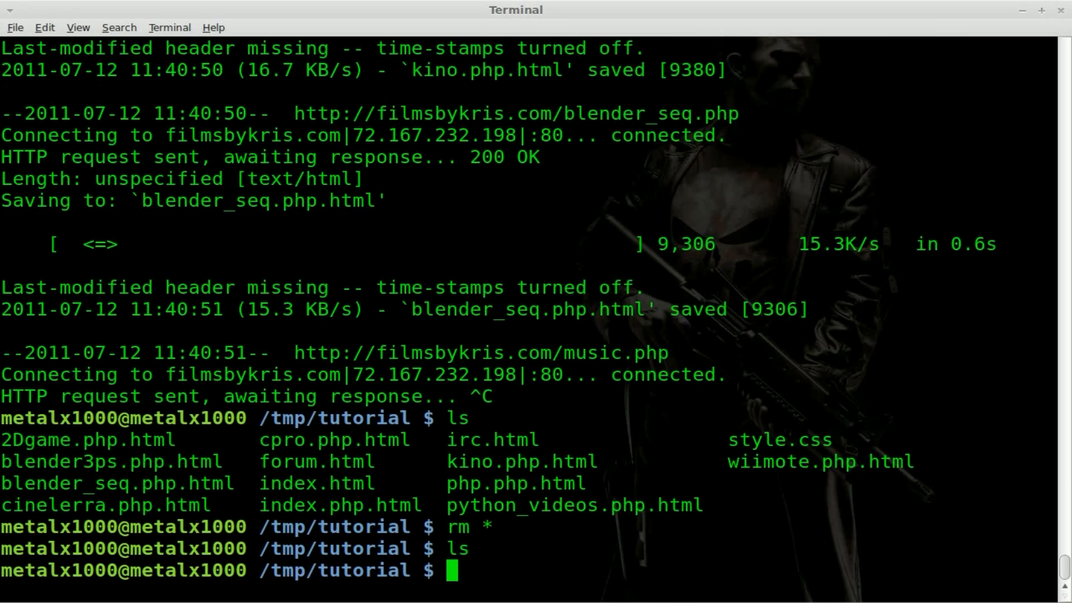
type("wget -m http://filmsbykris.com -E -nH")
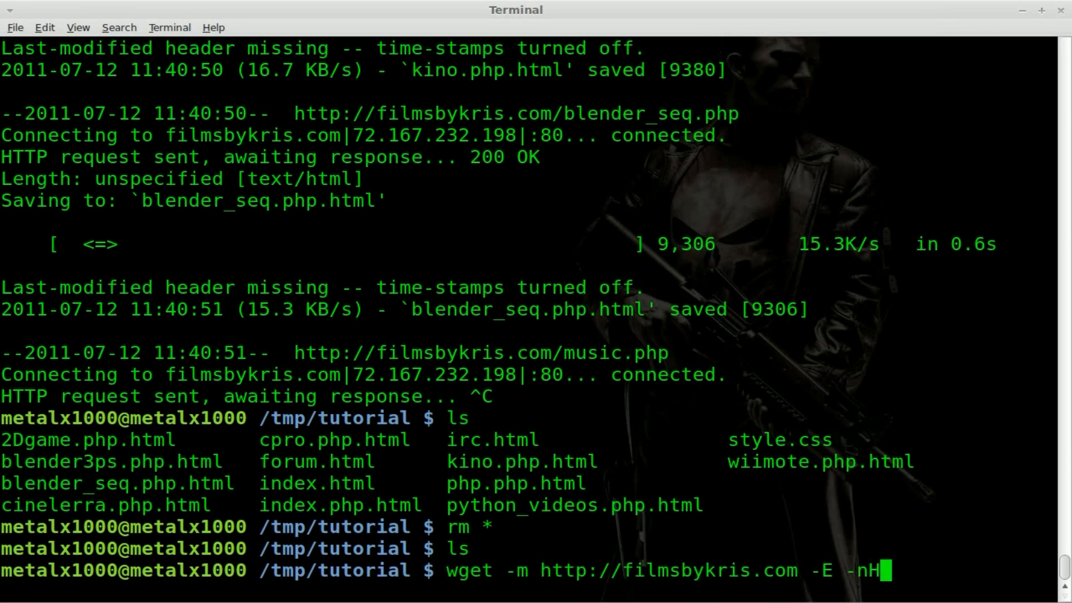
mouse_move(607, 572)
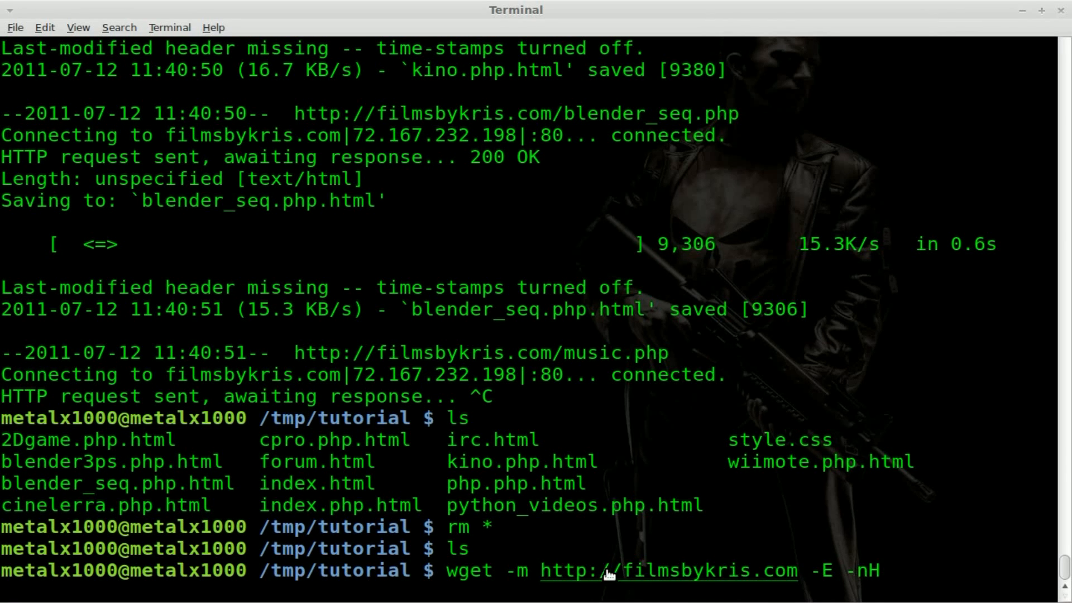
type("-P")
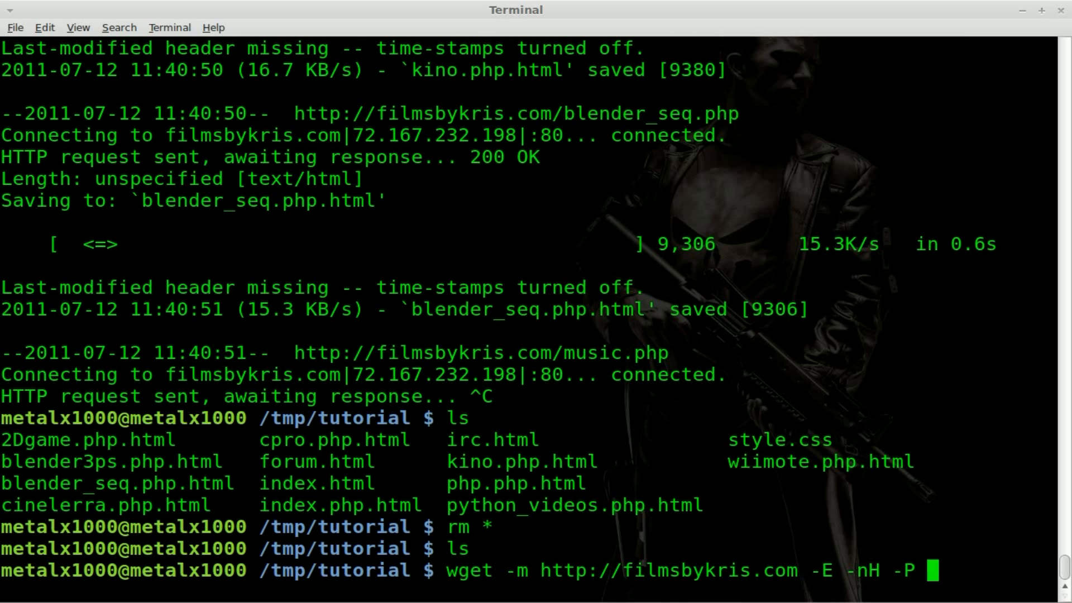
type("mirror")
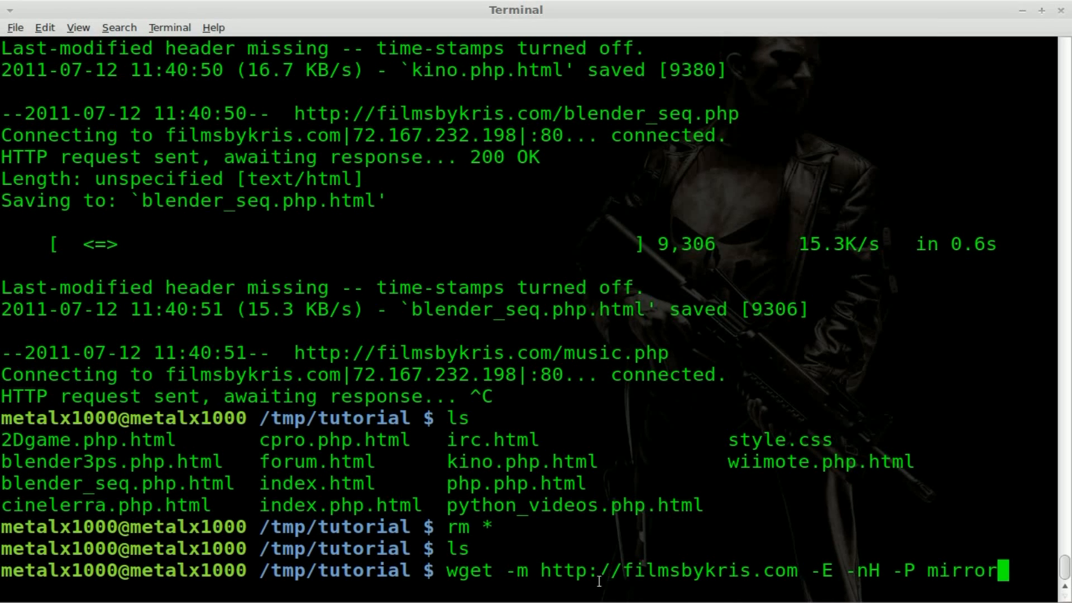
double_click(959, 569)
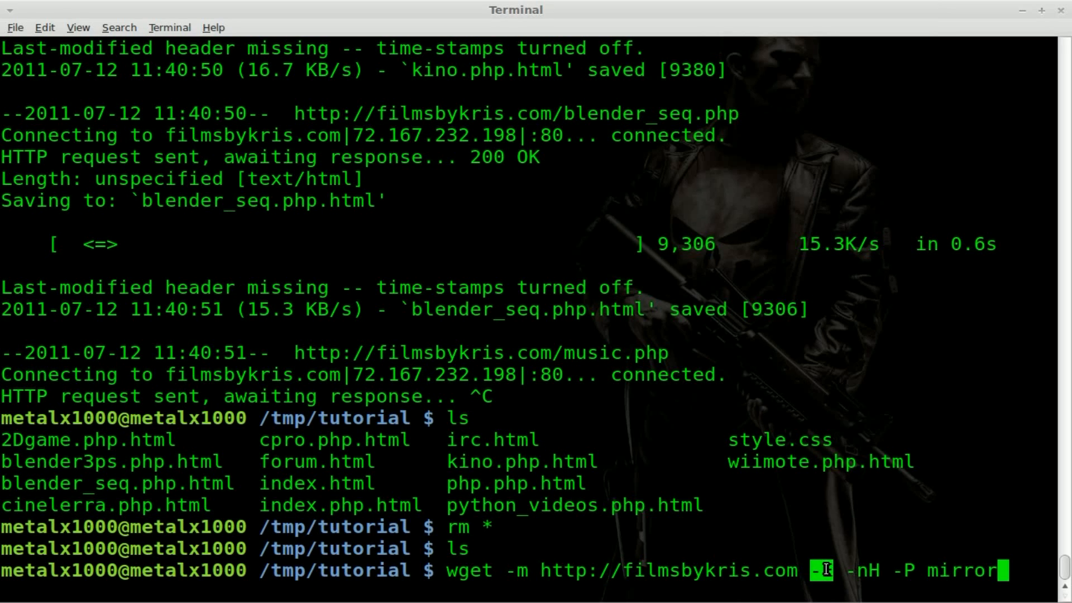
type("E")
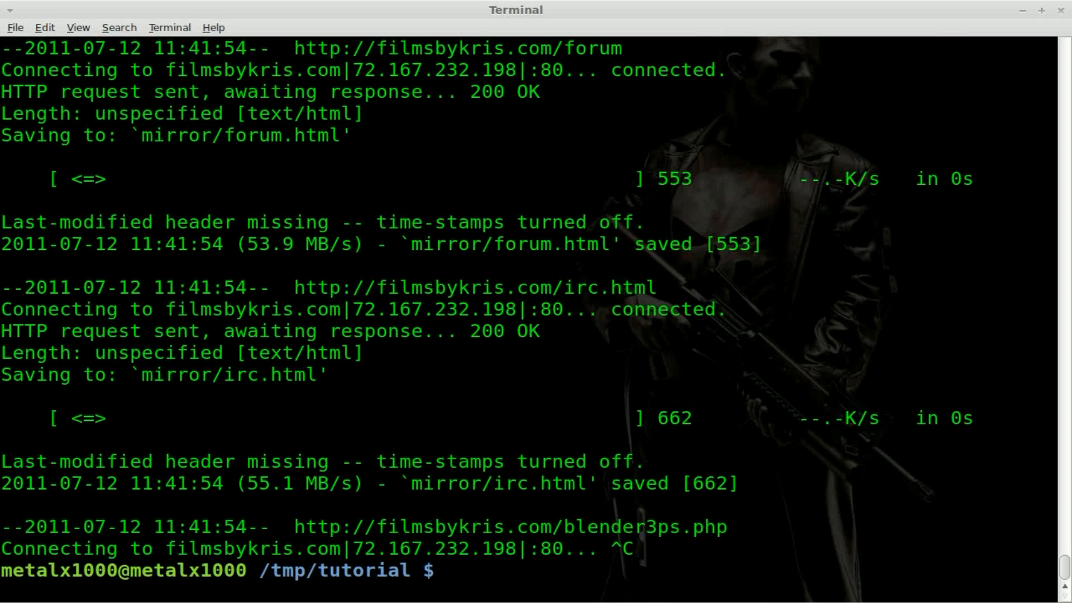
type("ls")
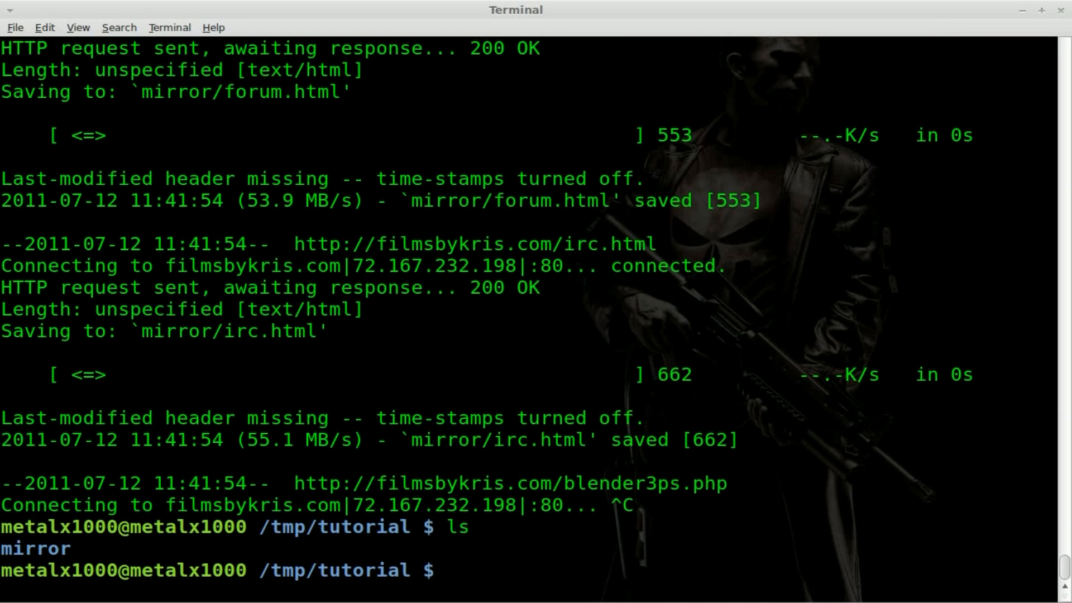
type("cd mi")
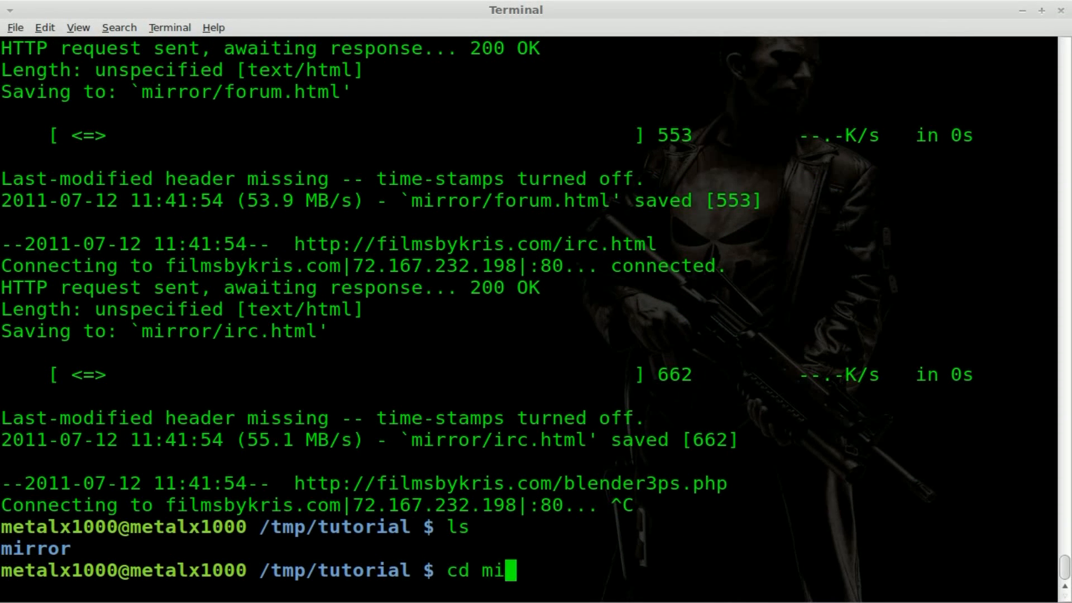
key("Return")
type("ls")
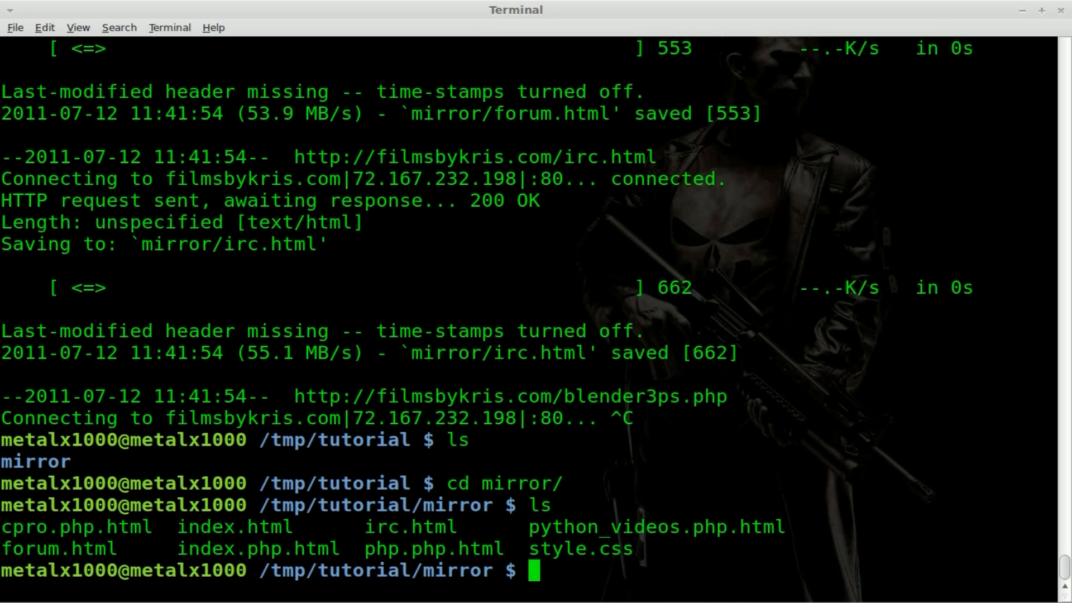
type("wget -m http://filmsbykris.com -E -nH -P mirror")
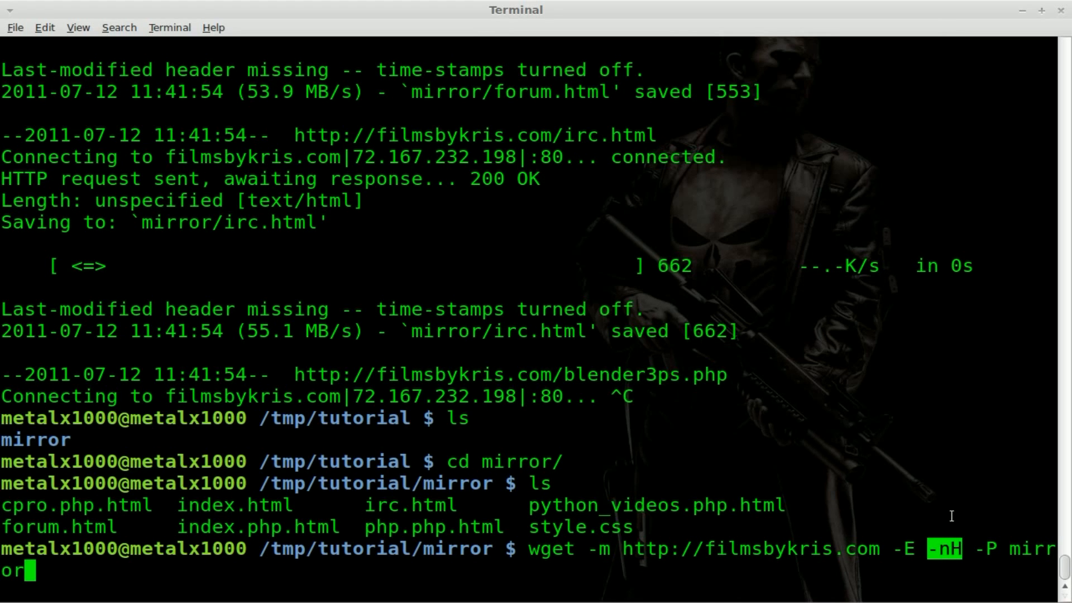
mouse_move(574, 383)
type("cd ..")
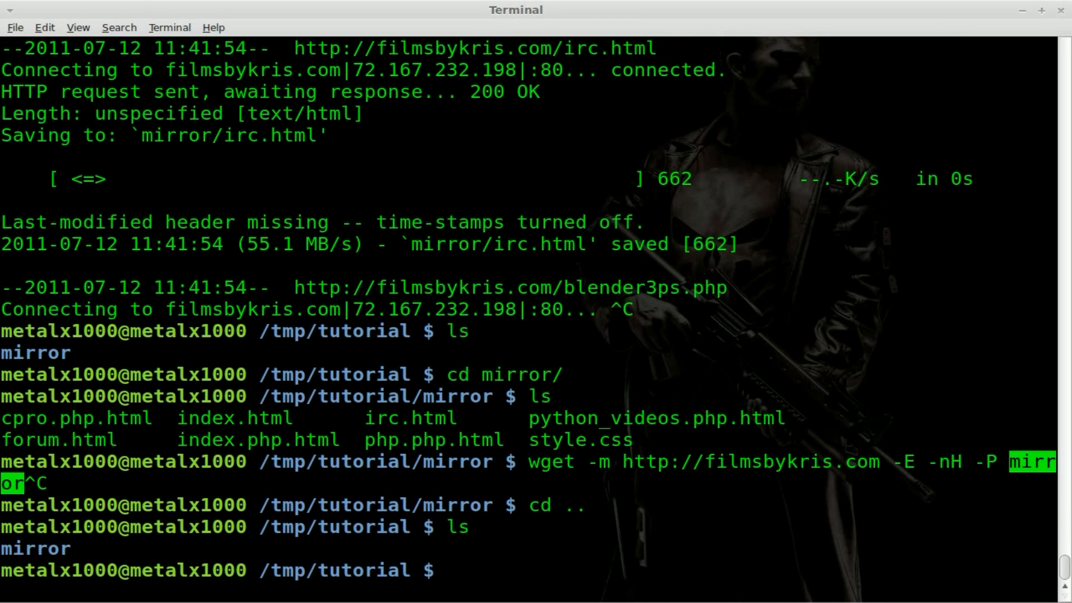
type("ls")
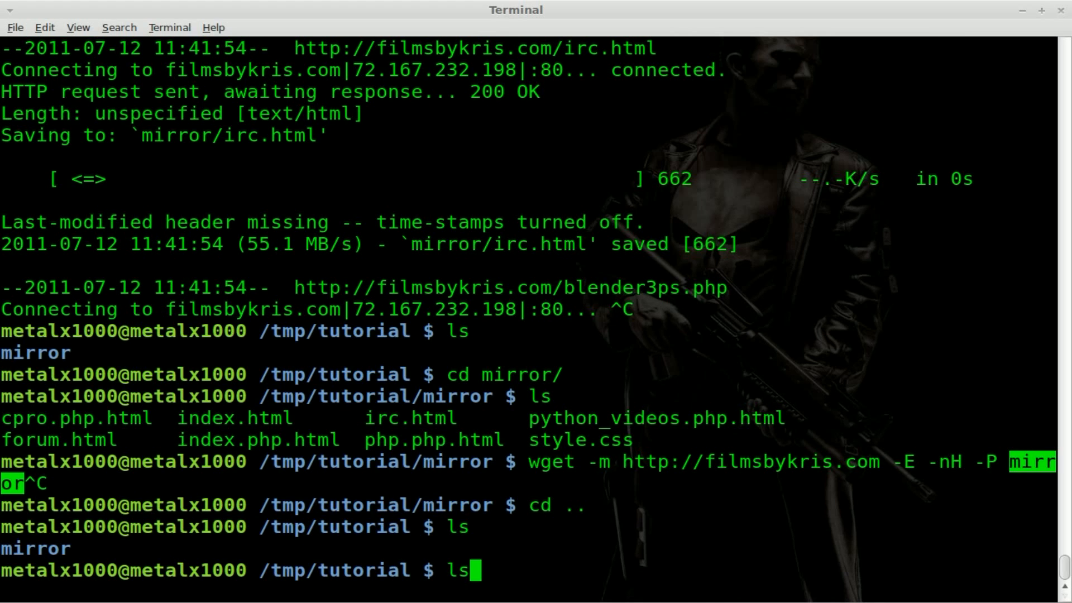
type("wget -m http://filmsbykris.com -E -nH -P mi")
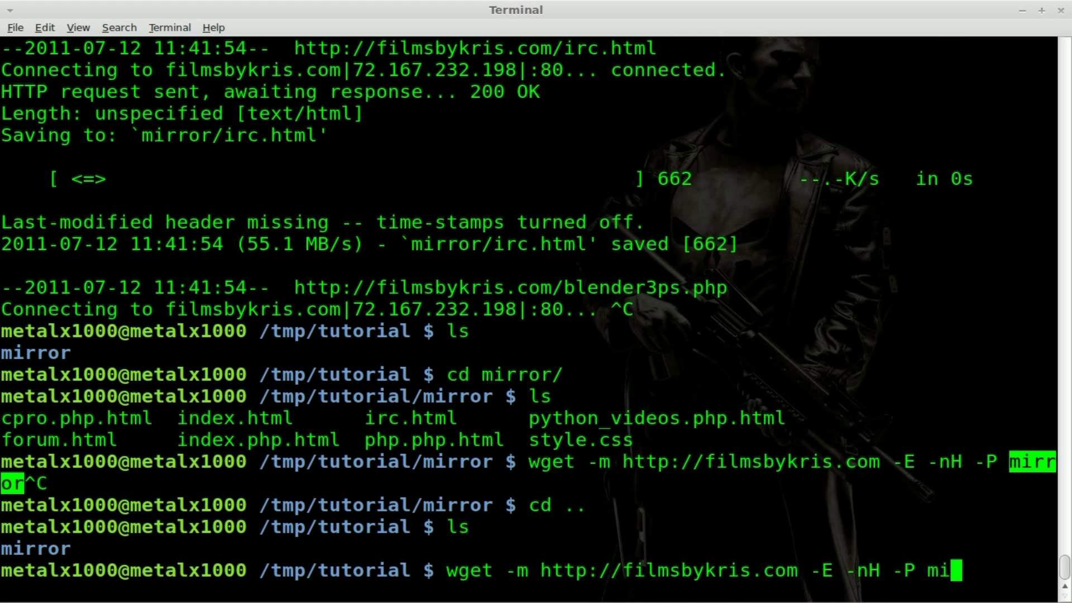
type("newm")
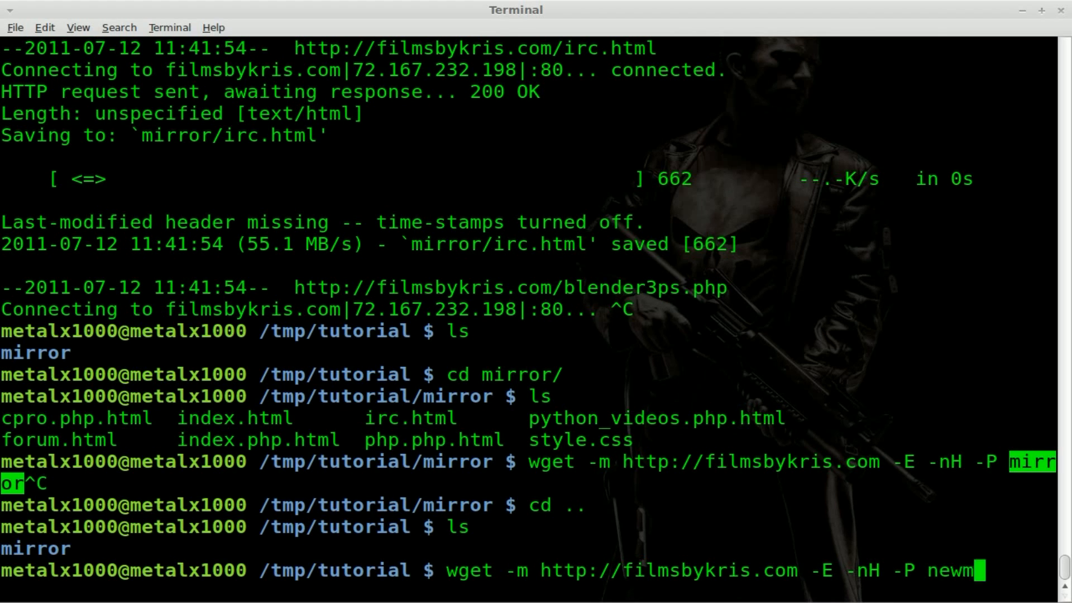
type("irror")
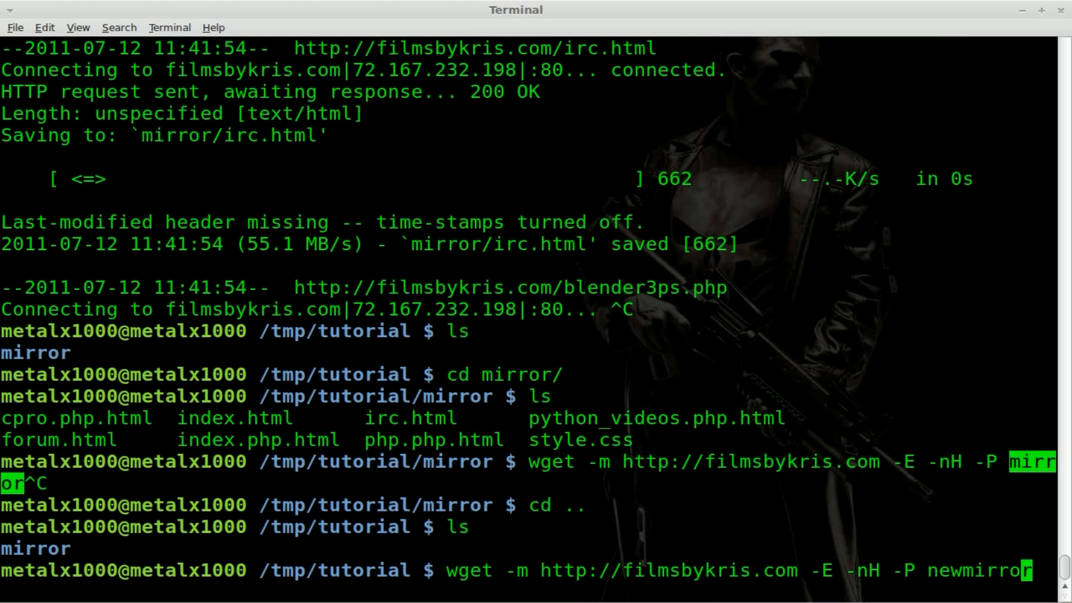
type("_")
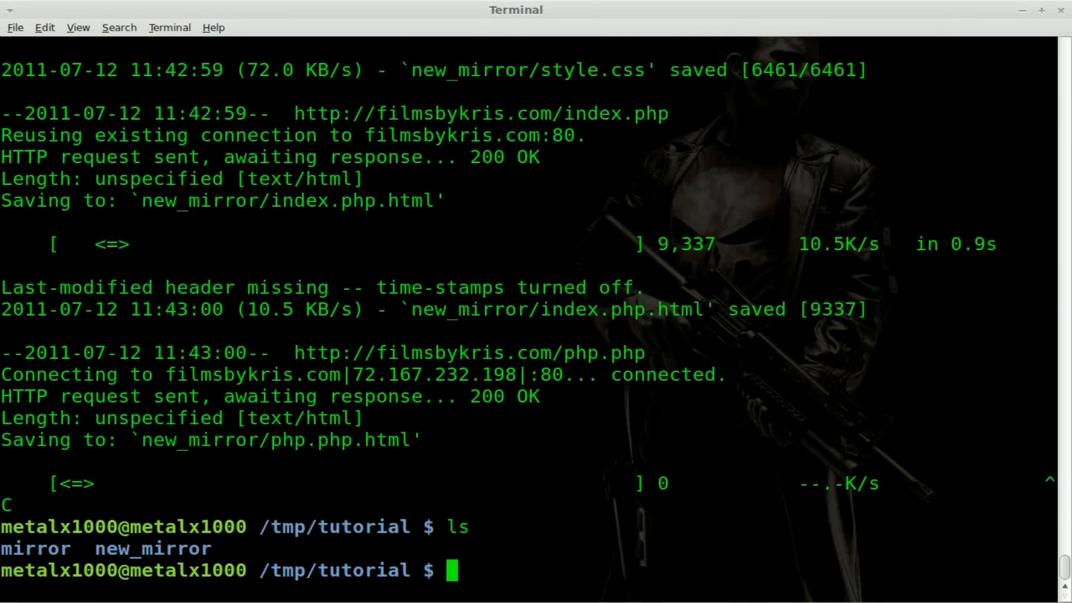
List the contents of the new_mirror folder using ls n with tab completion.
type("ls n")
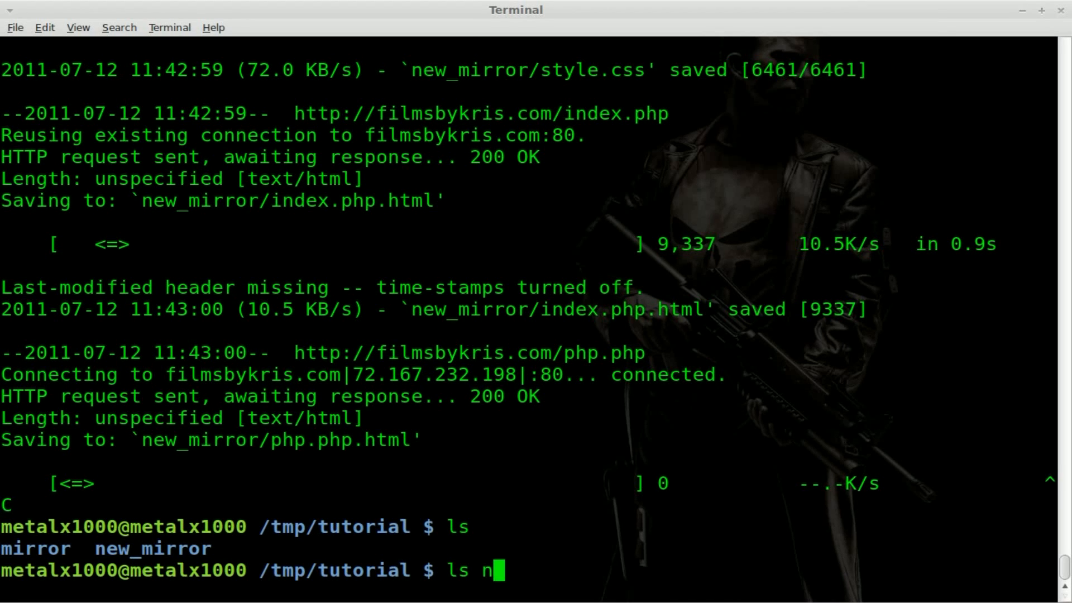
key("Return")
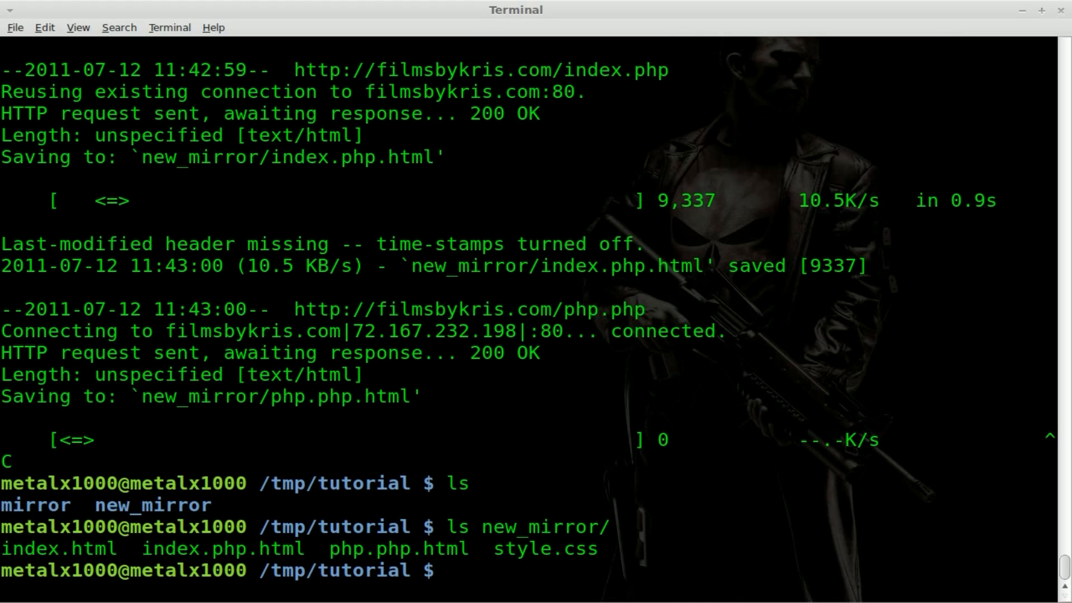
mouse_move(1011, 518)
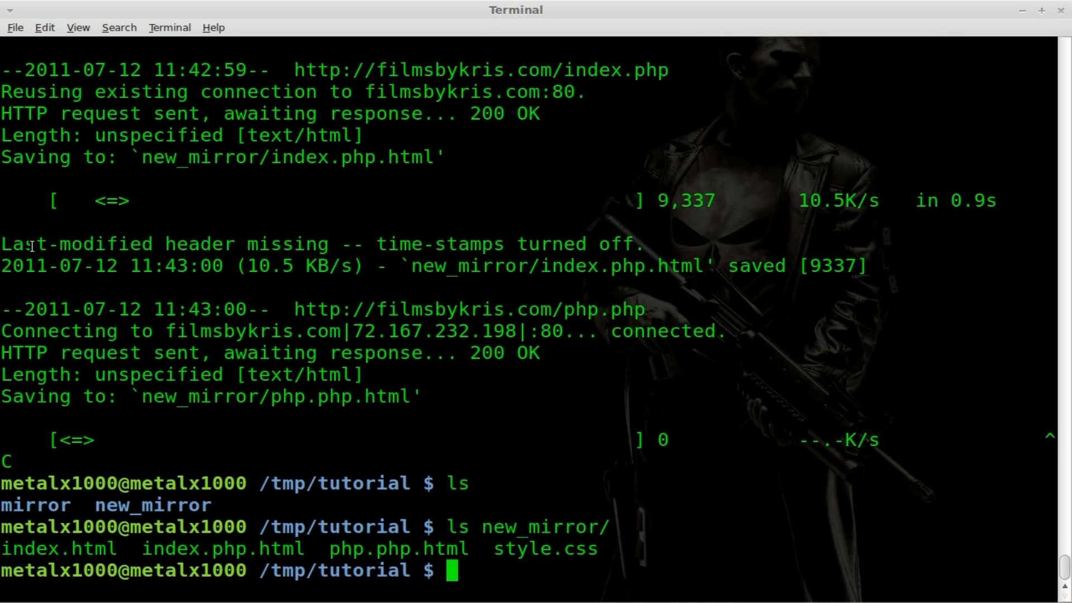
mouse_move(542, 375)
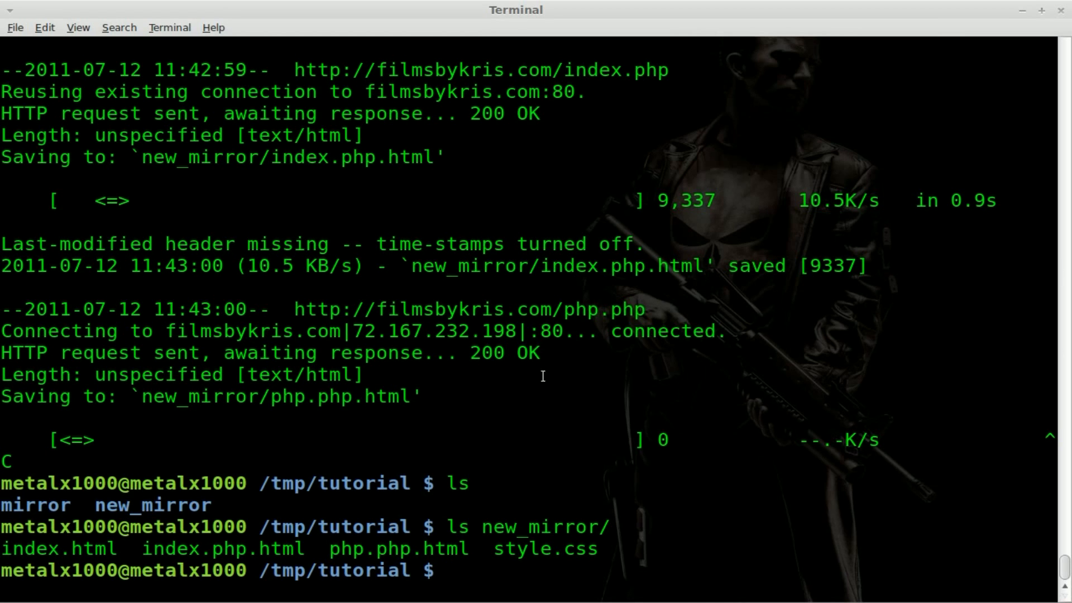
mouse_move(715, 261)
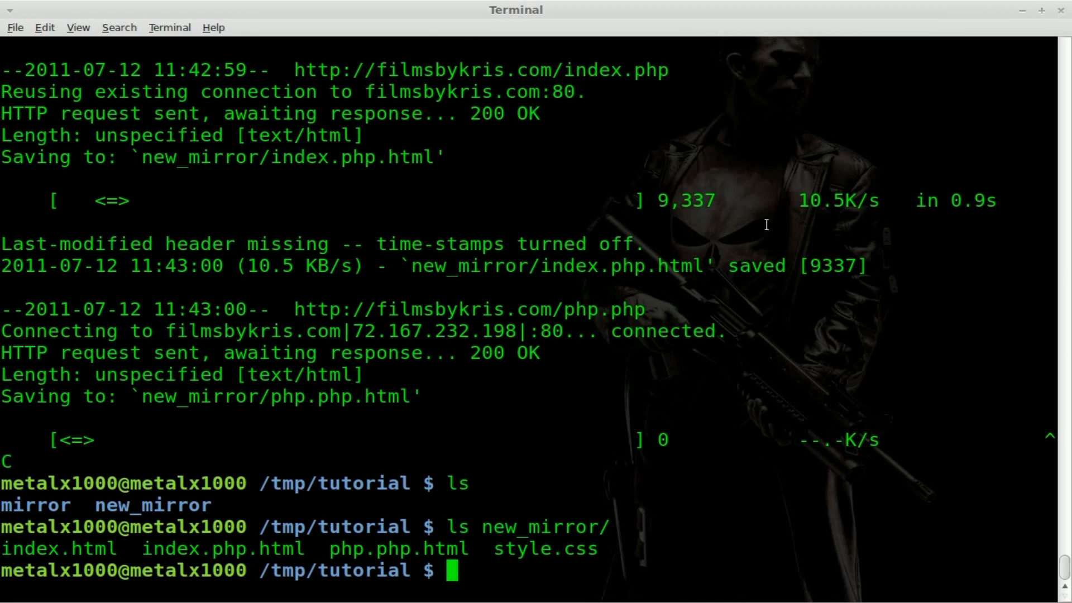
mouse_move(484, 383)
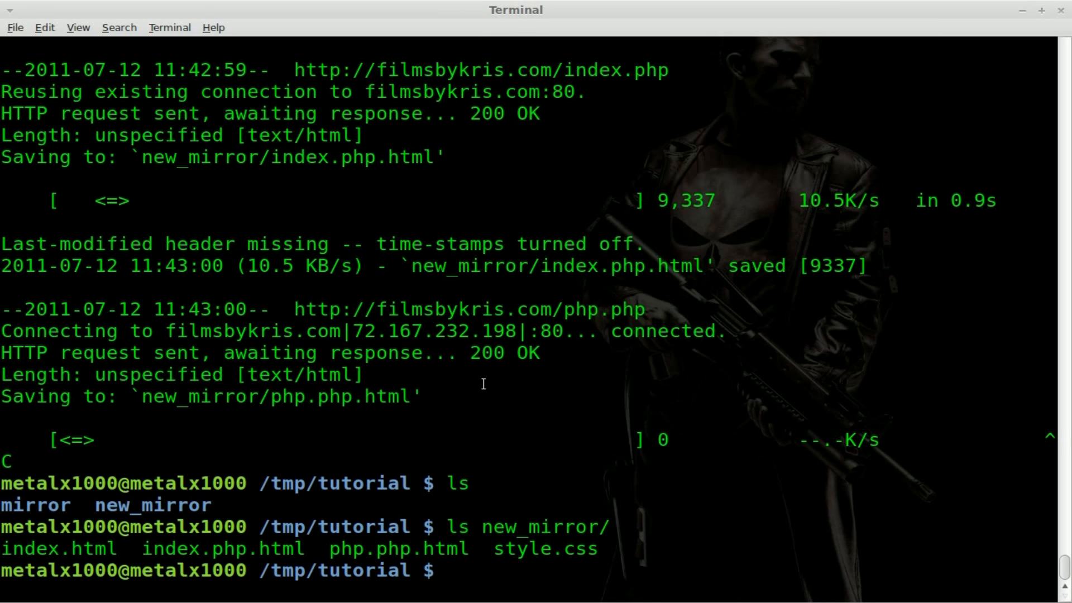